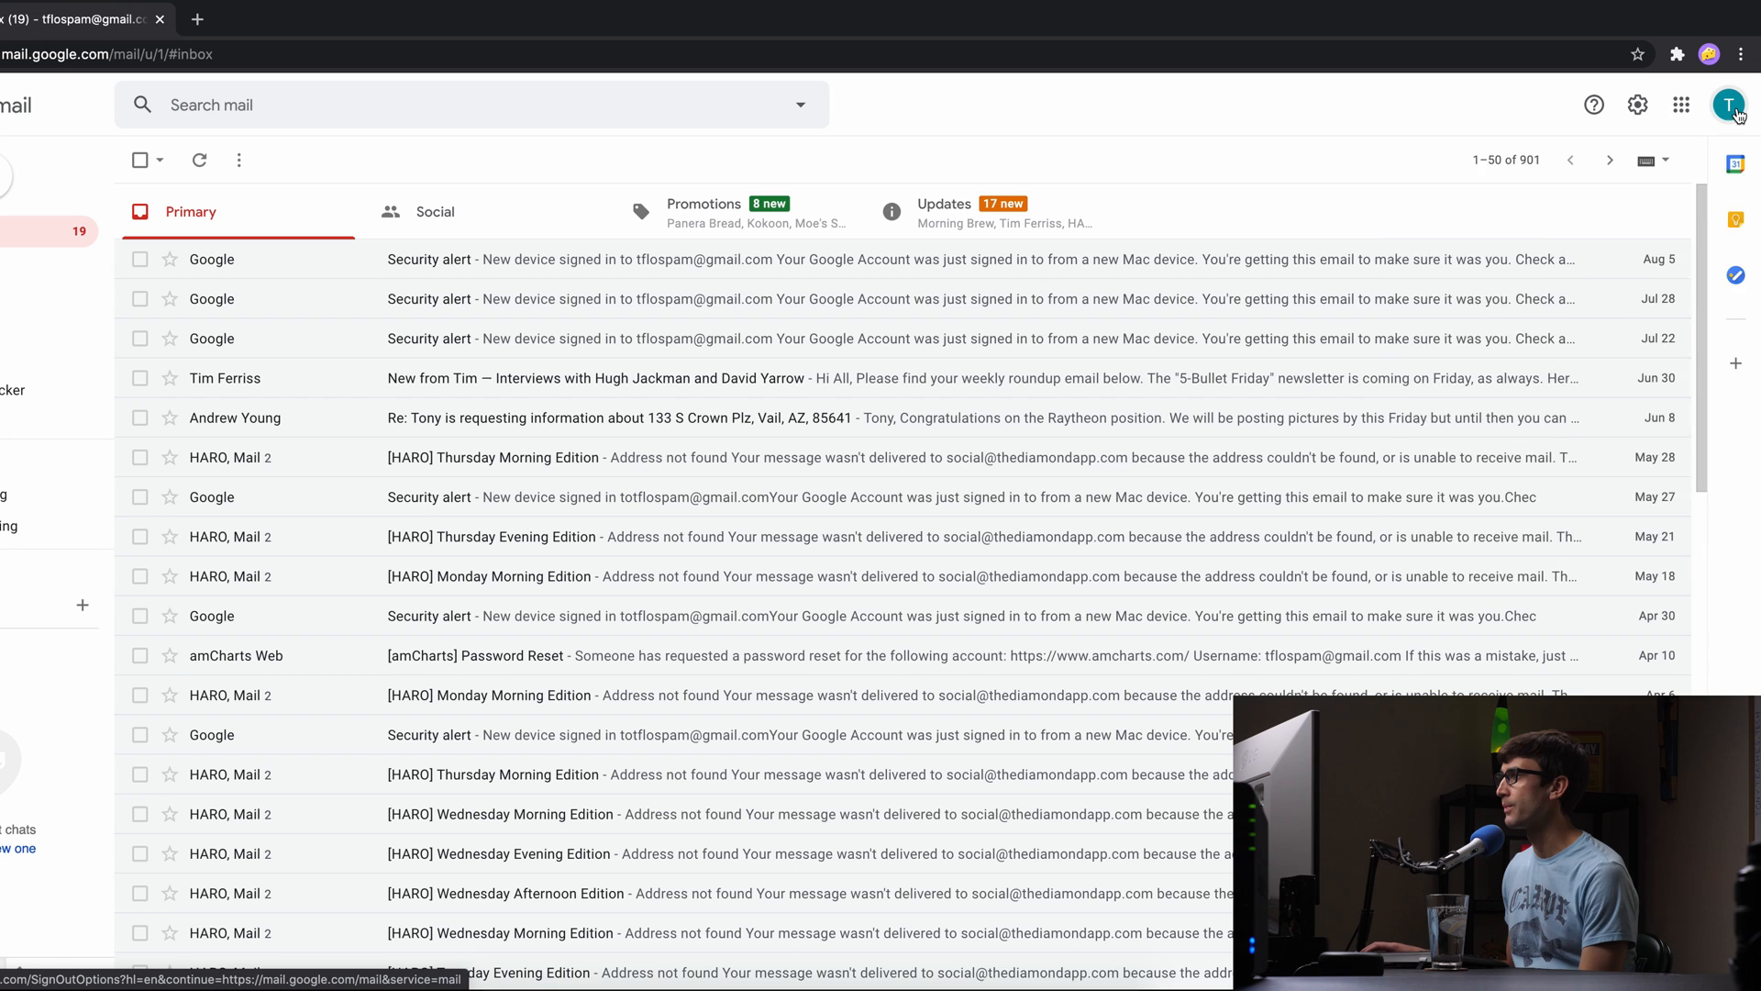
pyautogui.click(1728, 104)
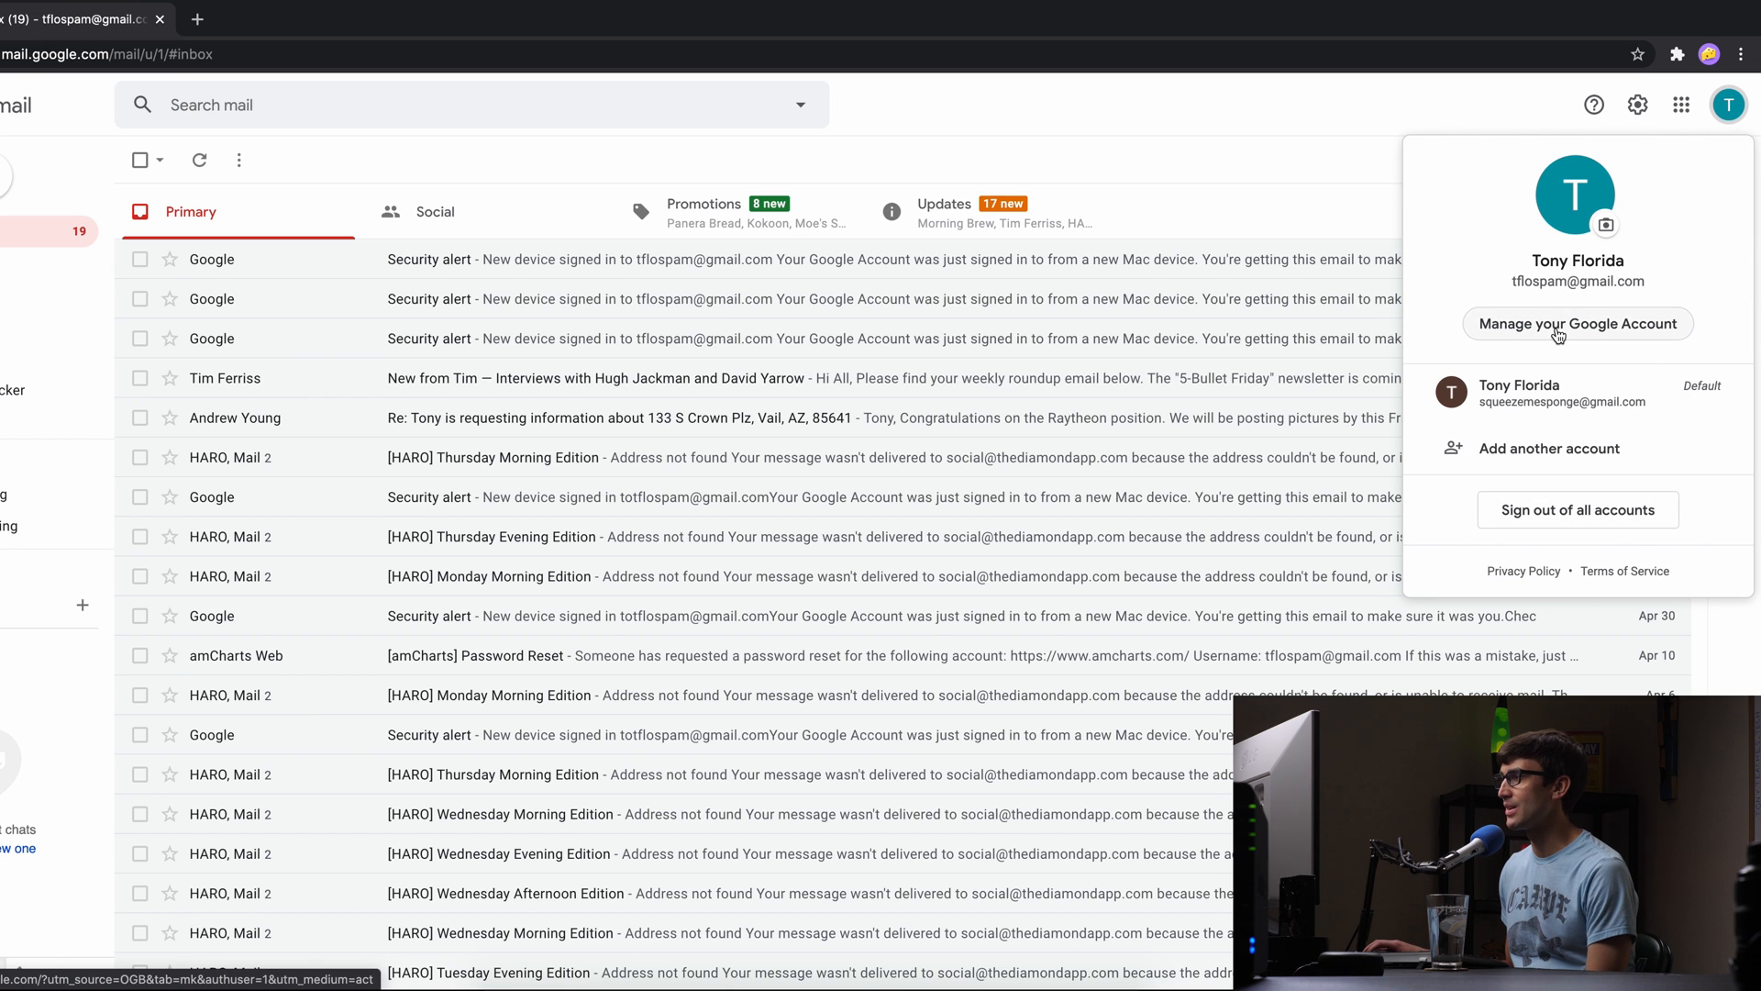
pyautogui.click(1577, 323)
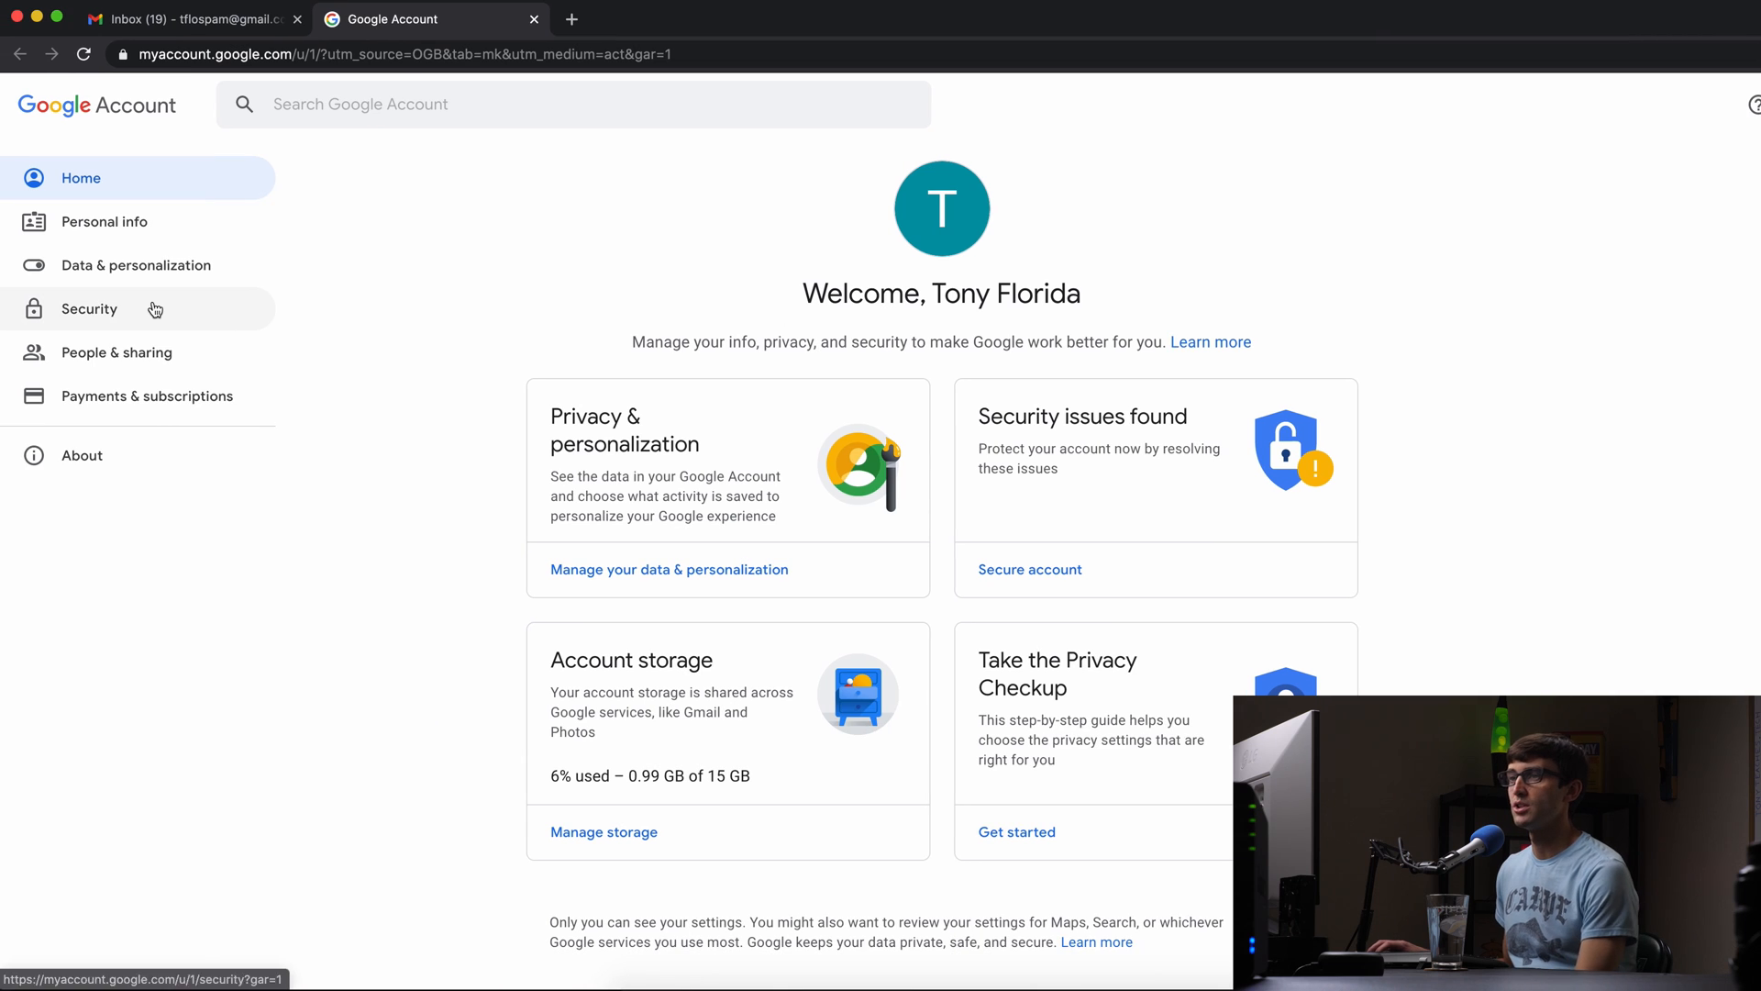
# Go to Security and scroll to Signing in to Google, where 2-Step Verification is off
pyautogui.click(90, 309)
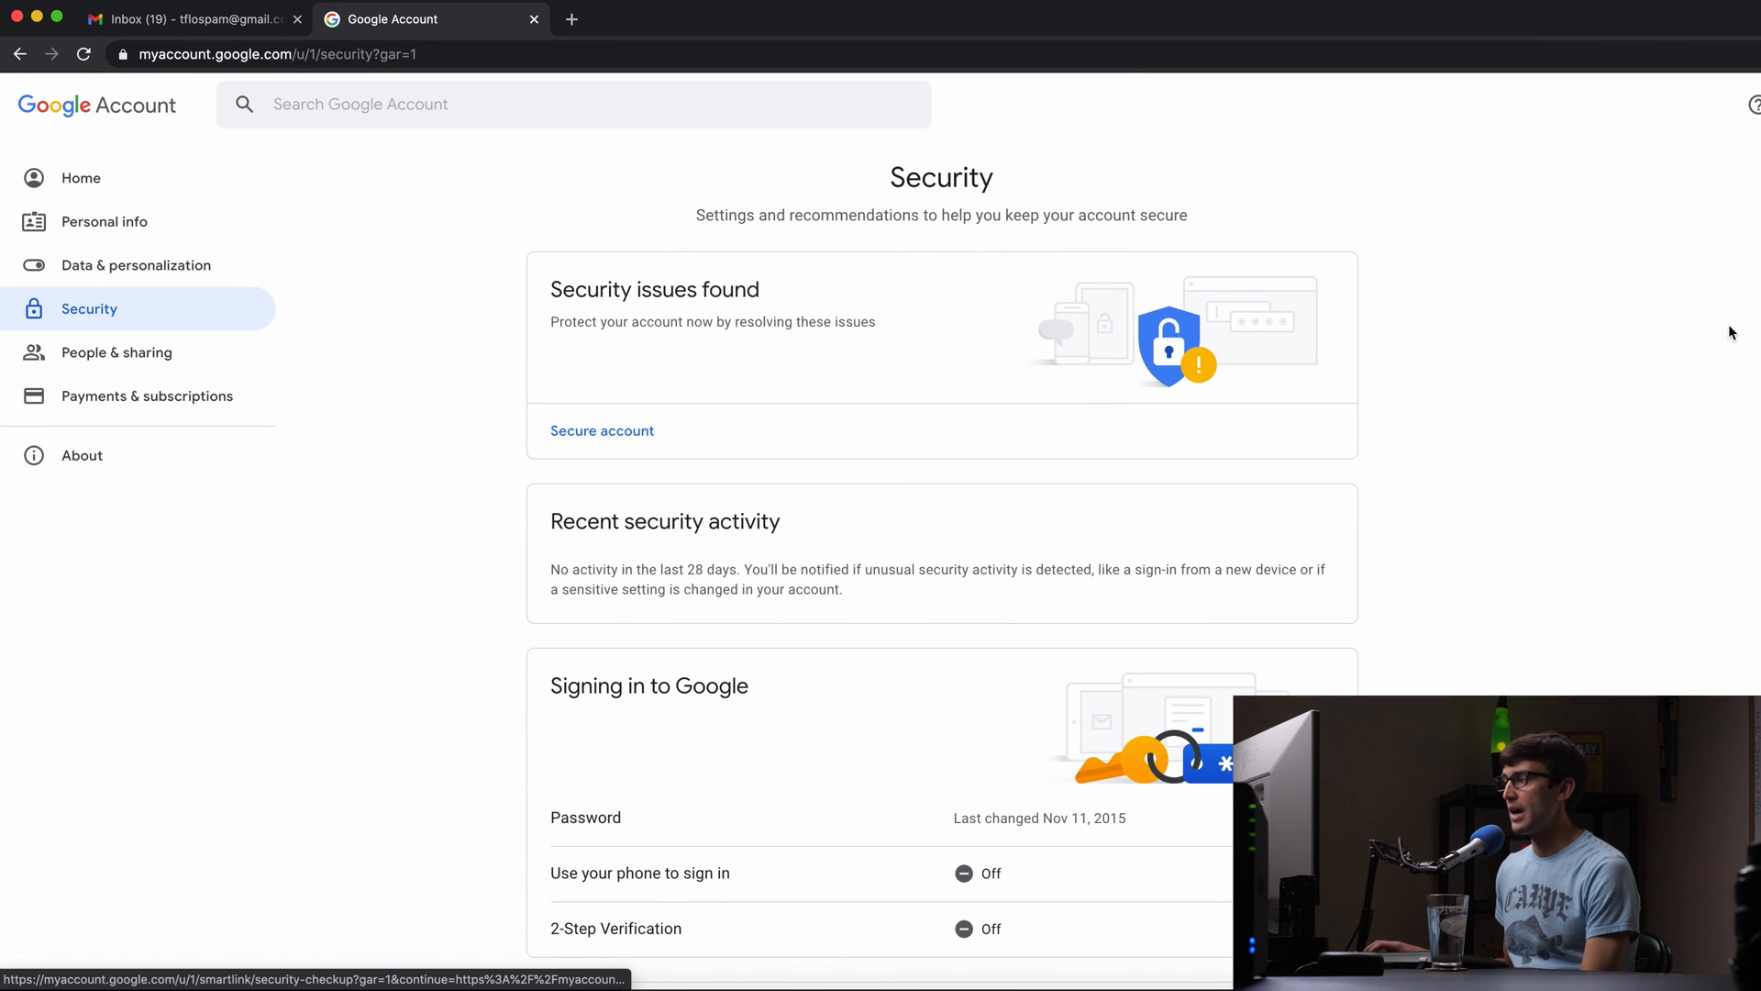
pyautogui.scroll(-3)
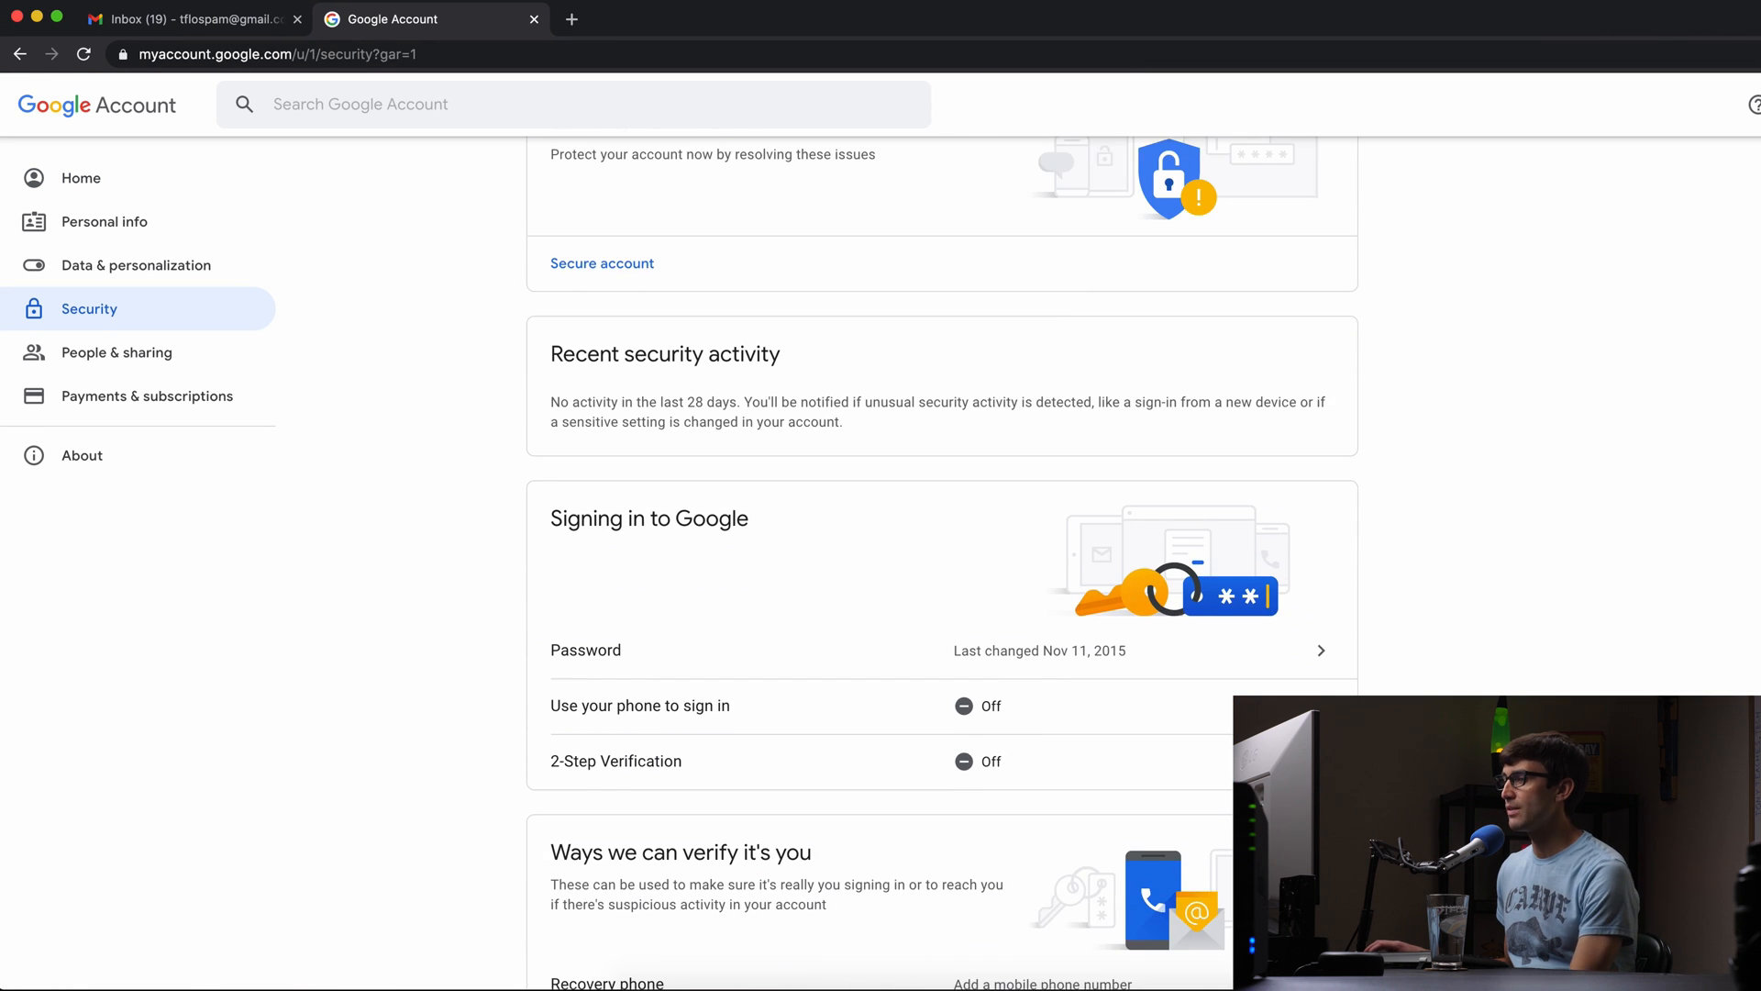
pyautogui.scroll(-3)
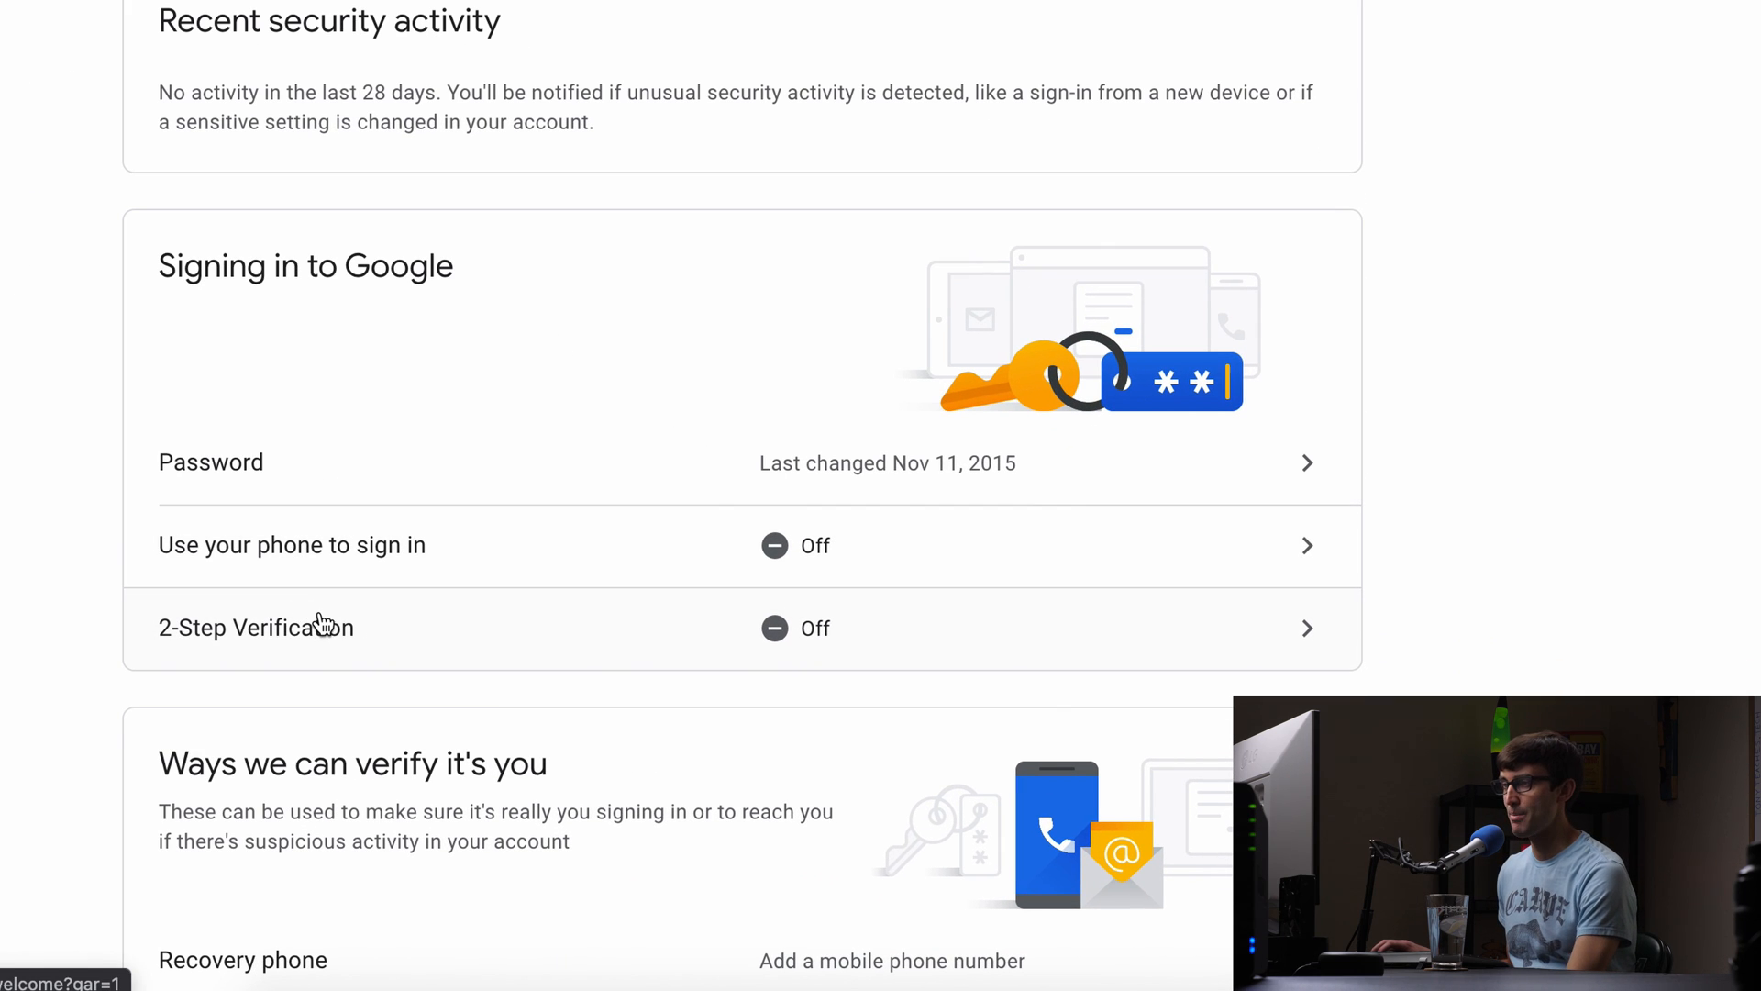
pyautogui.moveTo(324, 625)
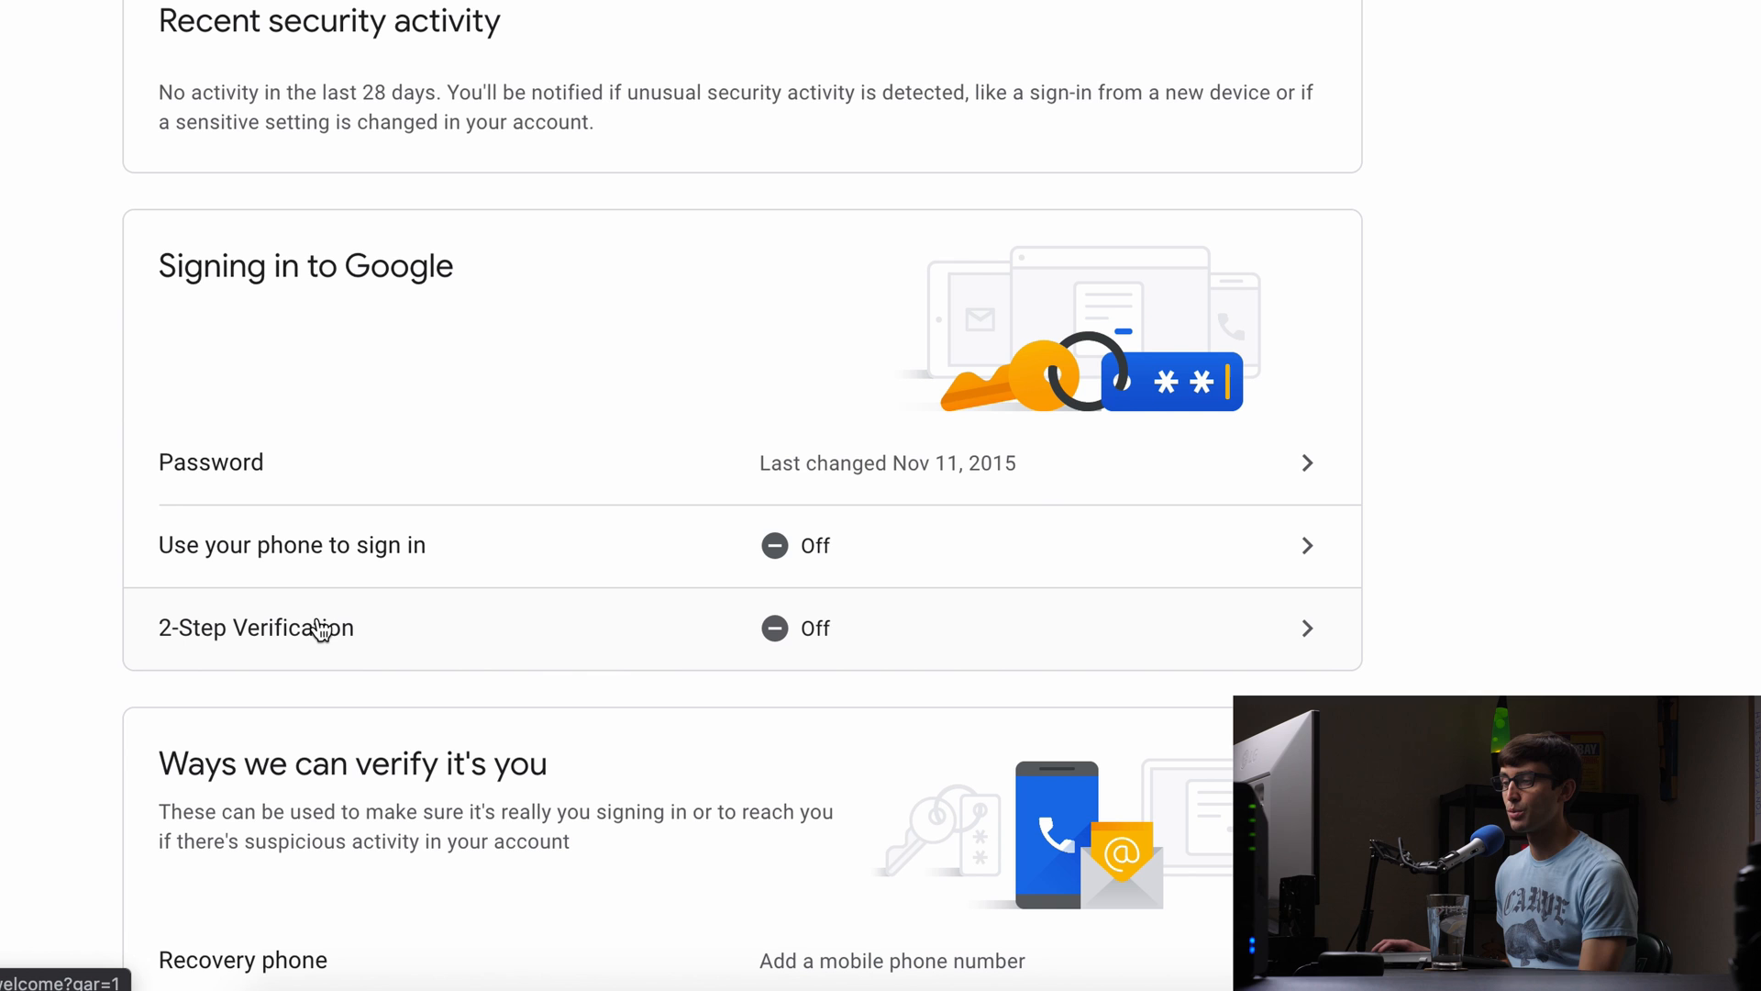
pyautogui.moveTo(320, 635)
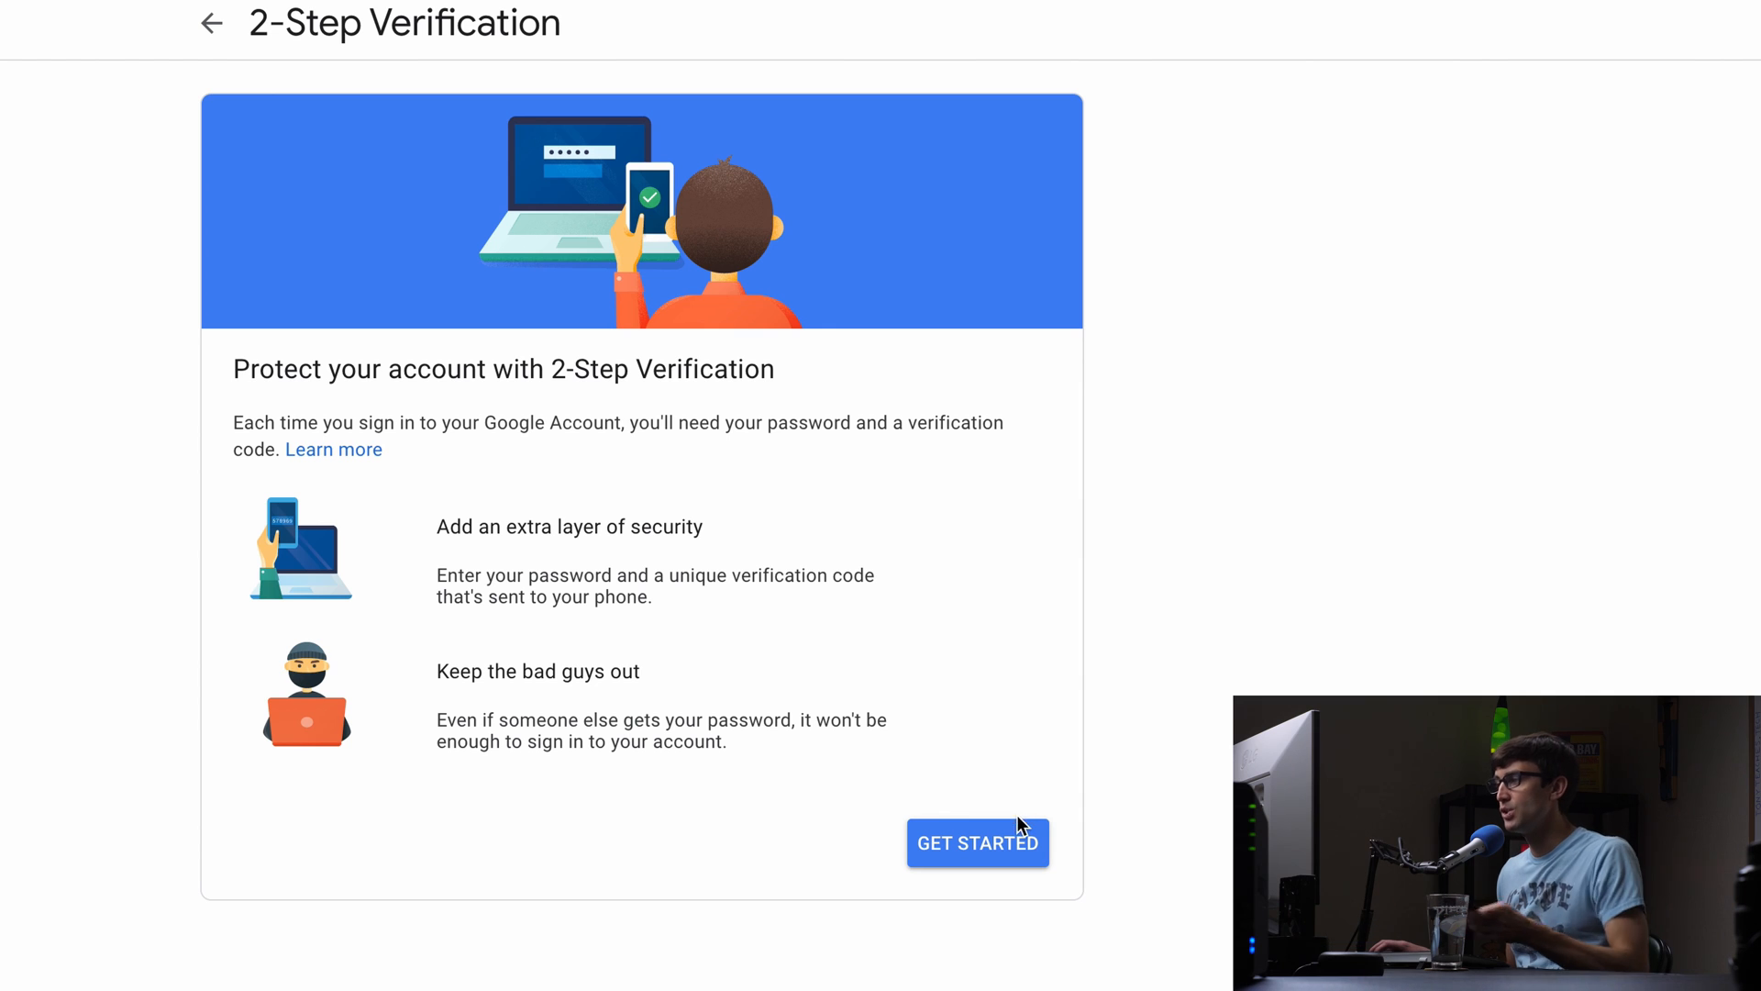
# Start 2-Step Verification setup and confirm identity with the saved account password
pyautogui.click(976, 842)
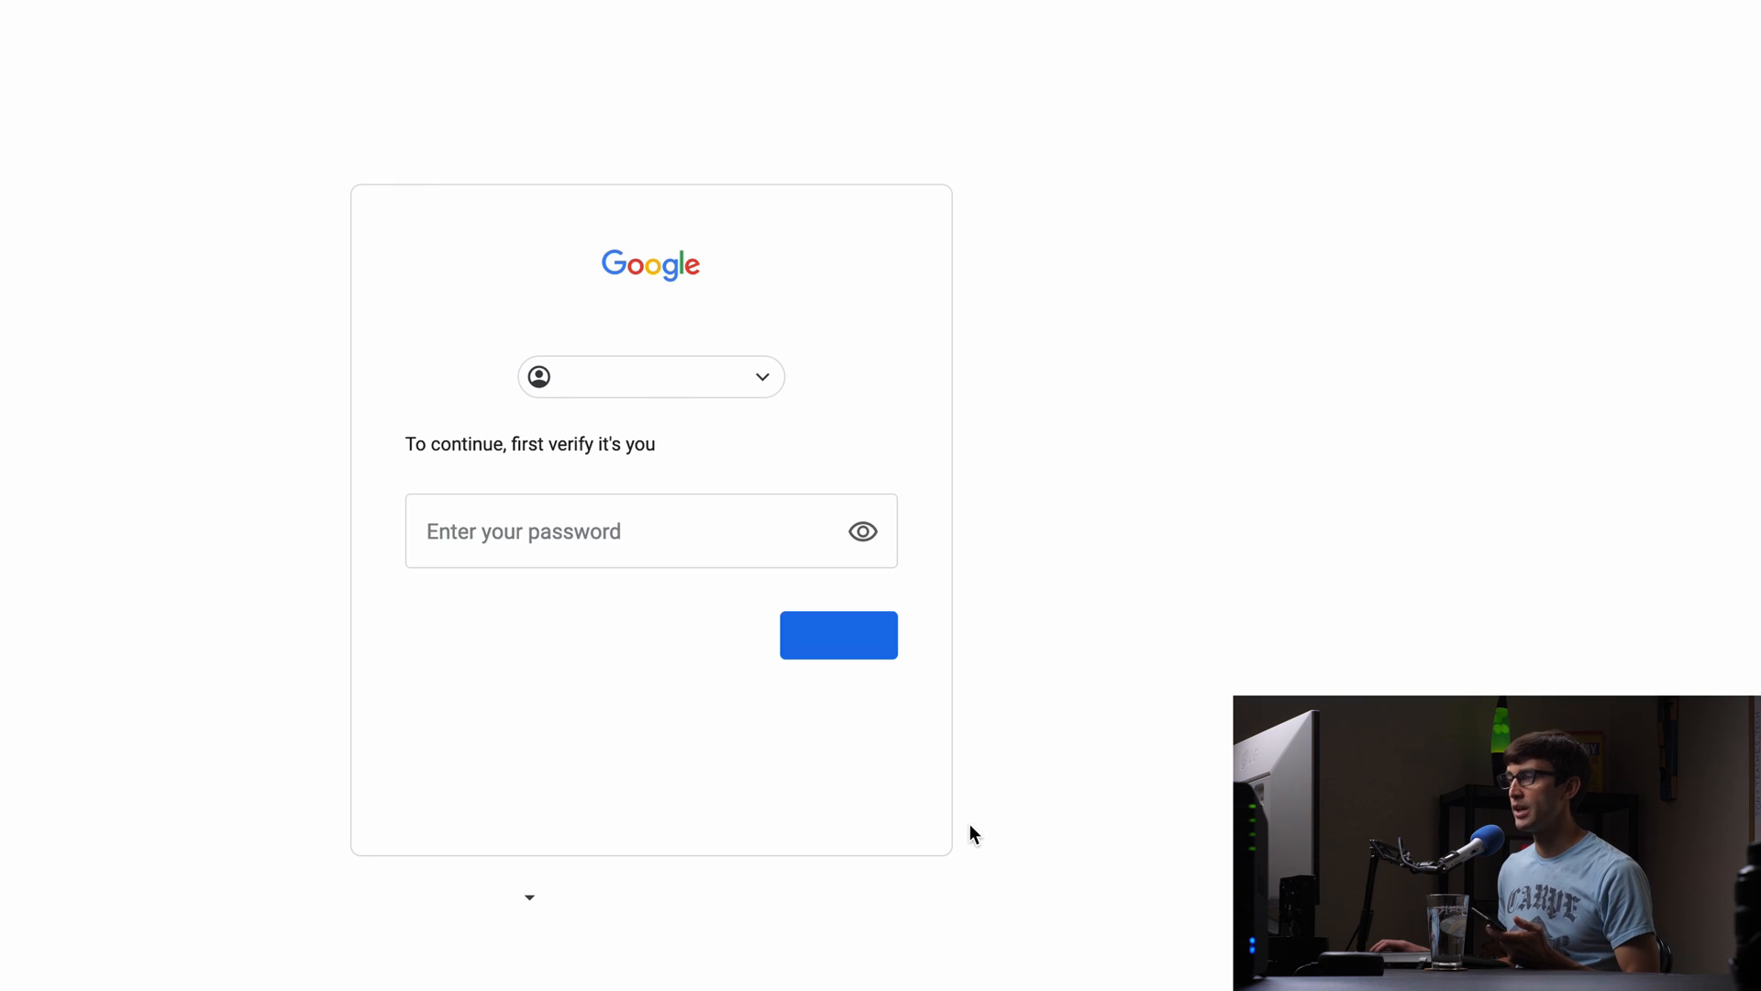
pyautogui.click(618, 530)
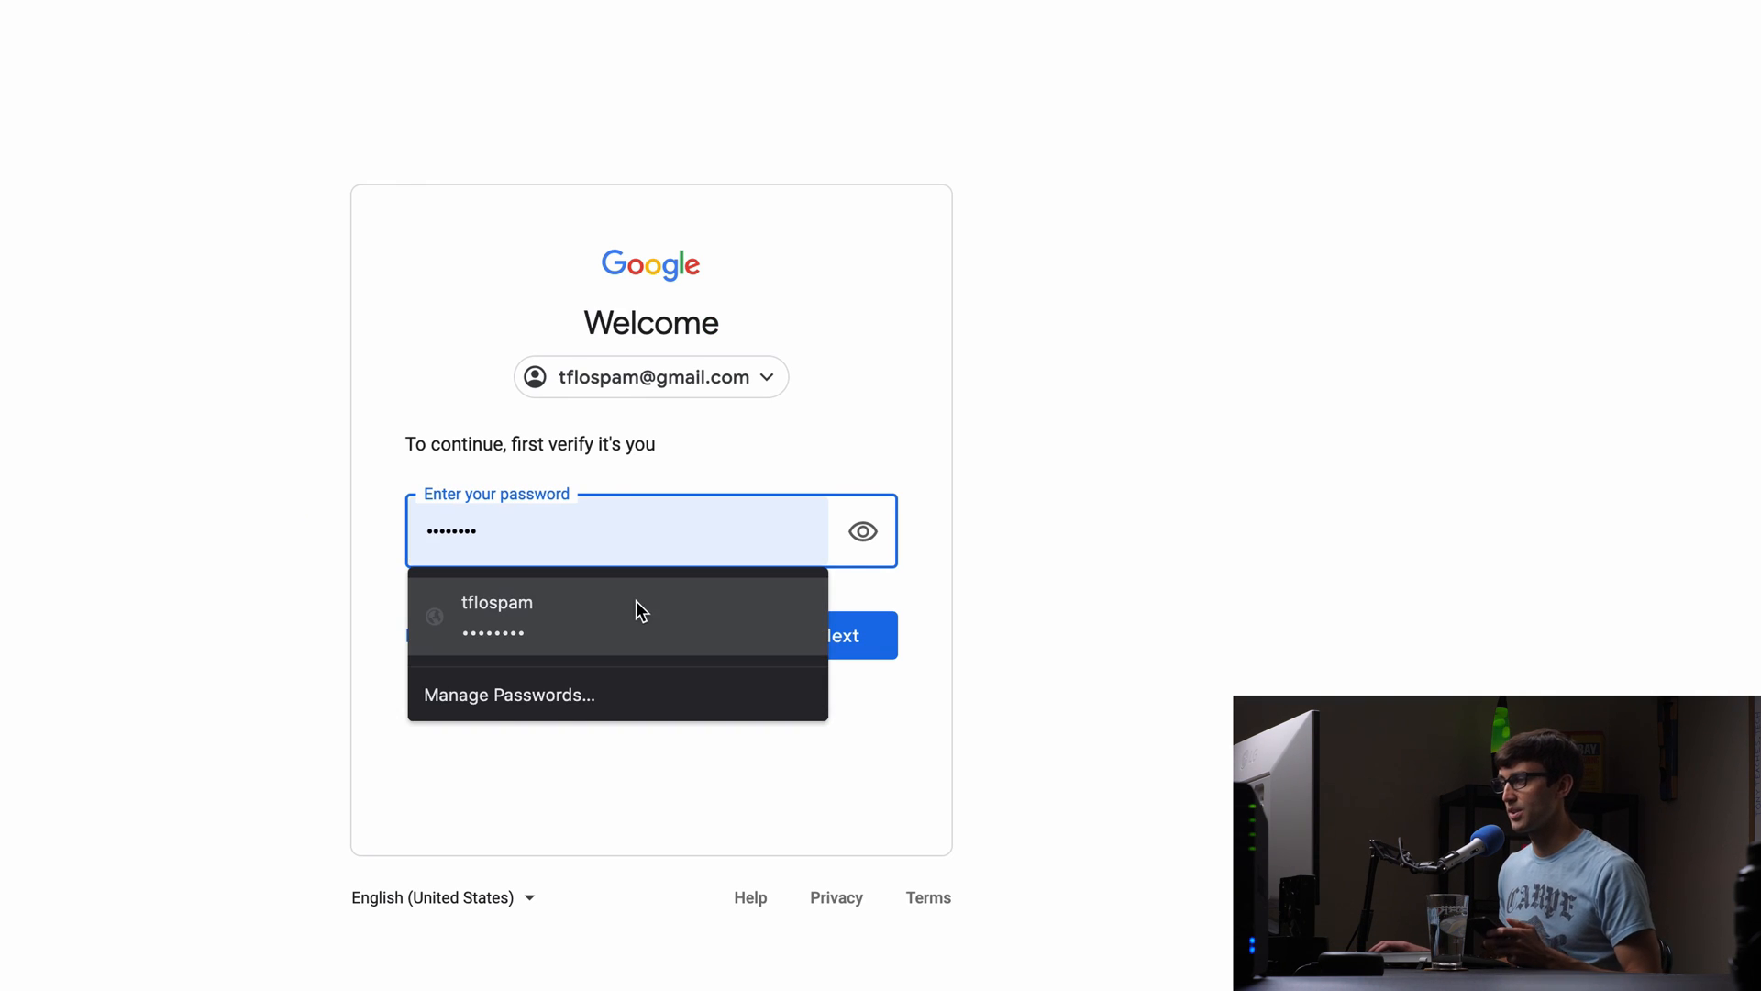
pyautogui.click(837, 635)
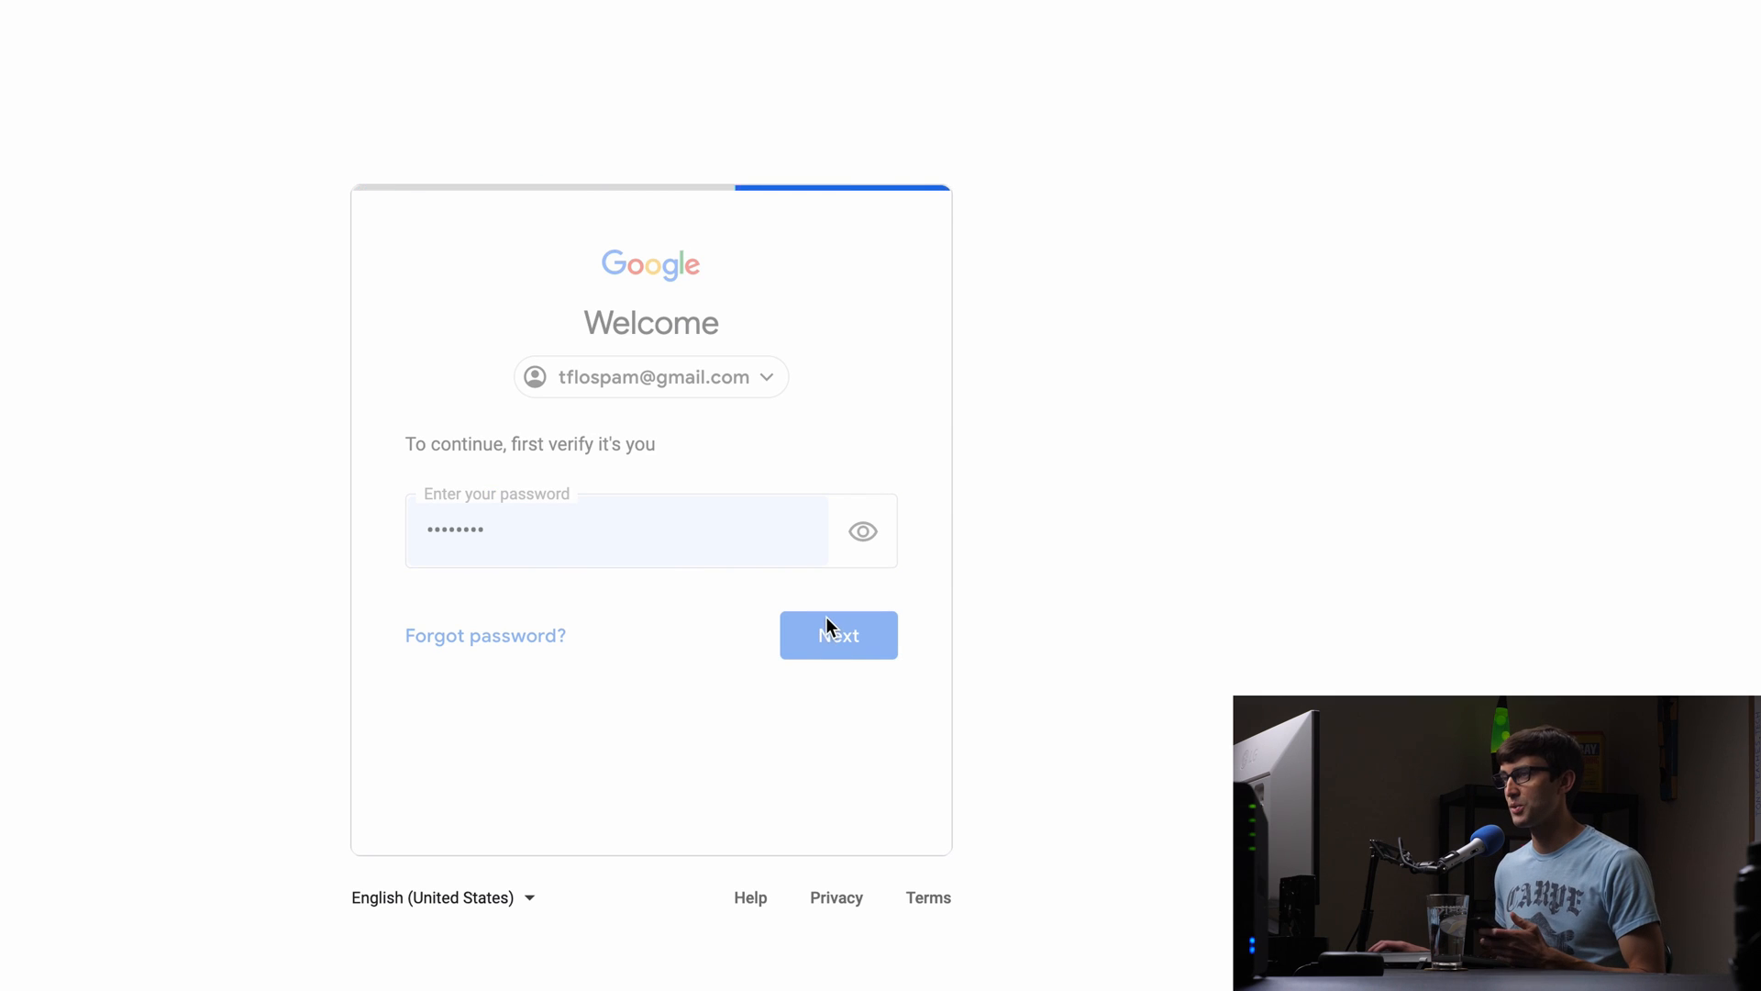
pyautogui.click(837, 635)
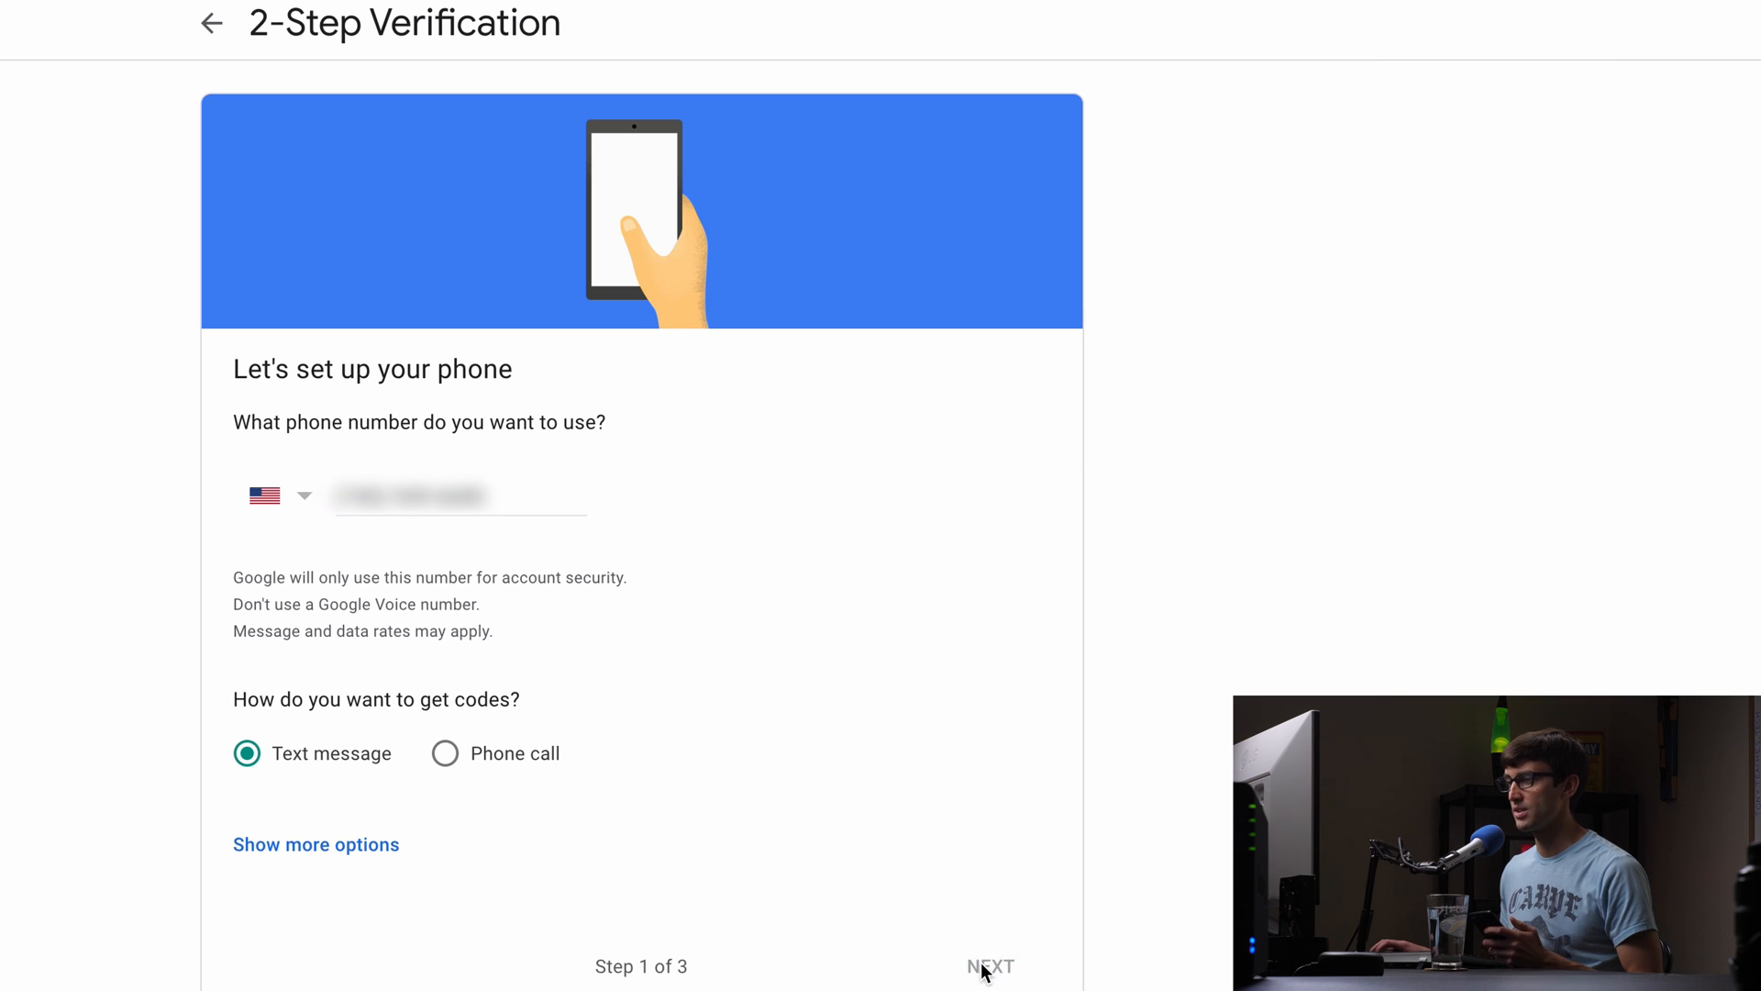
pyautogui.click(990, 966)
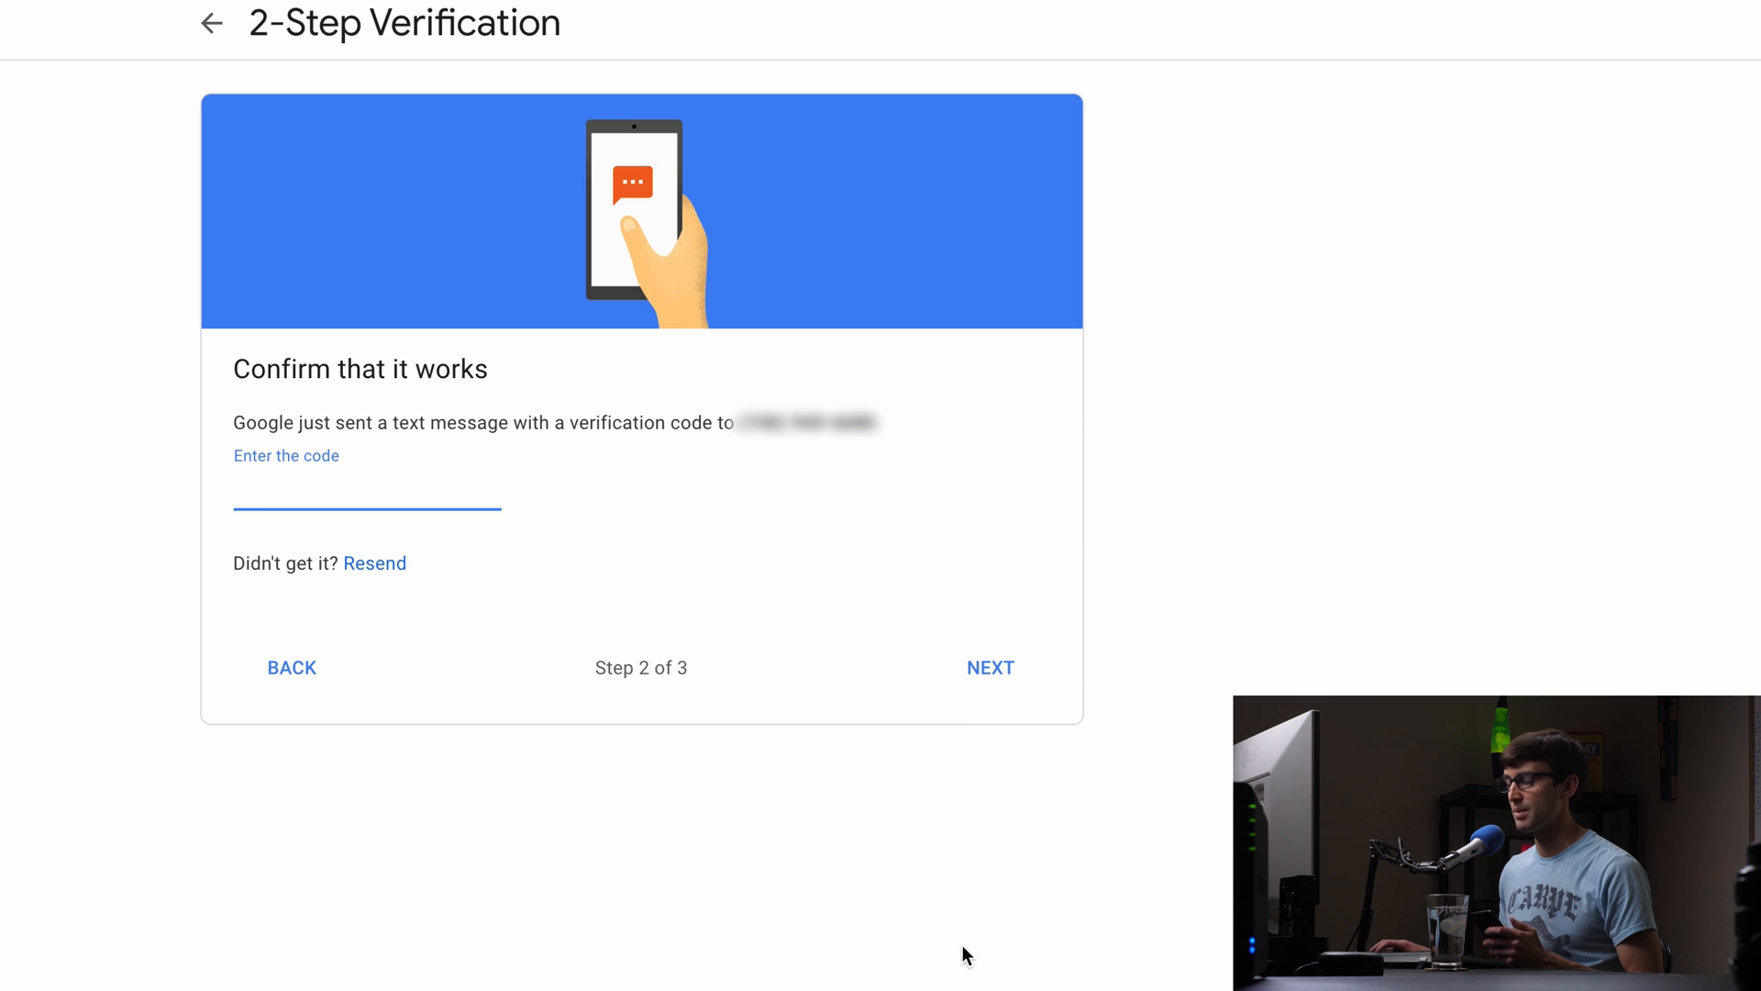
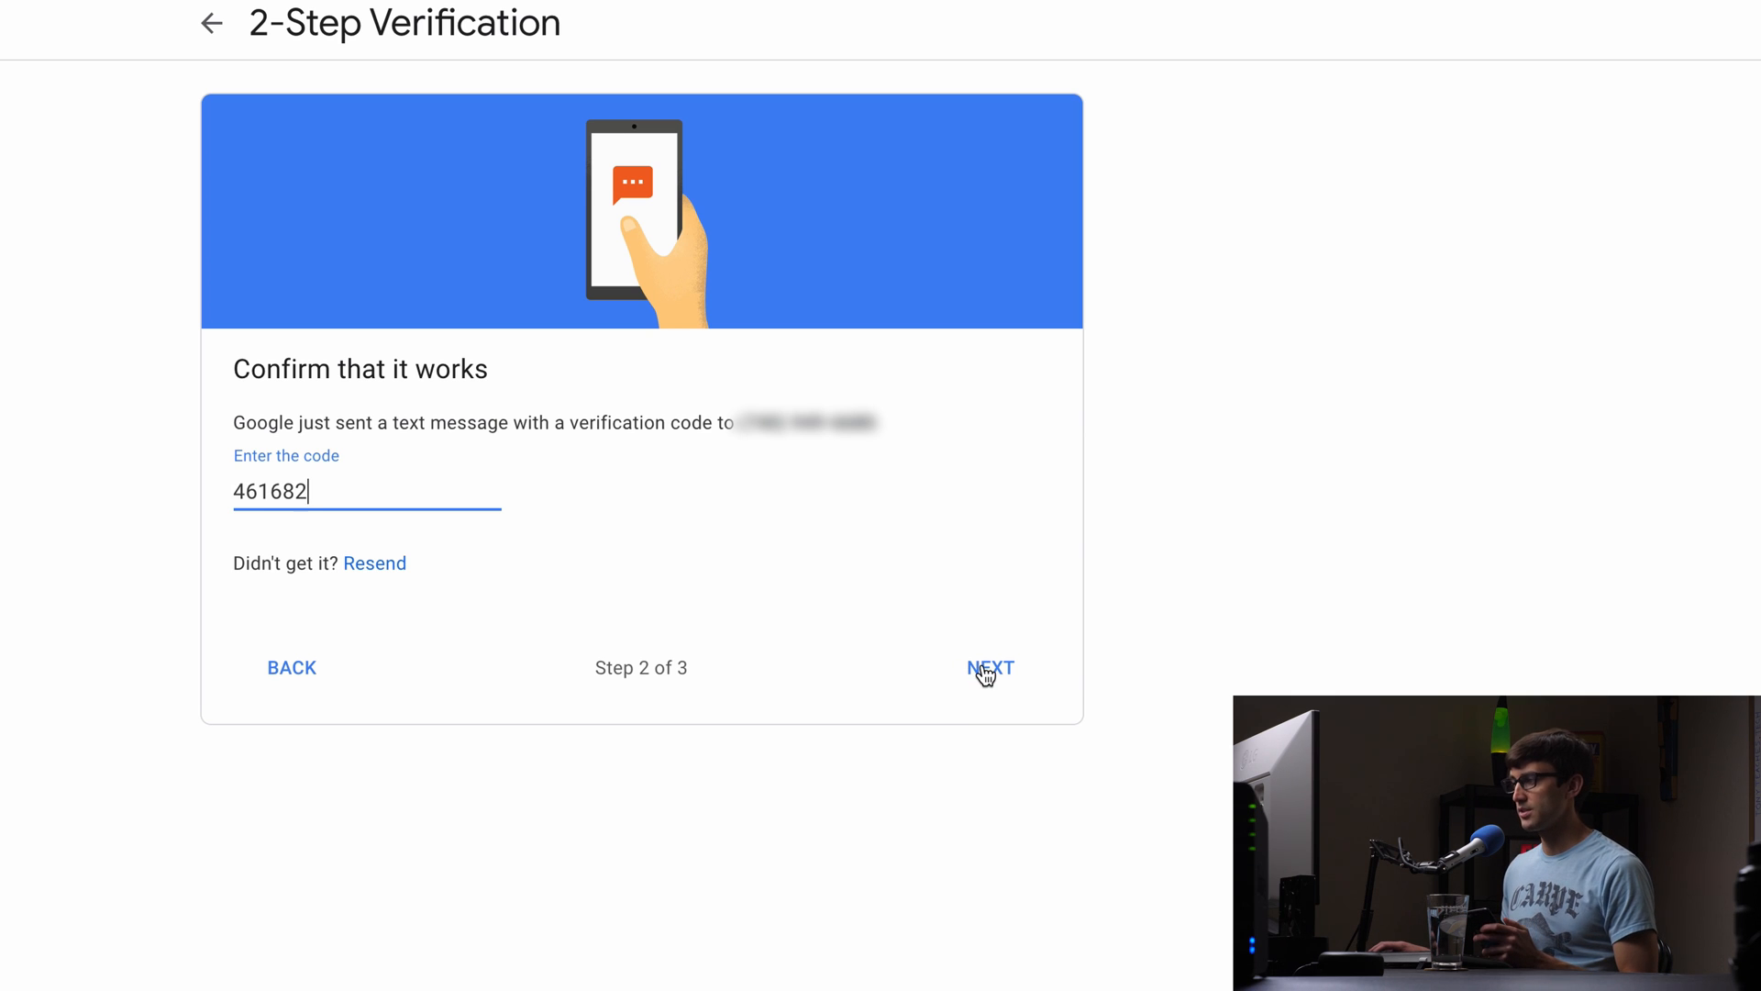
pyautogui.click(989, 667)
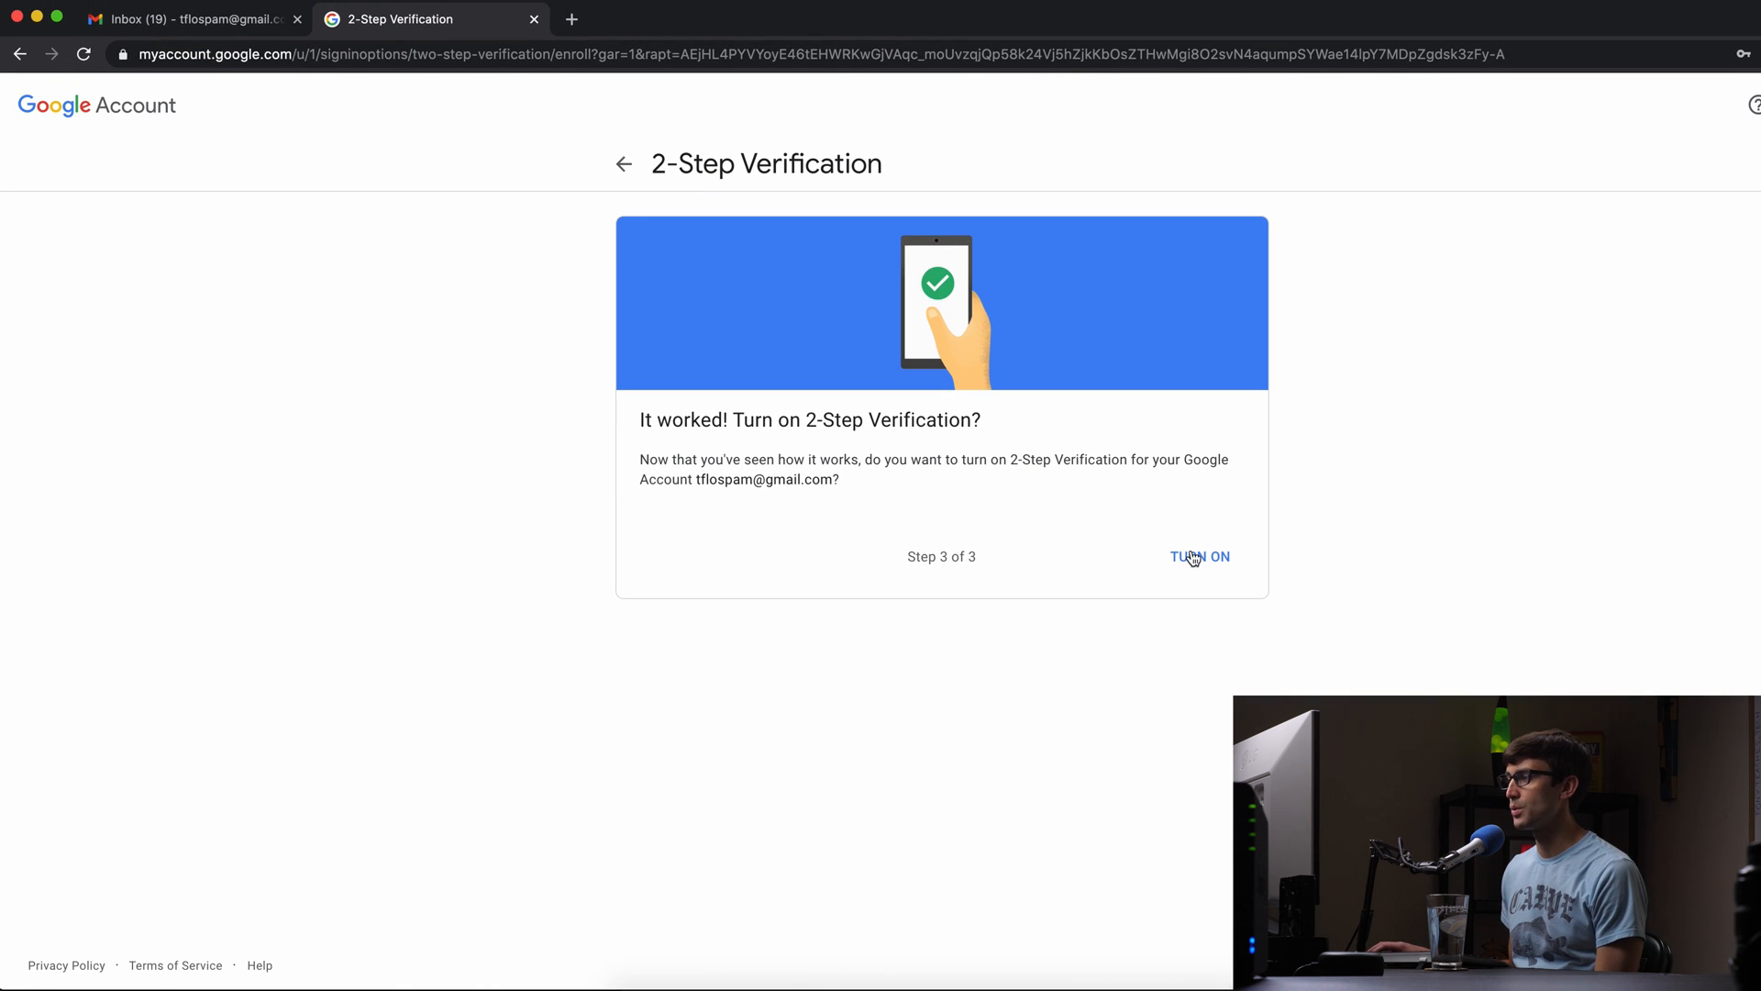
pyautogui.moveTo(1186, 568)
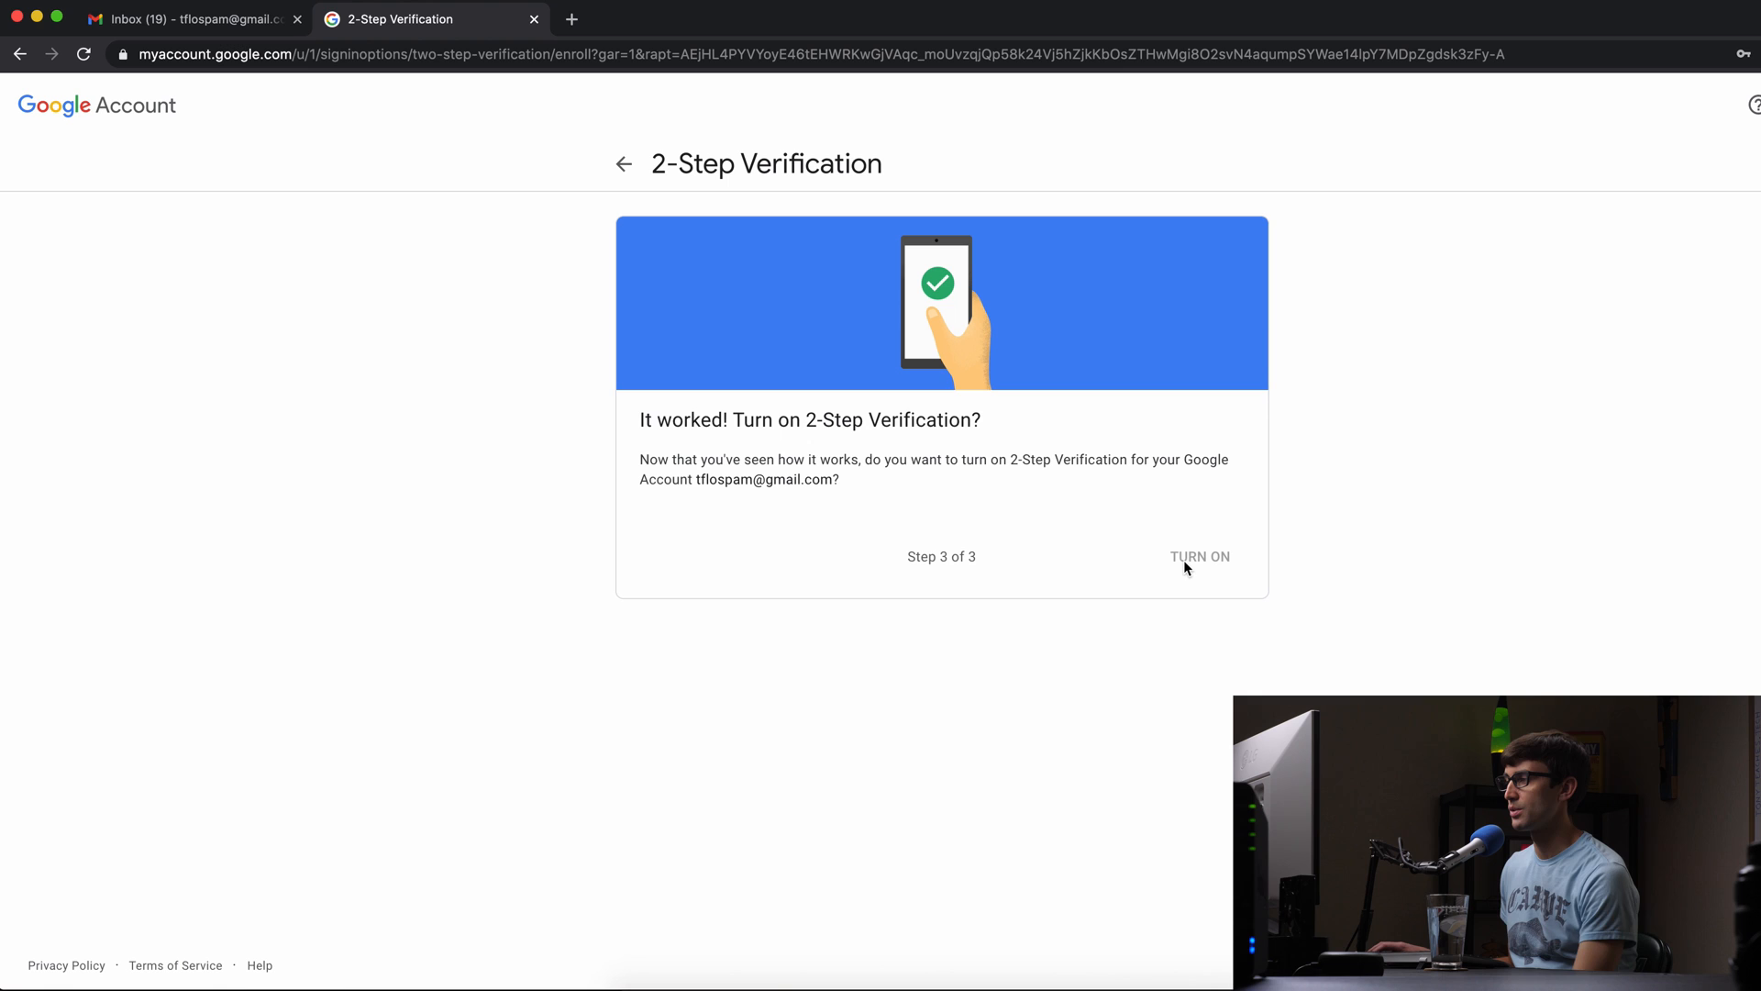
# Turn on 2-Step Verification and return to Security, where it now shows as On
pyautogui.click(1199, 556)
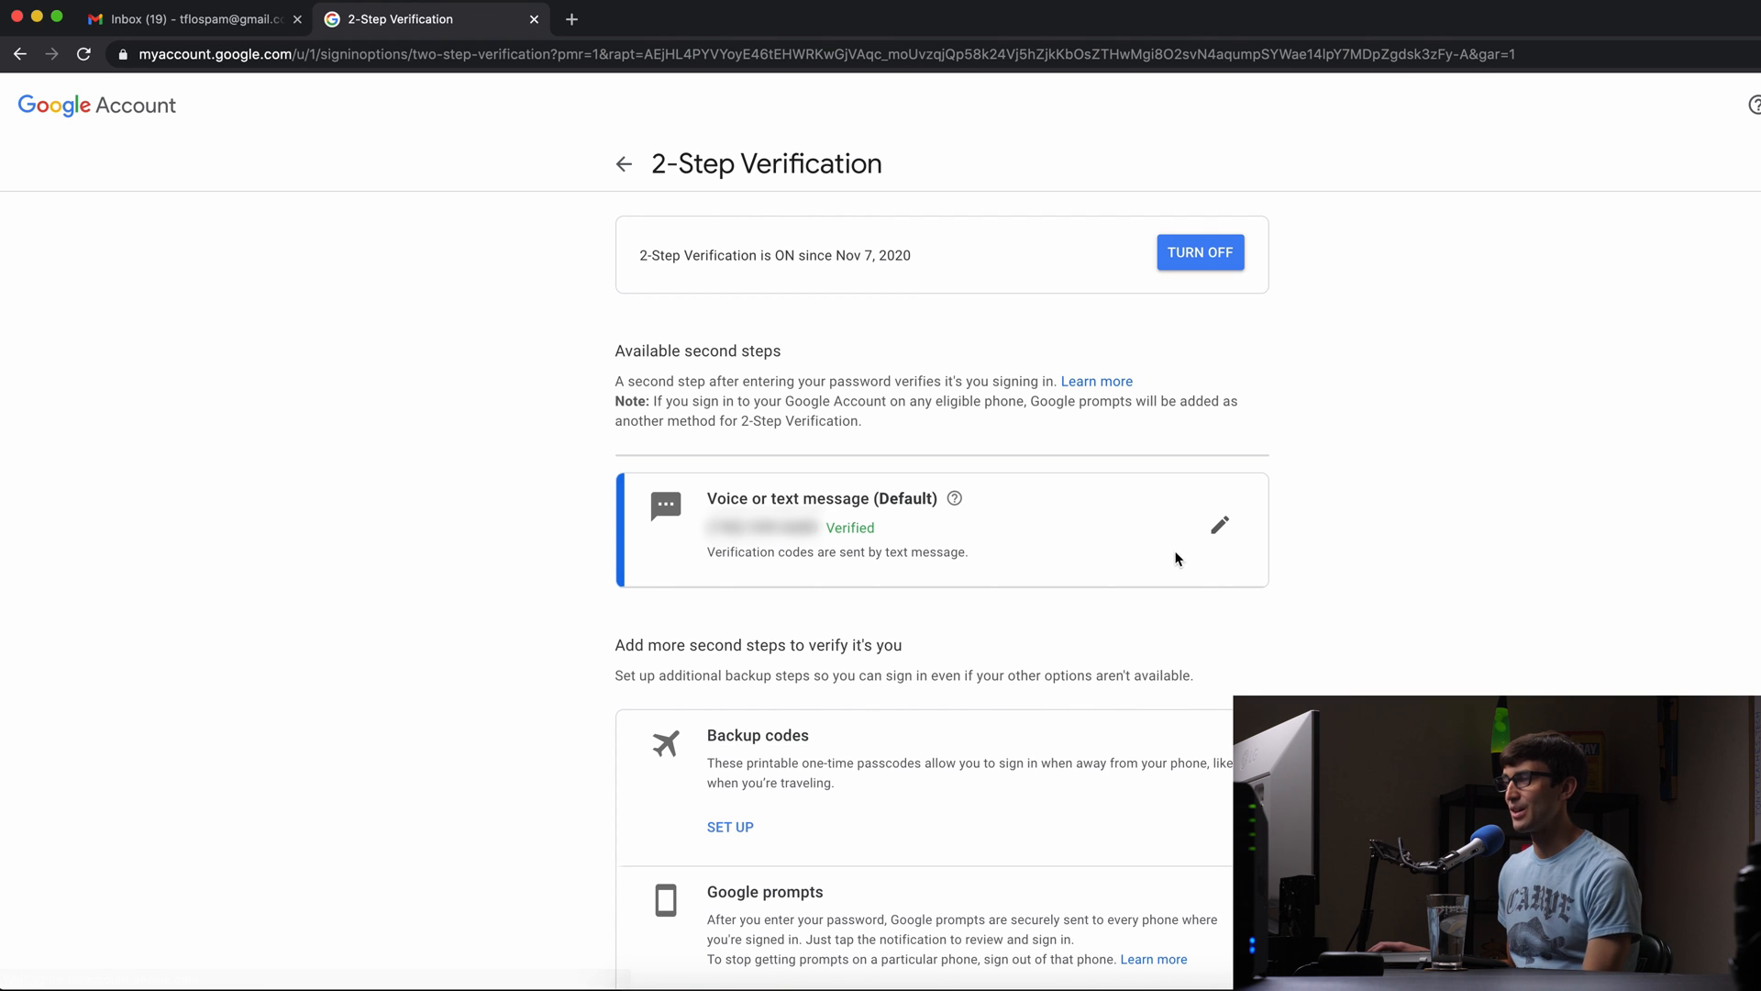
pyautogui.moveTo(675, 117)
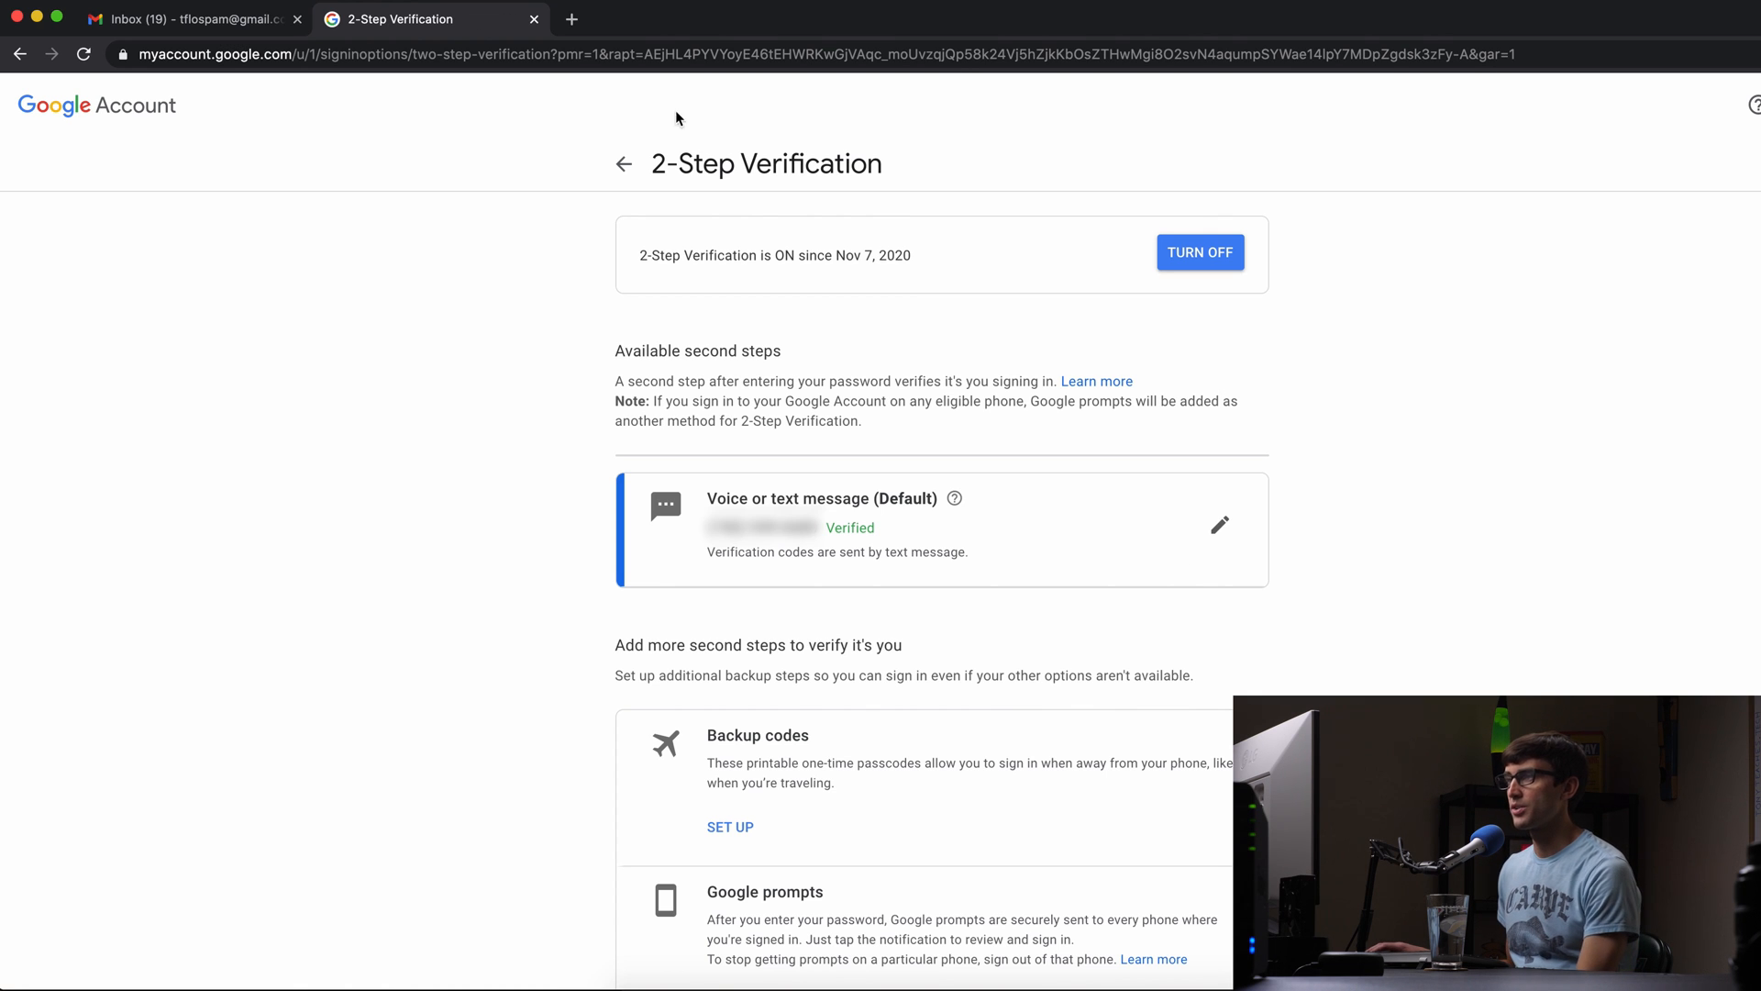
pyautogui.click(624, 164)
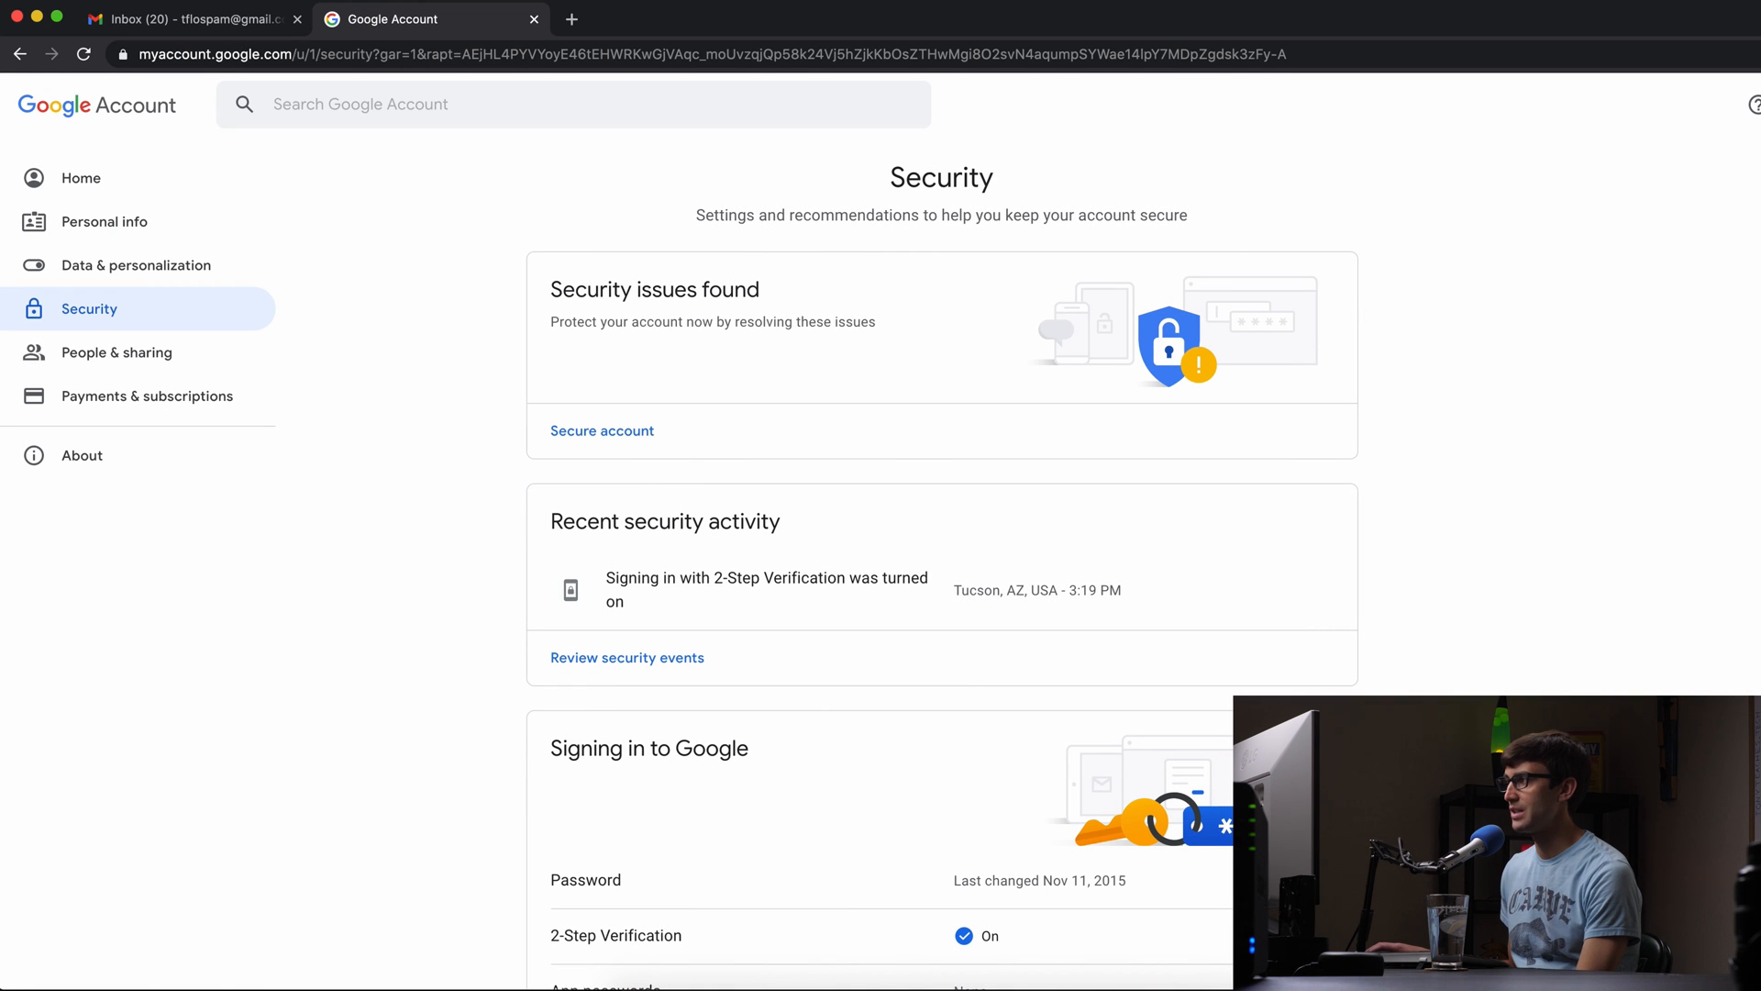
pyautogui.scroll(-3)
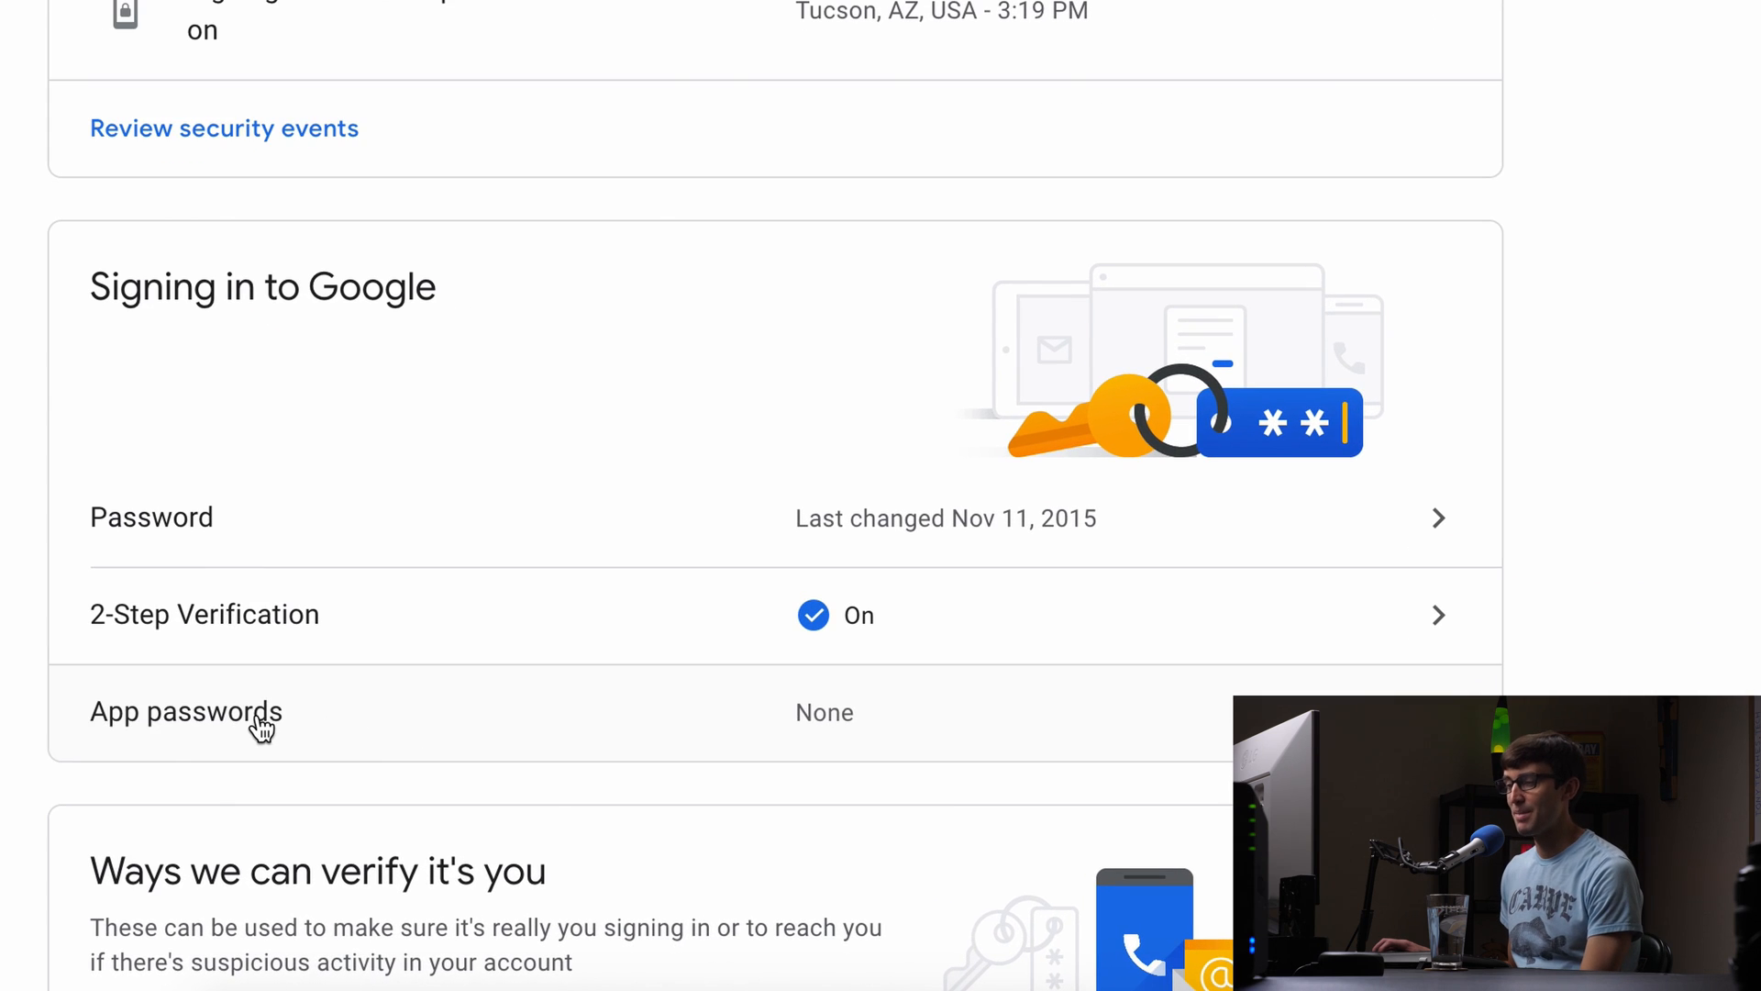
# Open App passwords after re-entering the password, and bring up the Select app list
pyautogui.click(185, 711)
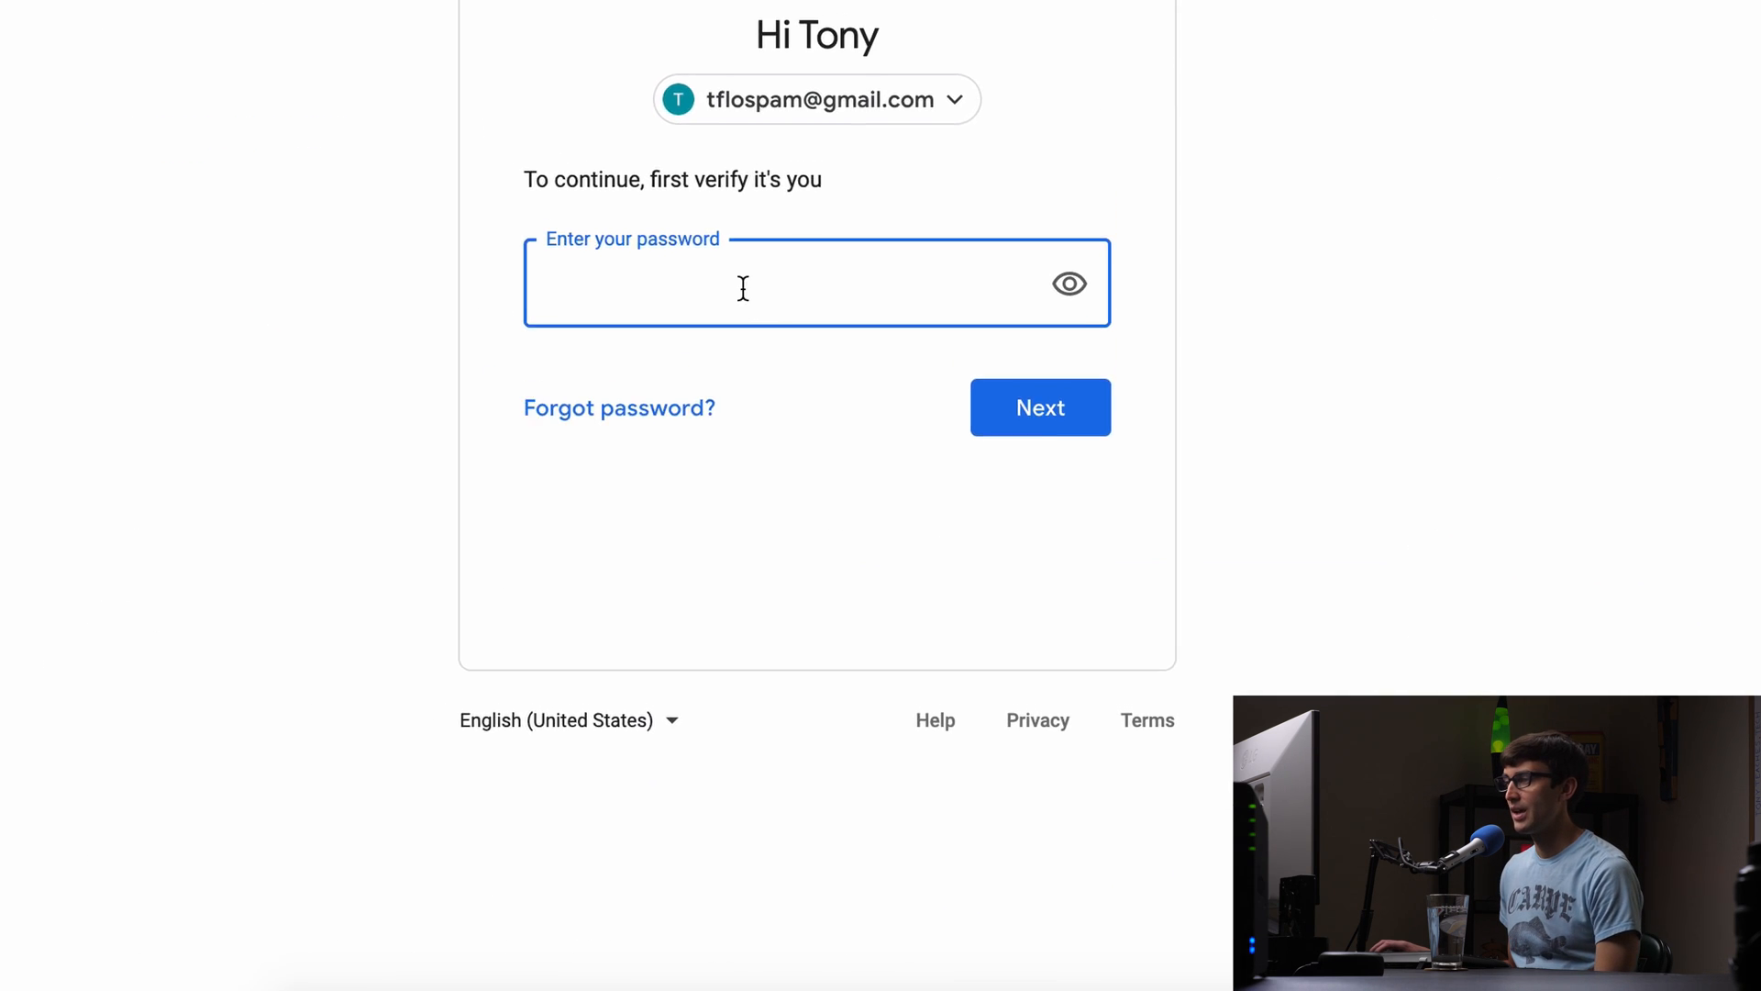
pyautogui.write('password')
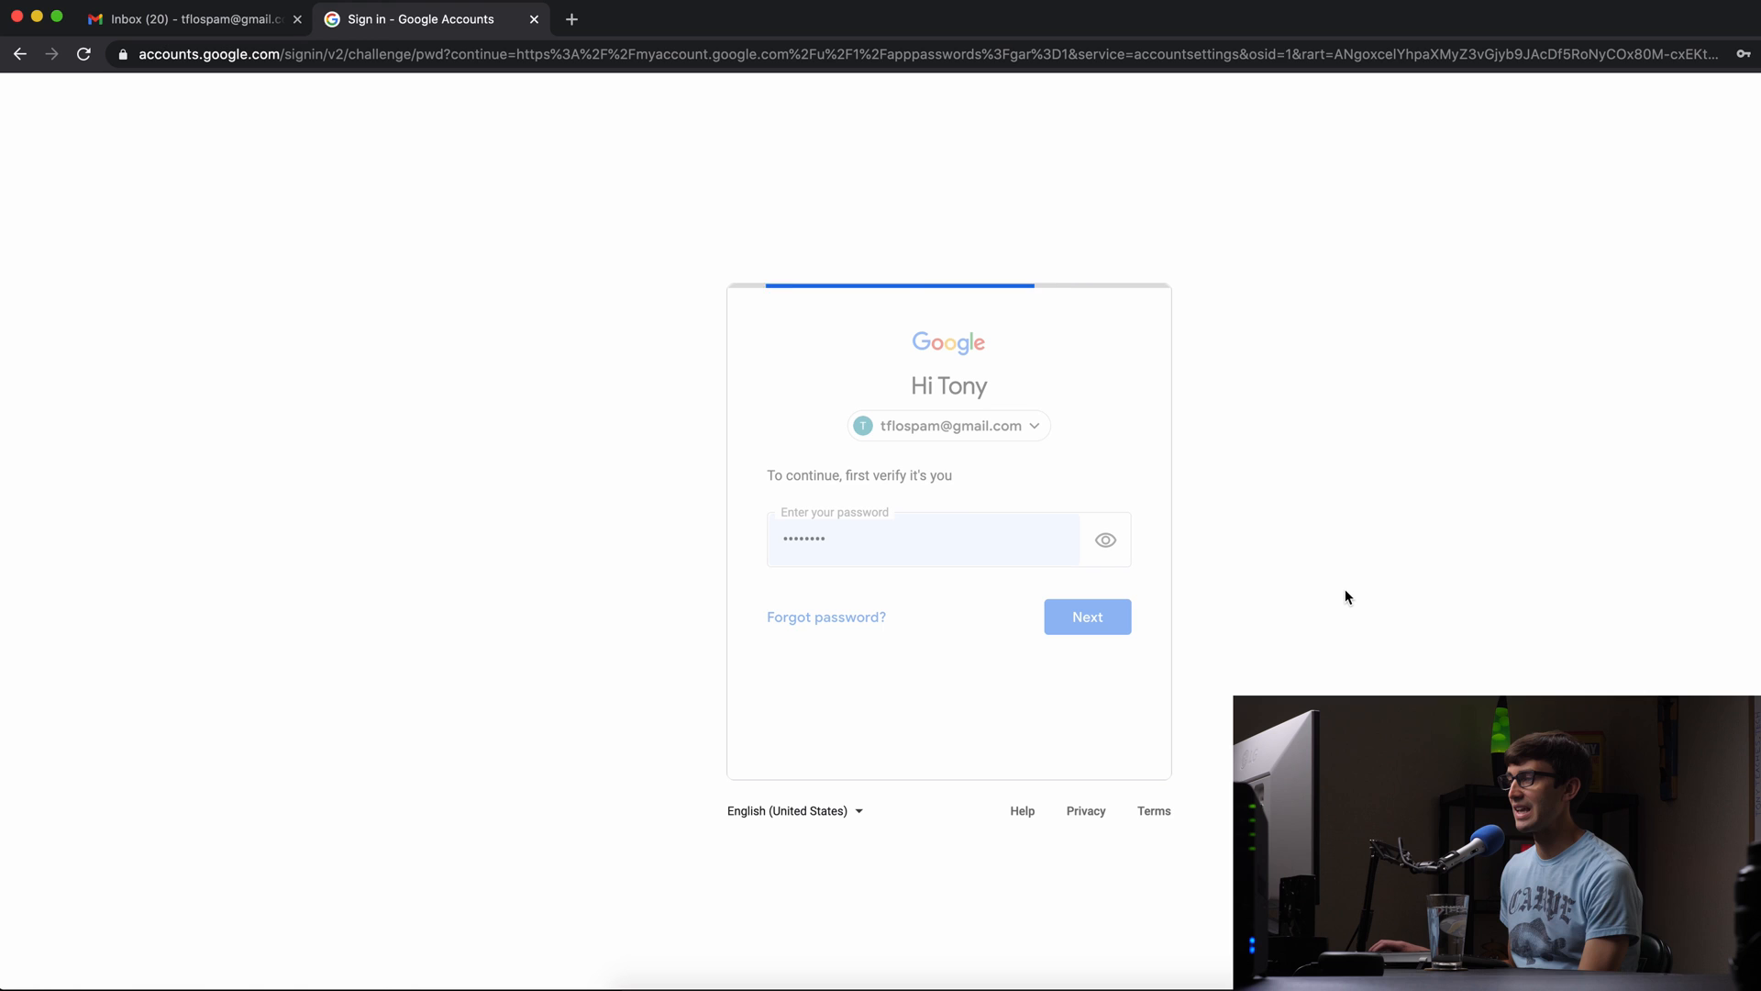
pyautogui.click(1085, 616)
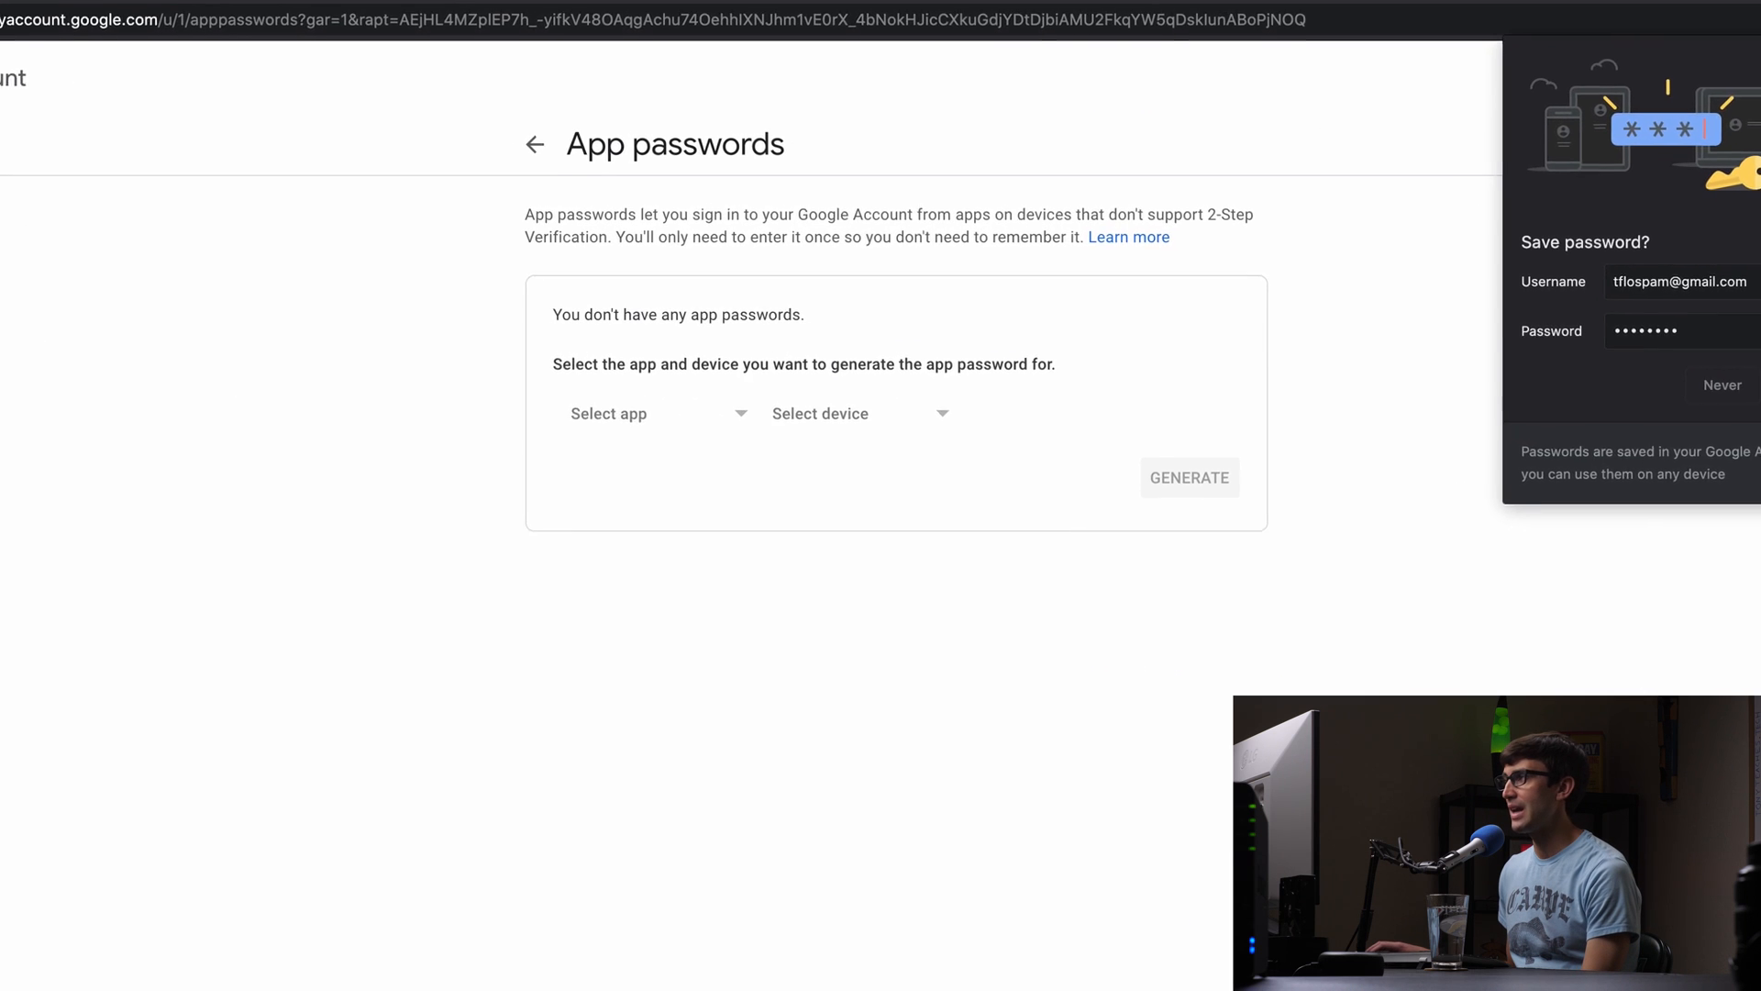
pyautogui.click(609, 413)
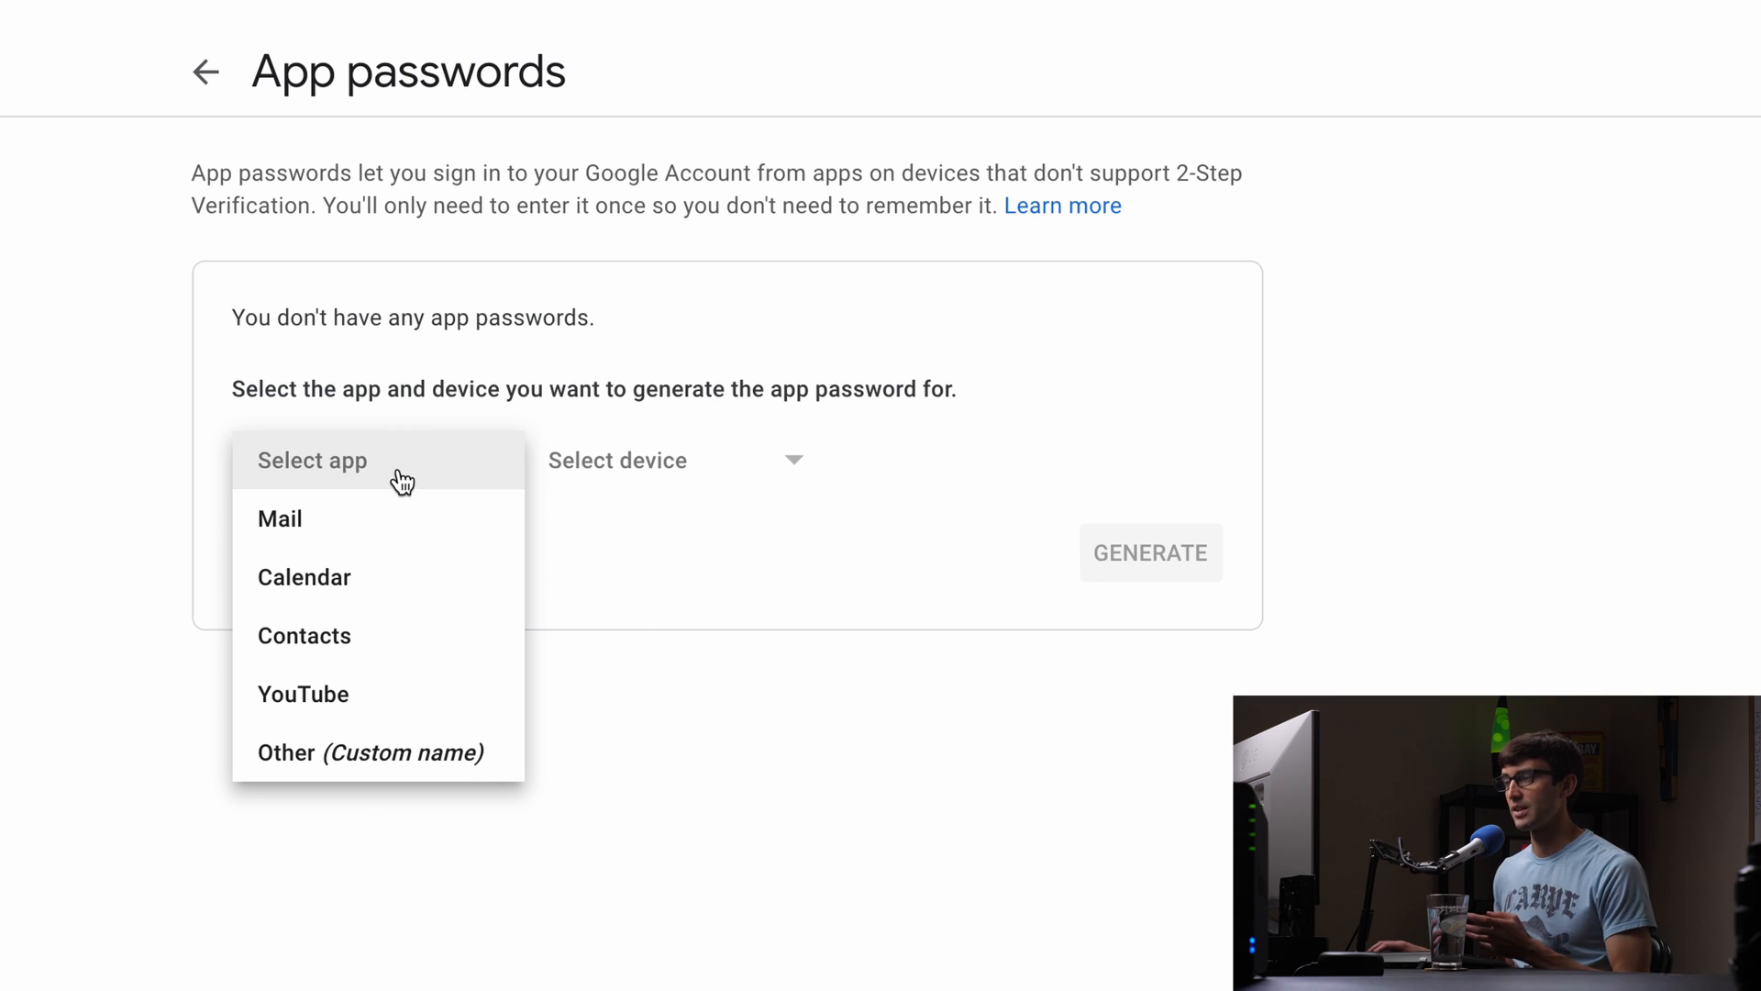
pyautogui.moveTo(416, 539)
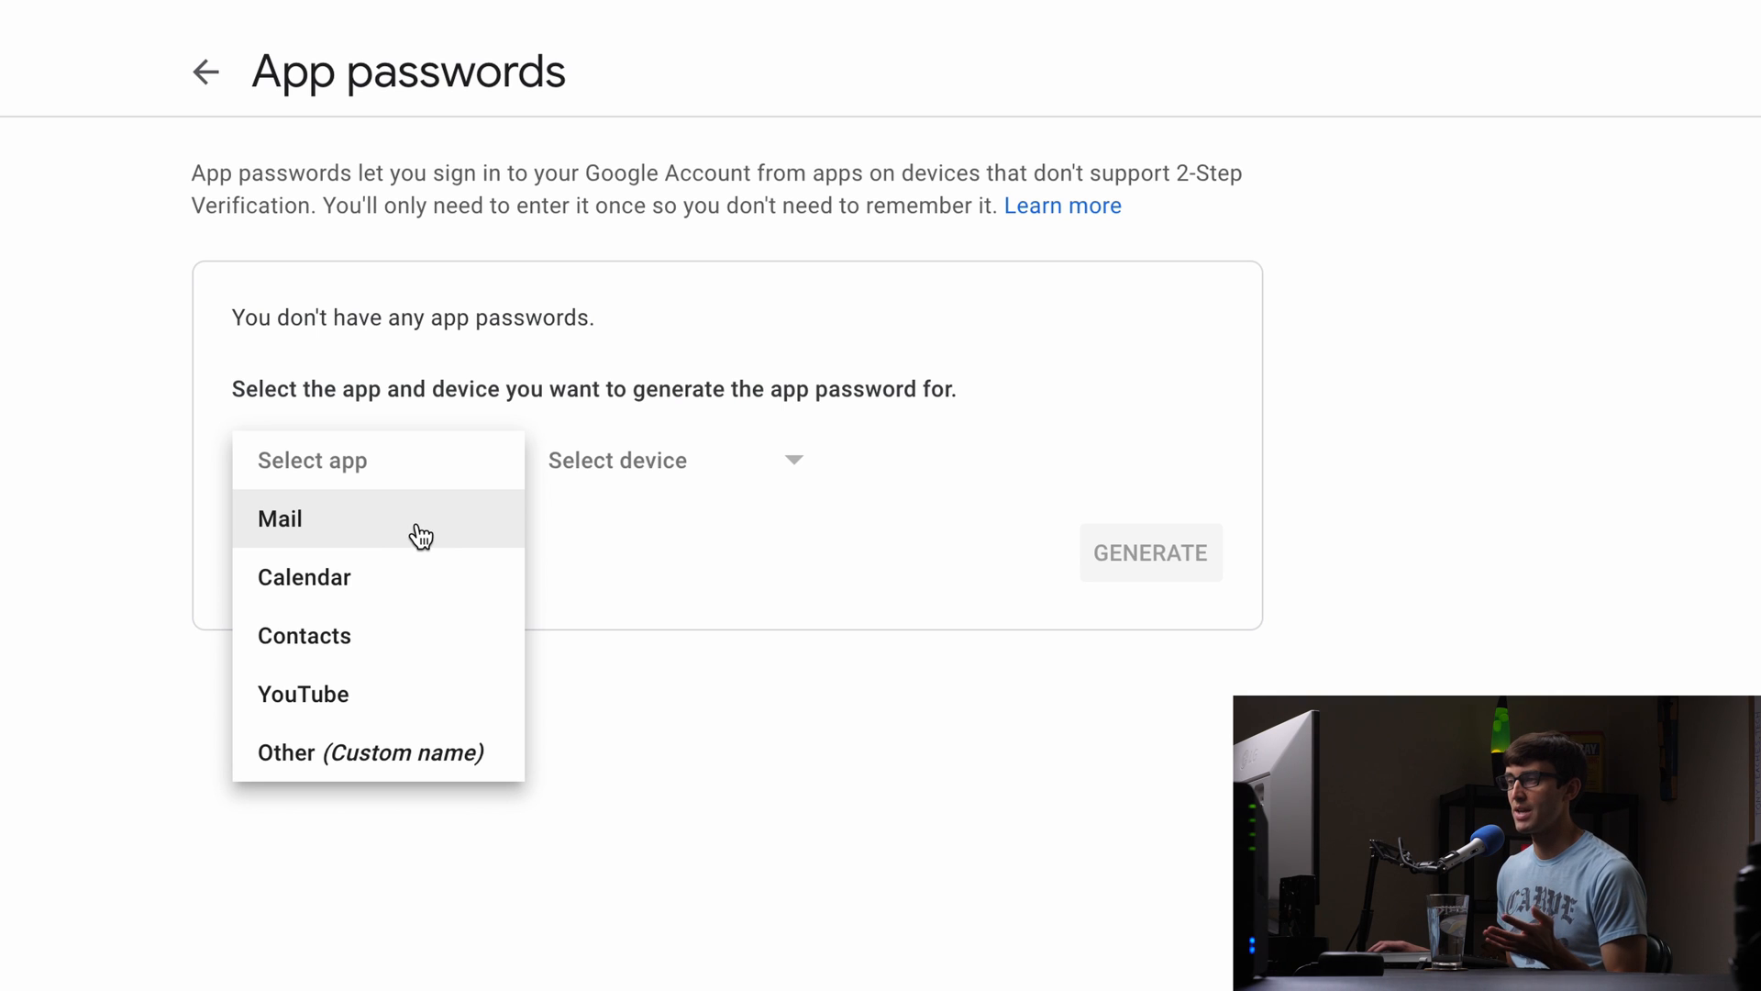
pyautogui.moveTo(405, 711)
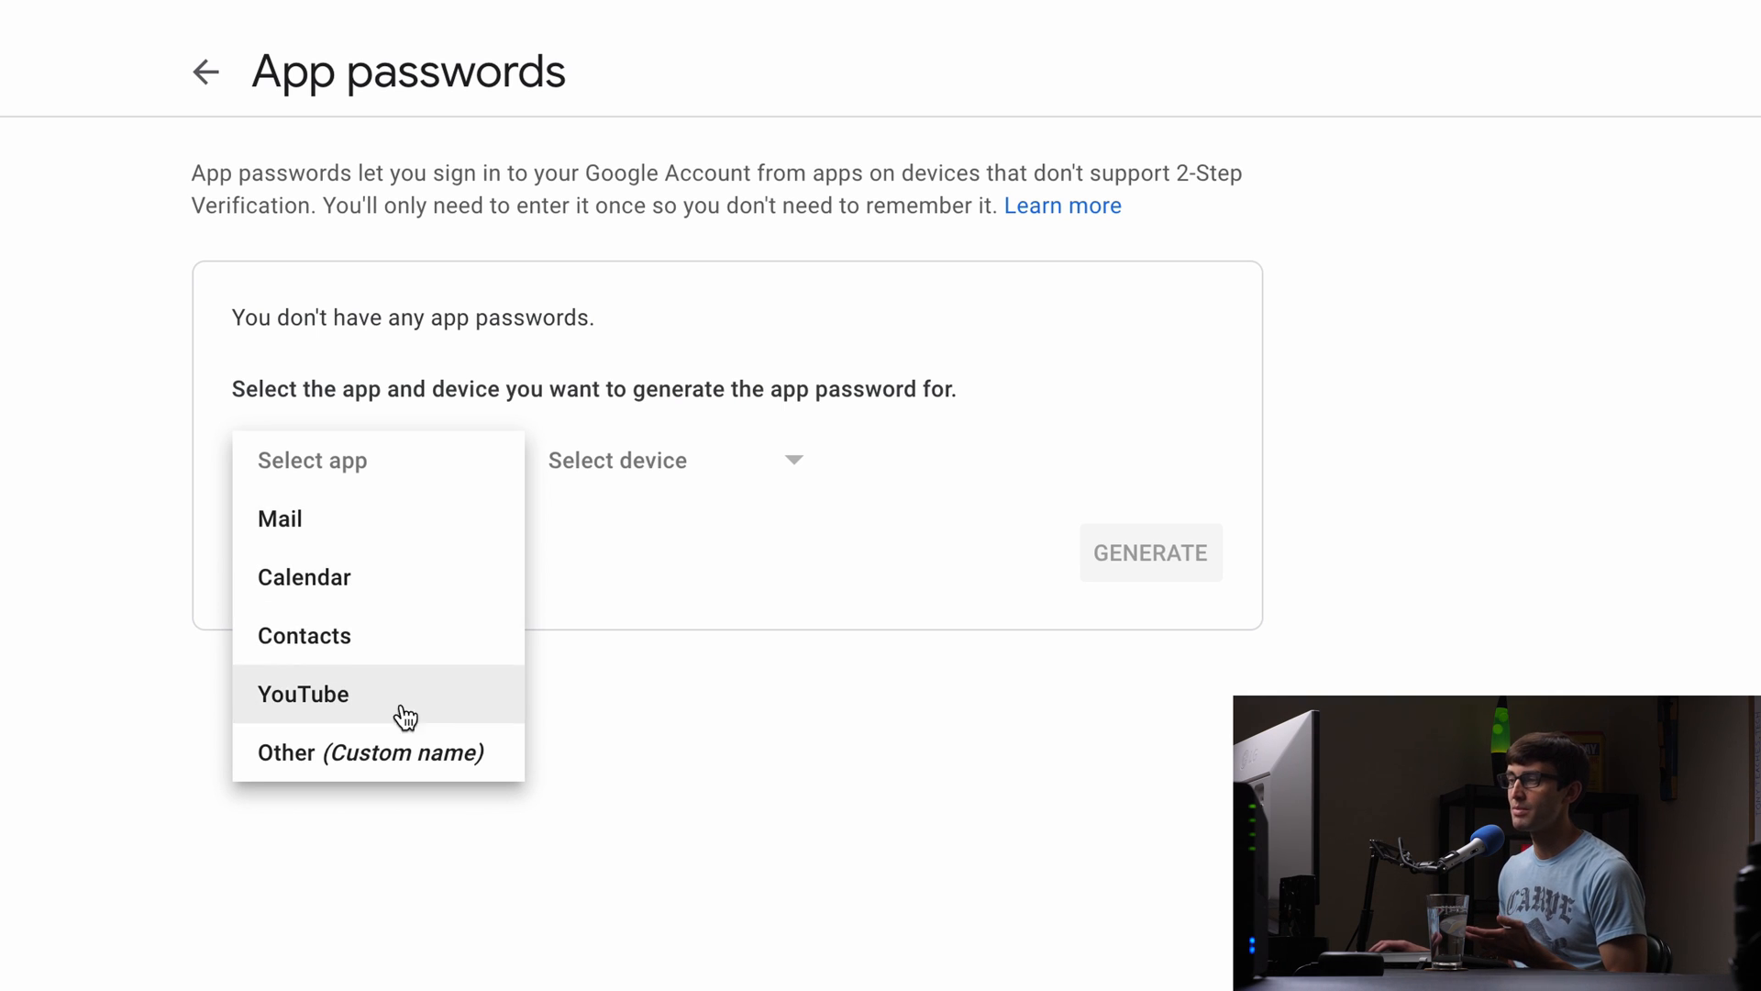
pyautogui.moveTo(359, 530)
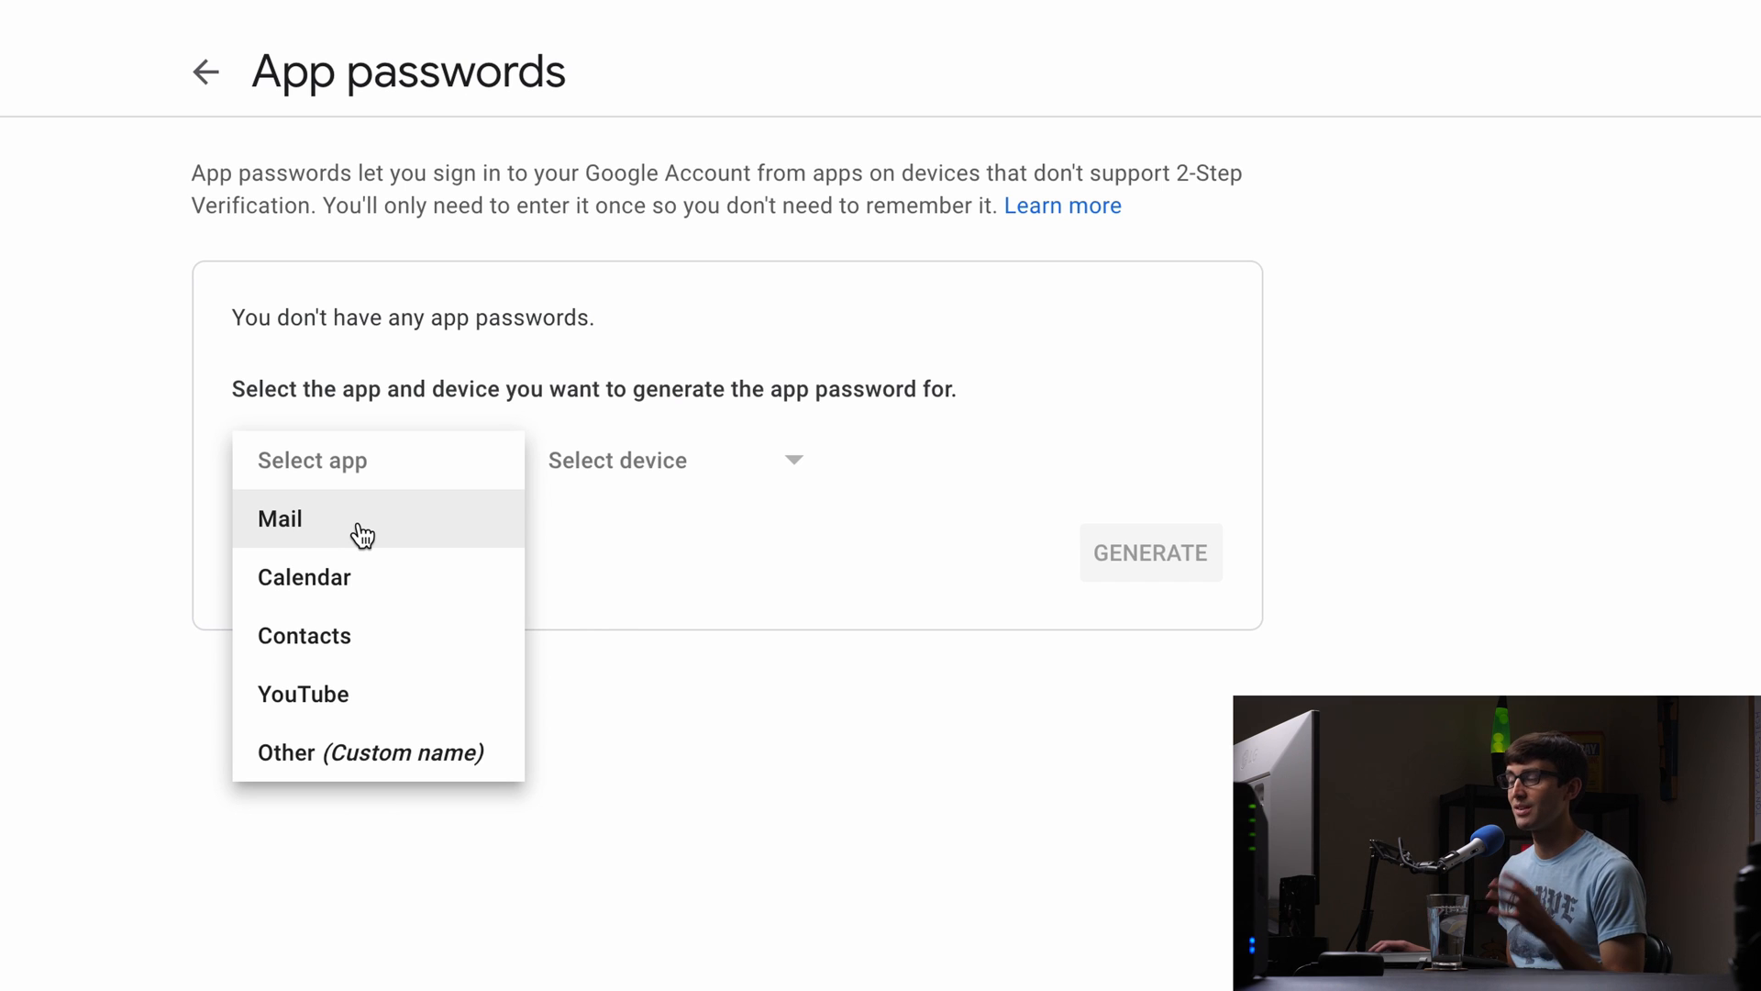
pyautogui.moveTo(394, 536)
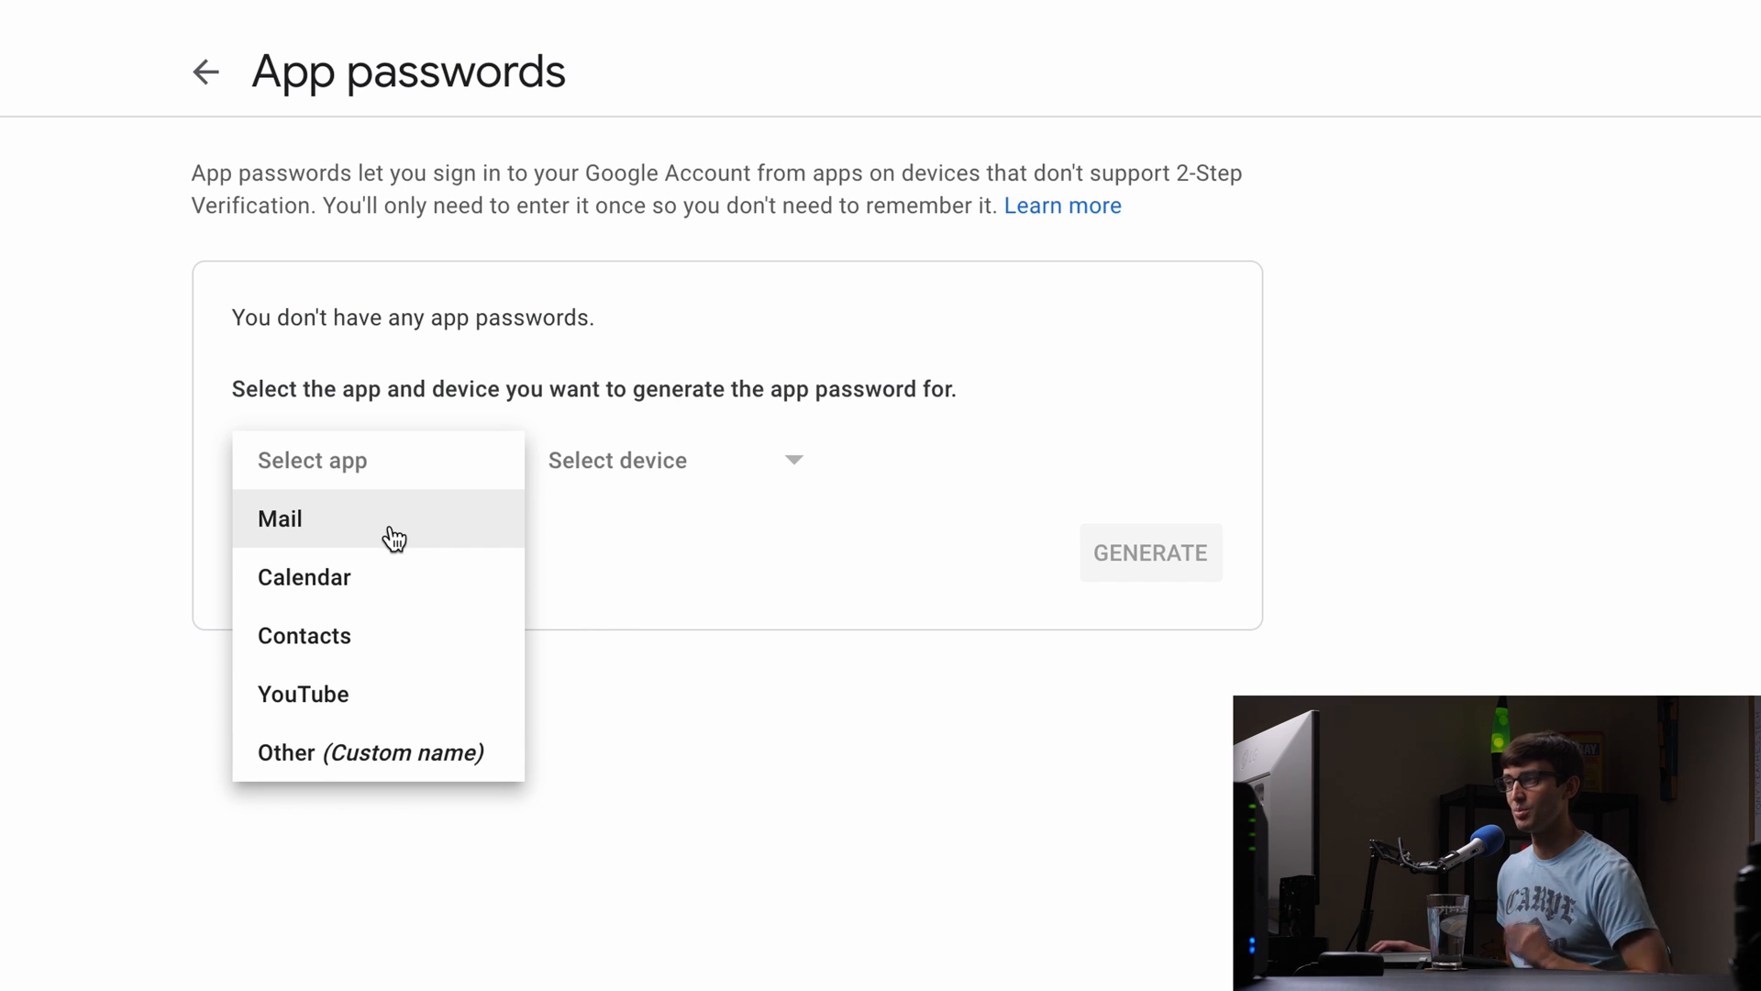
pyautogui.moveTo(388, 635)
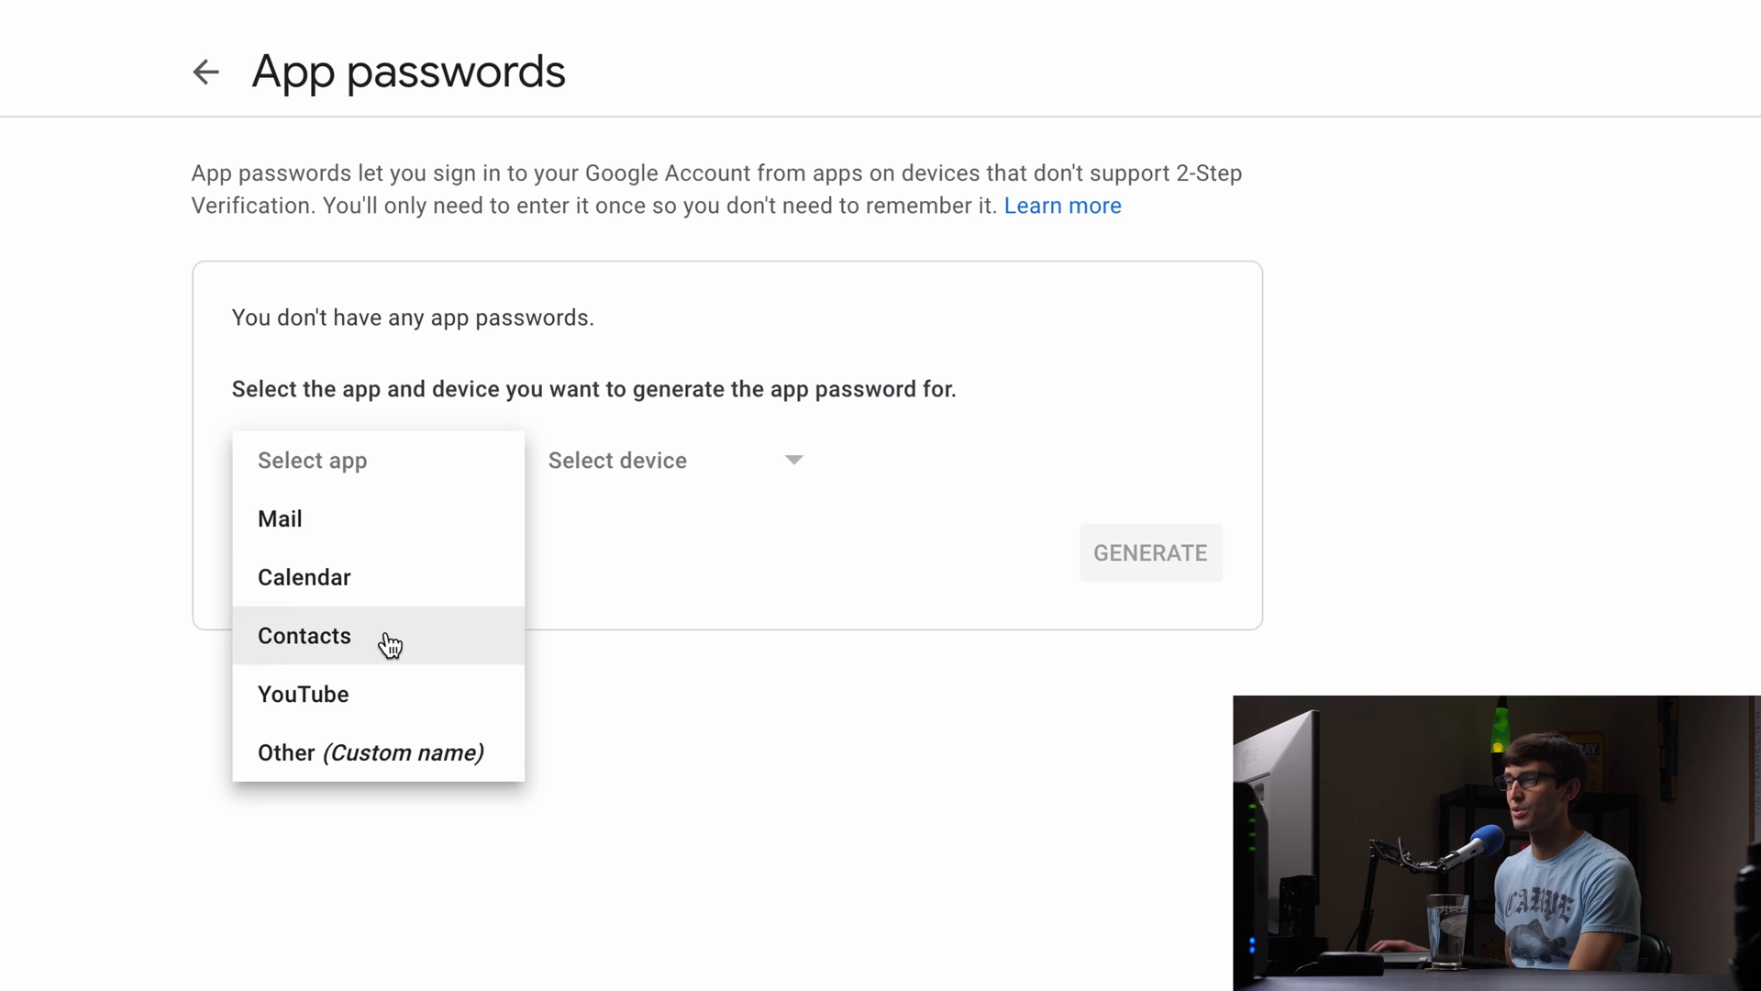
# Choose Mail with a custom device name 'External email account'
pyautogui.click(280, 517)
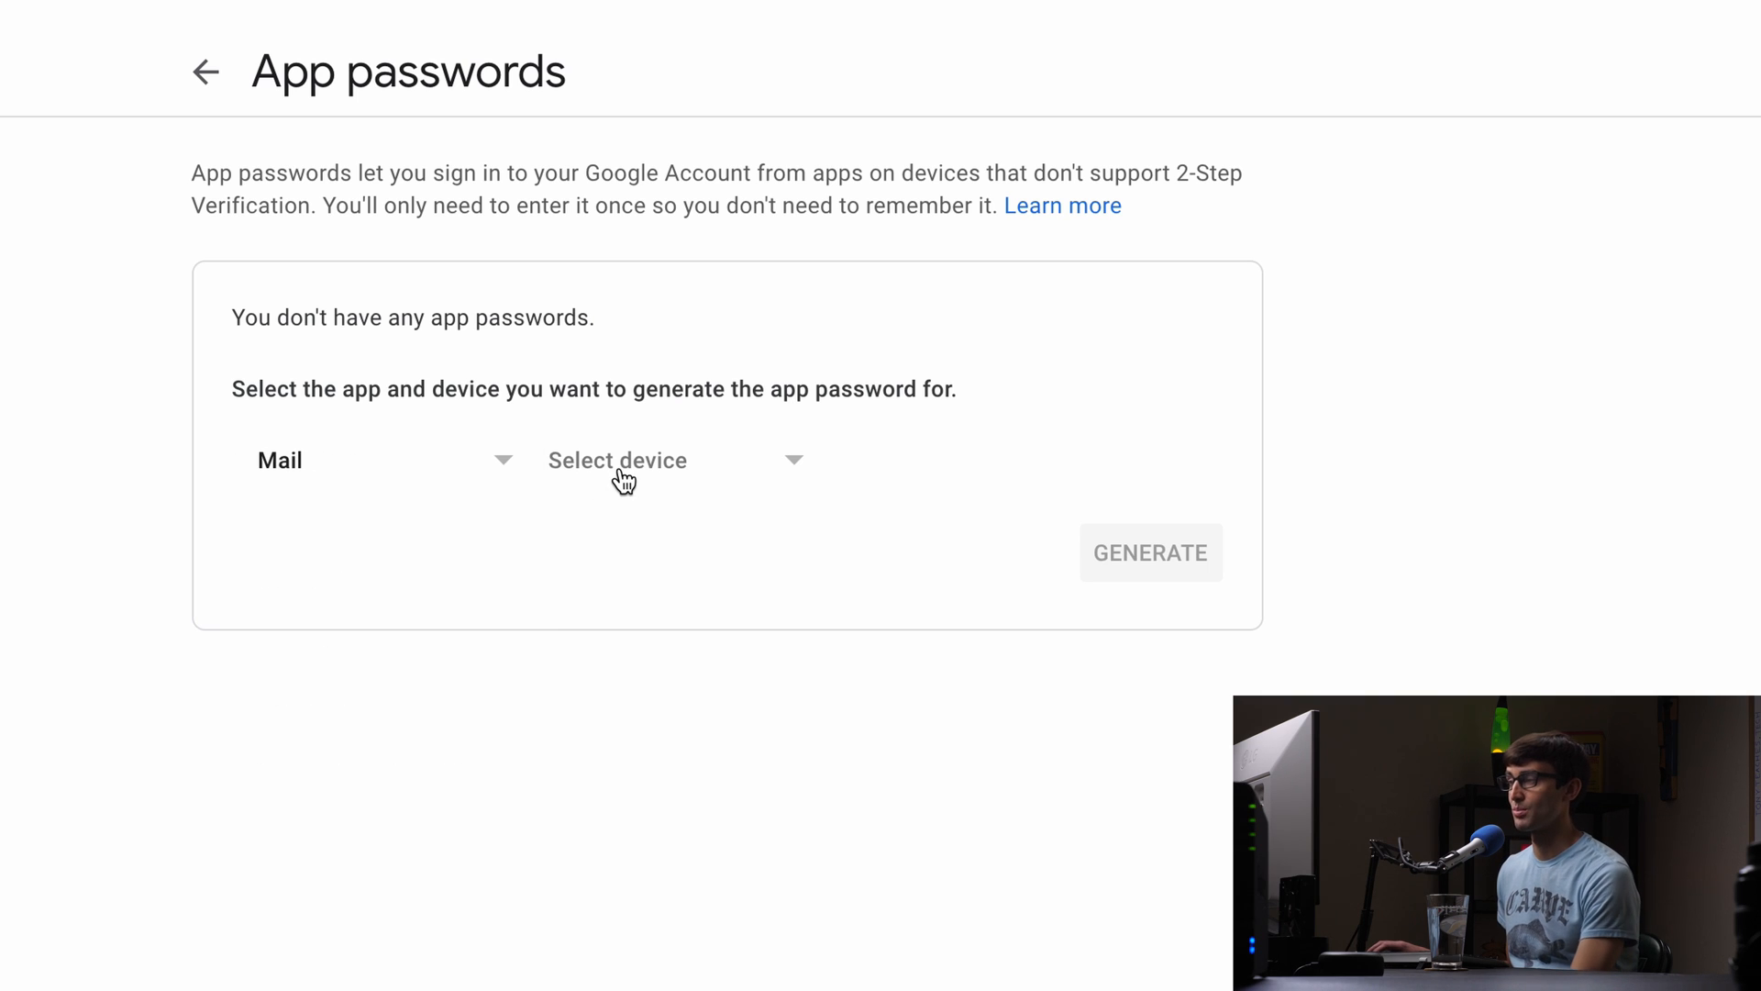
pyautogui.click(667, 459)
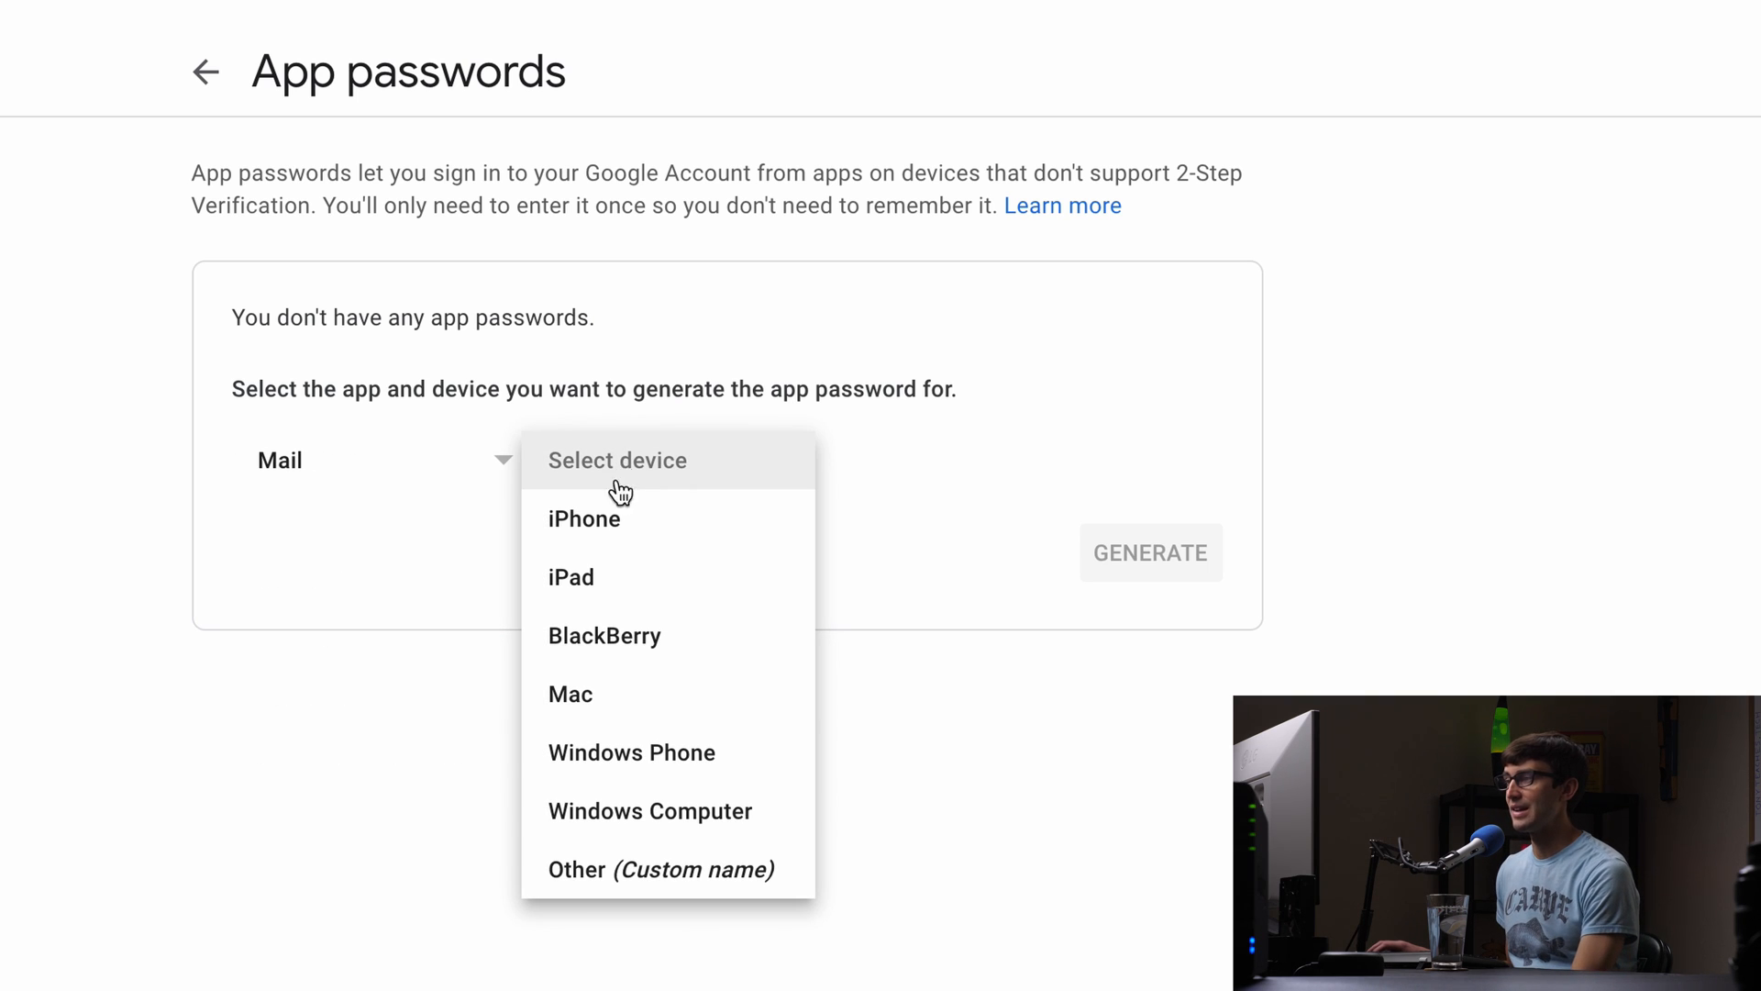
pyautogui.moveTo(701, 921)
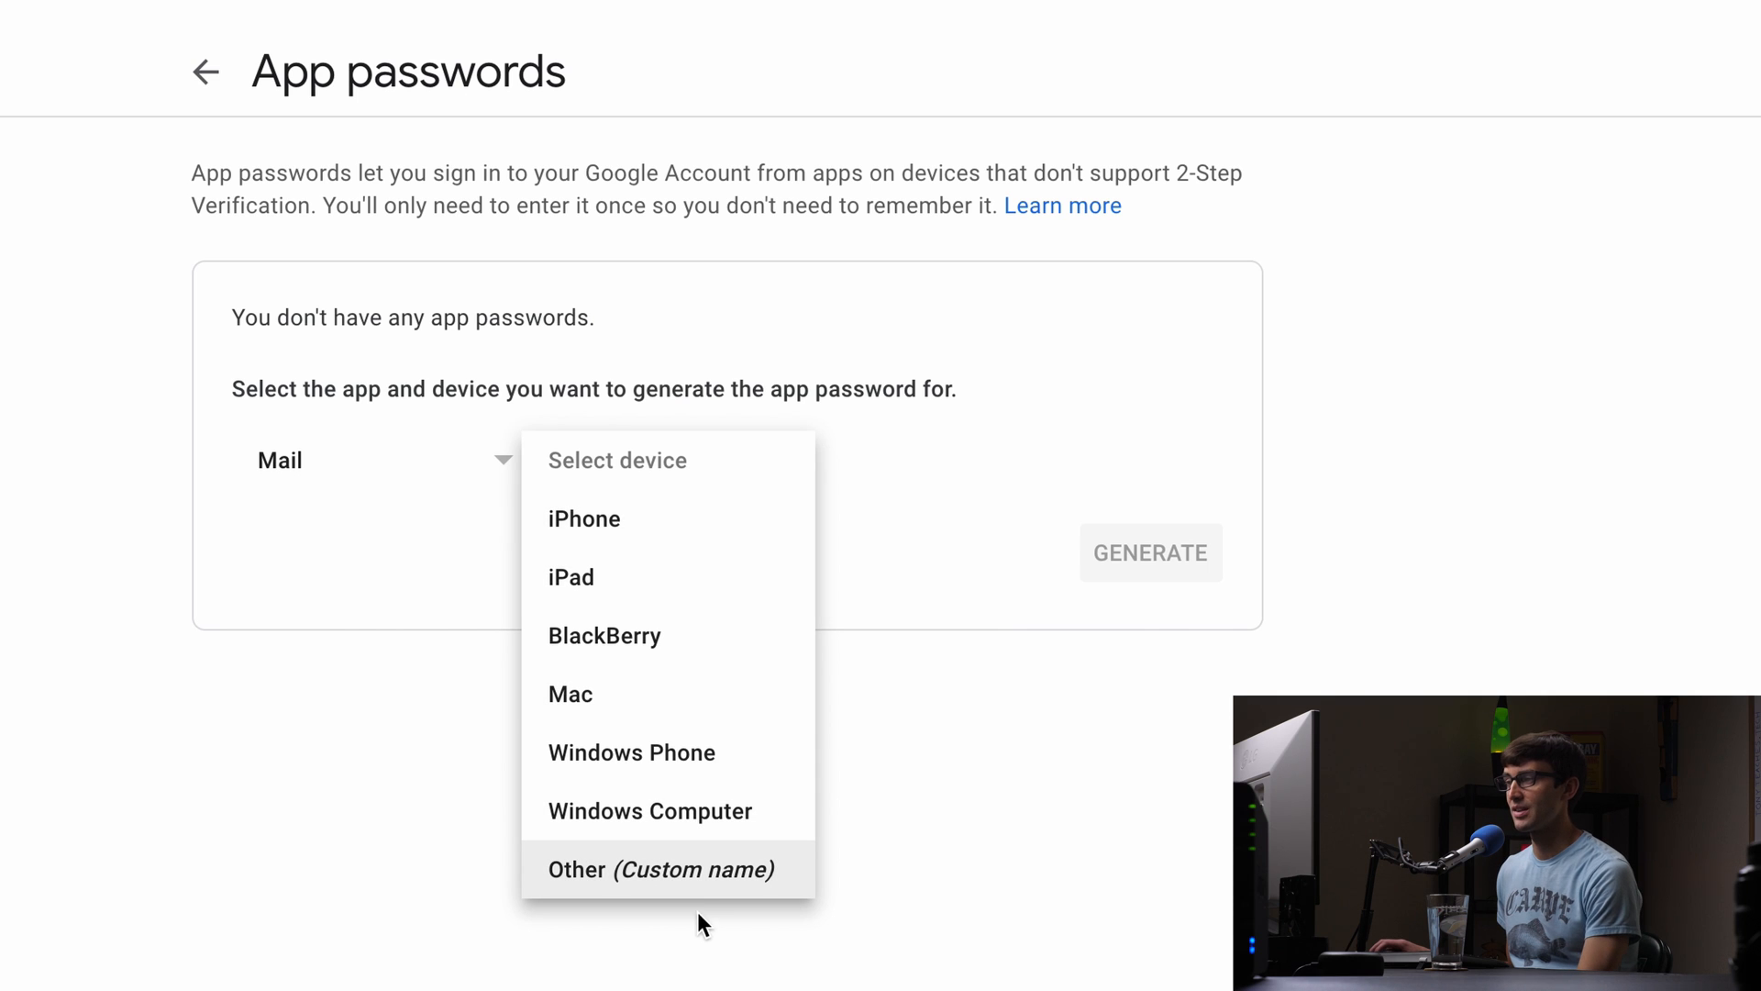
pyautogui.moveTo(695, 869)
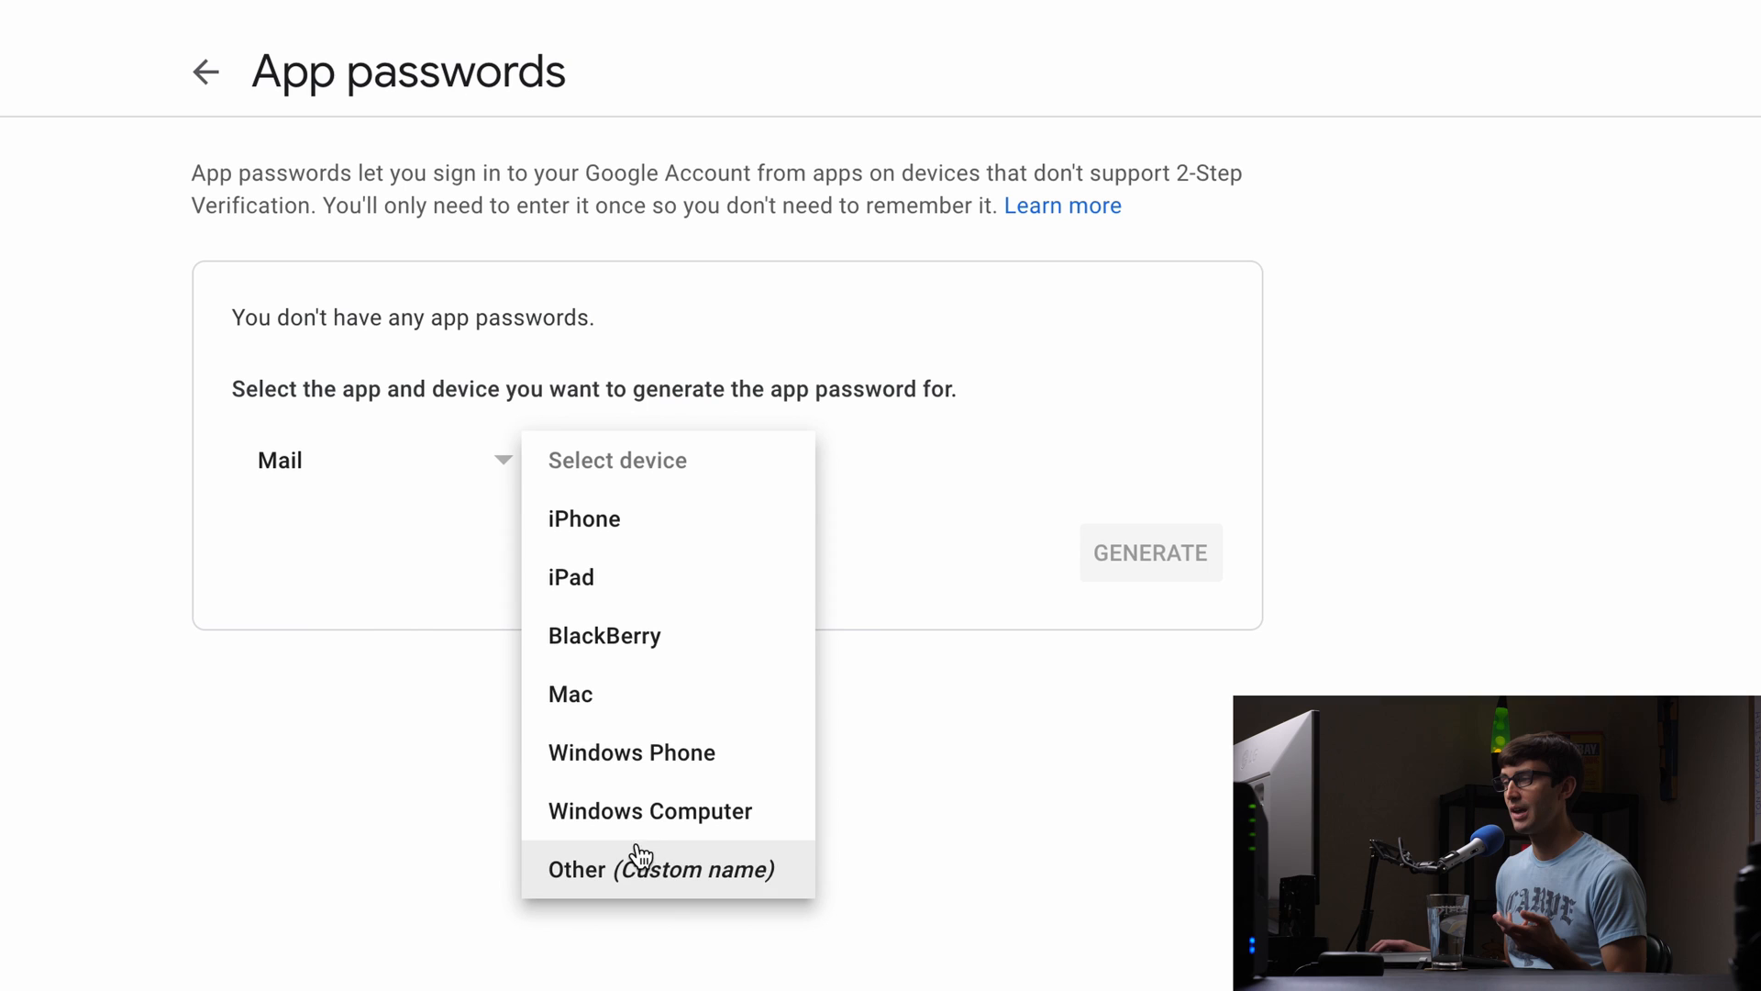
pyautogui.click(661, 869)
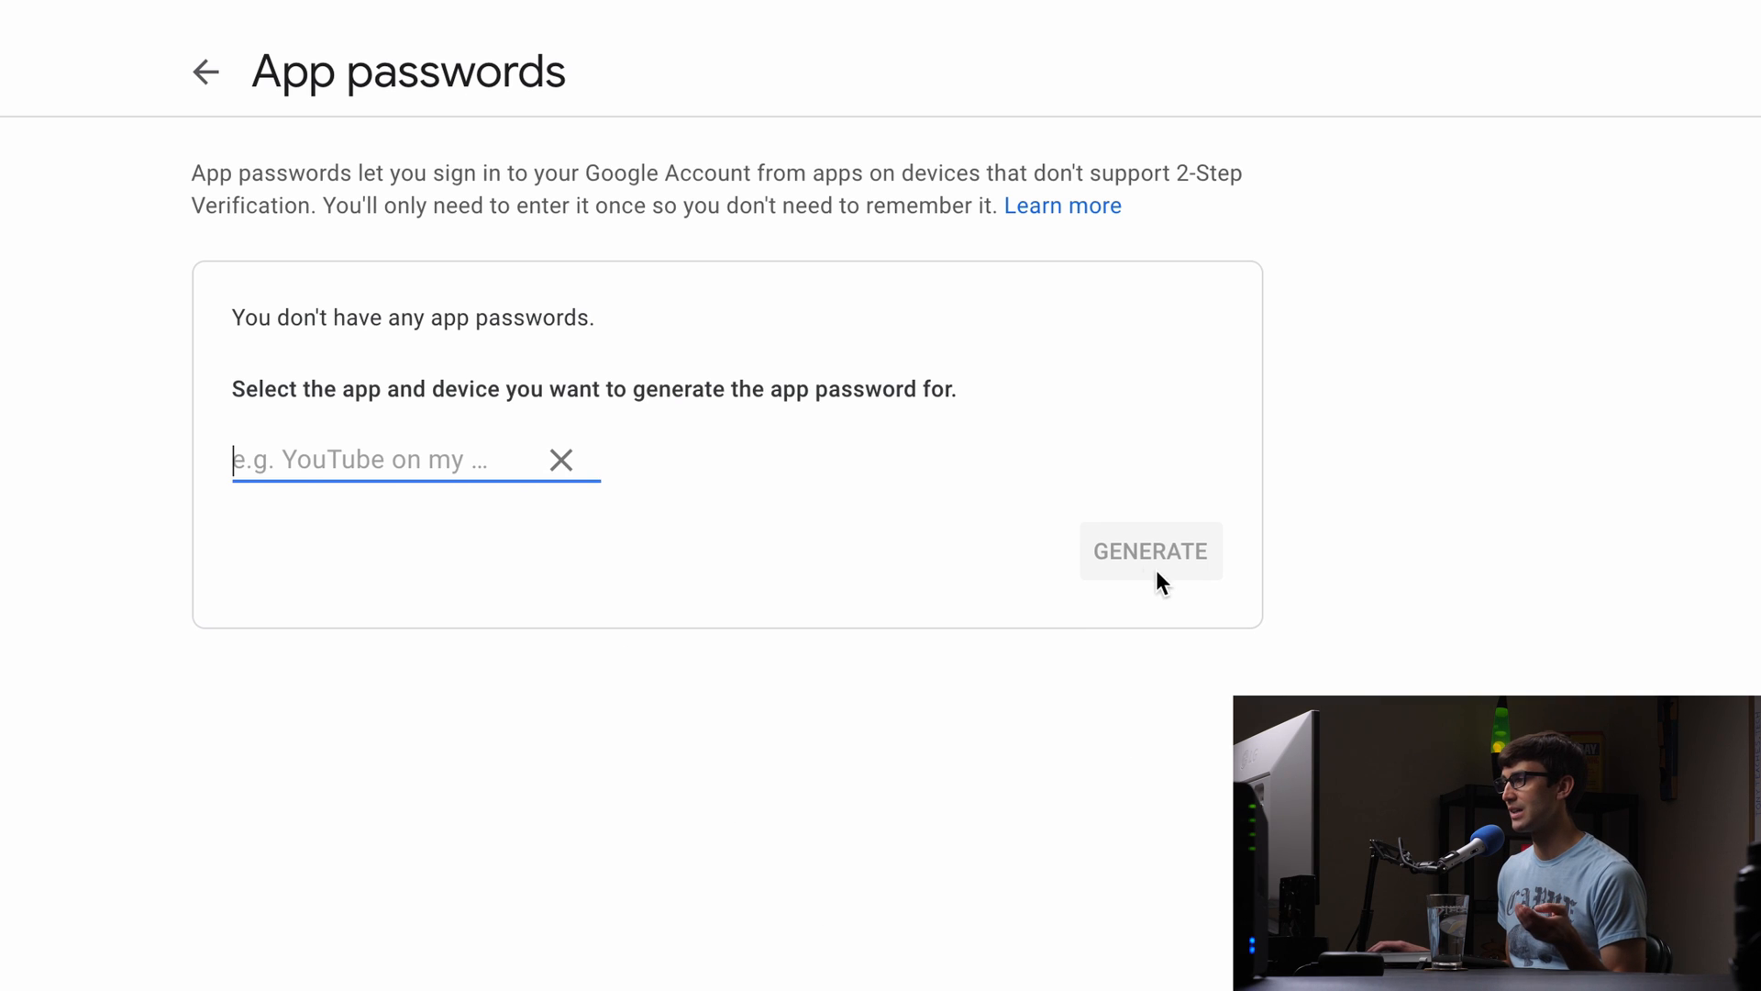
pyautogui.moveTo(438, 460)
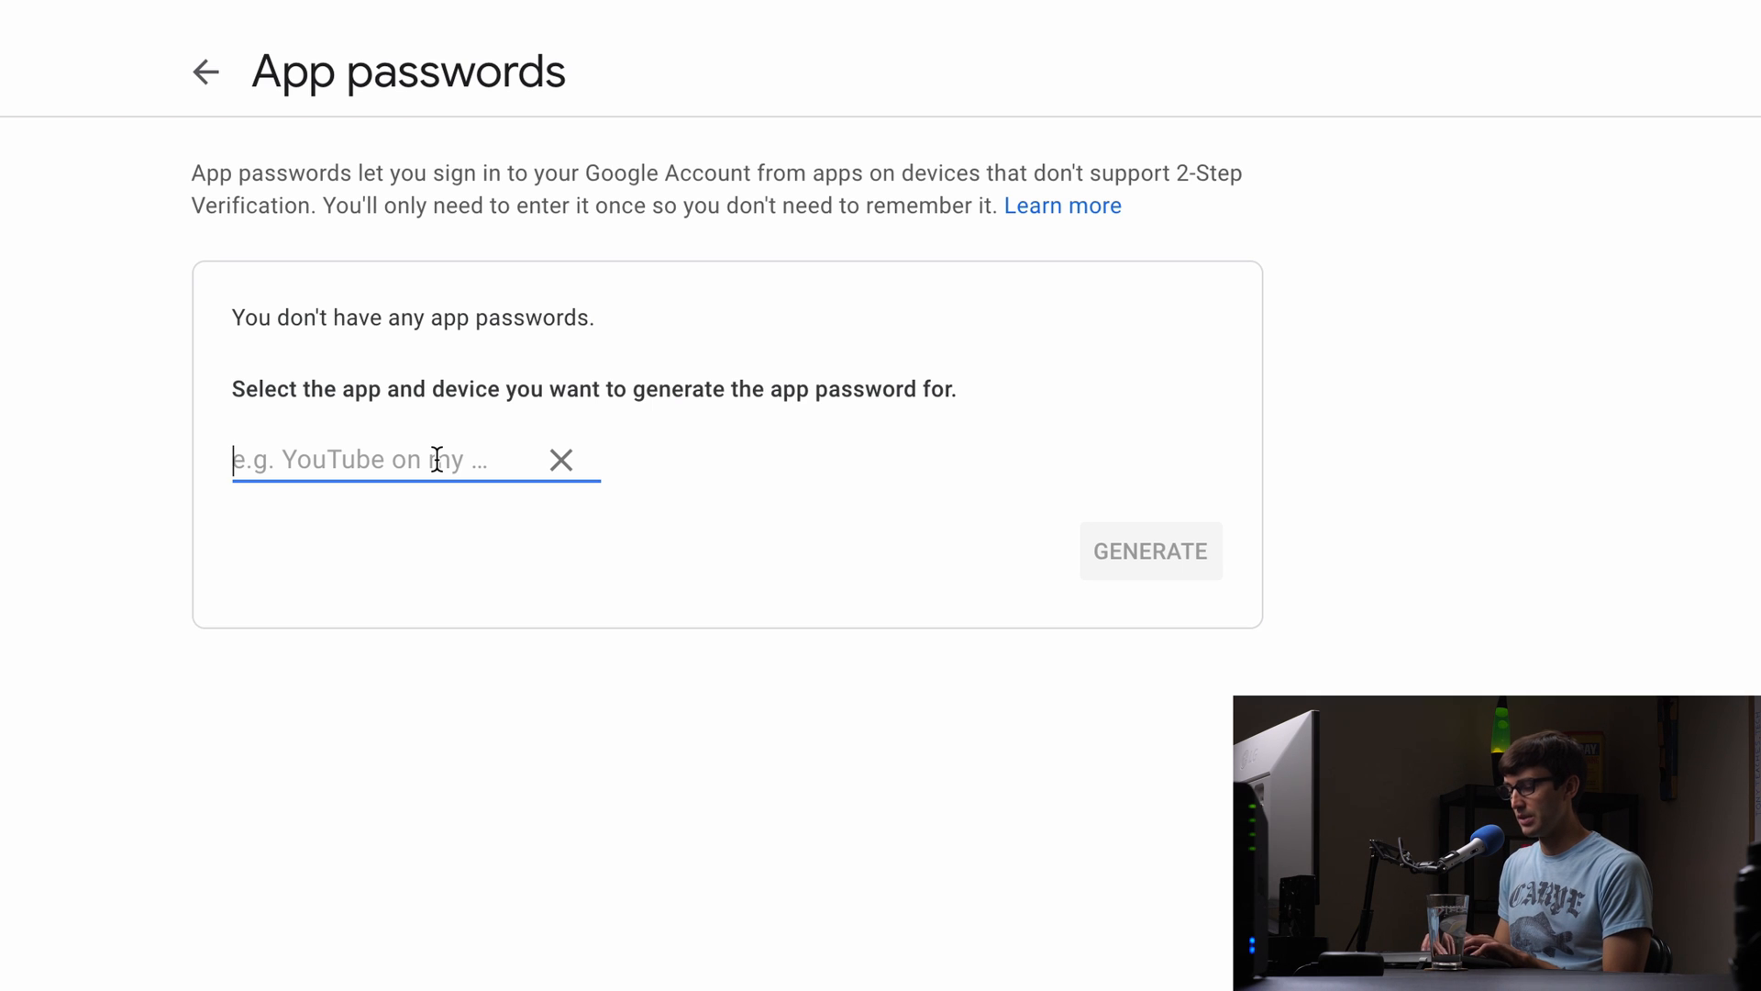
pyautogui.write('Extern')
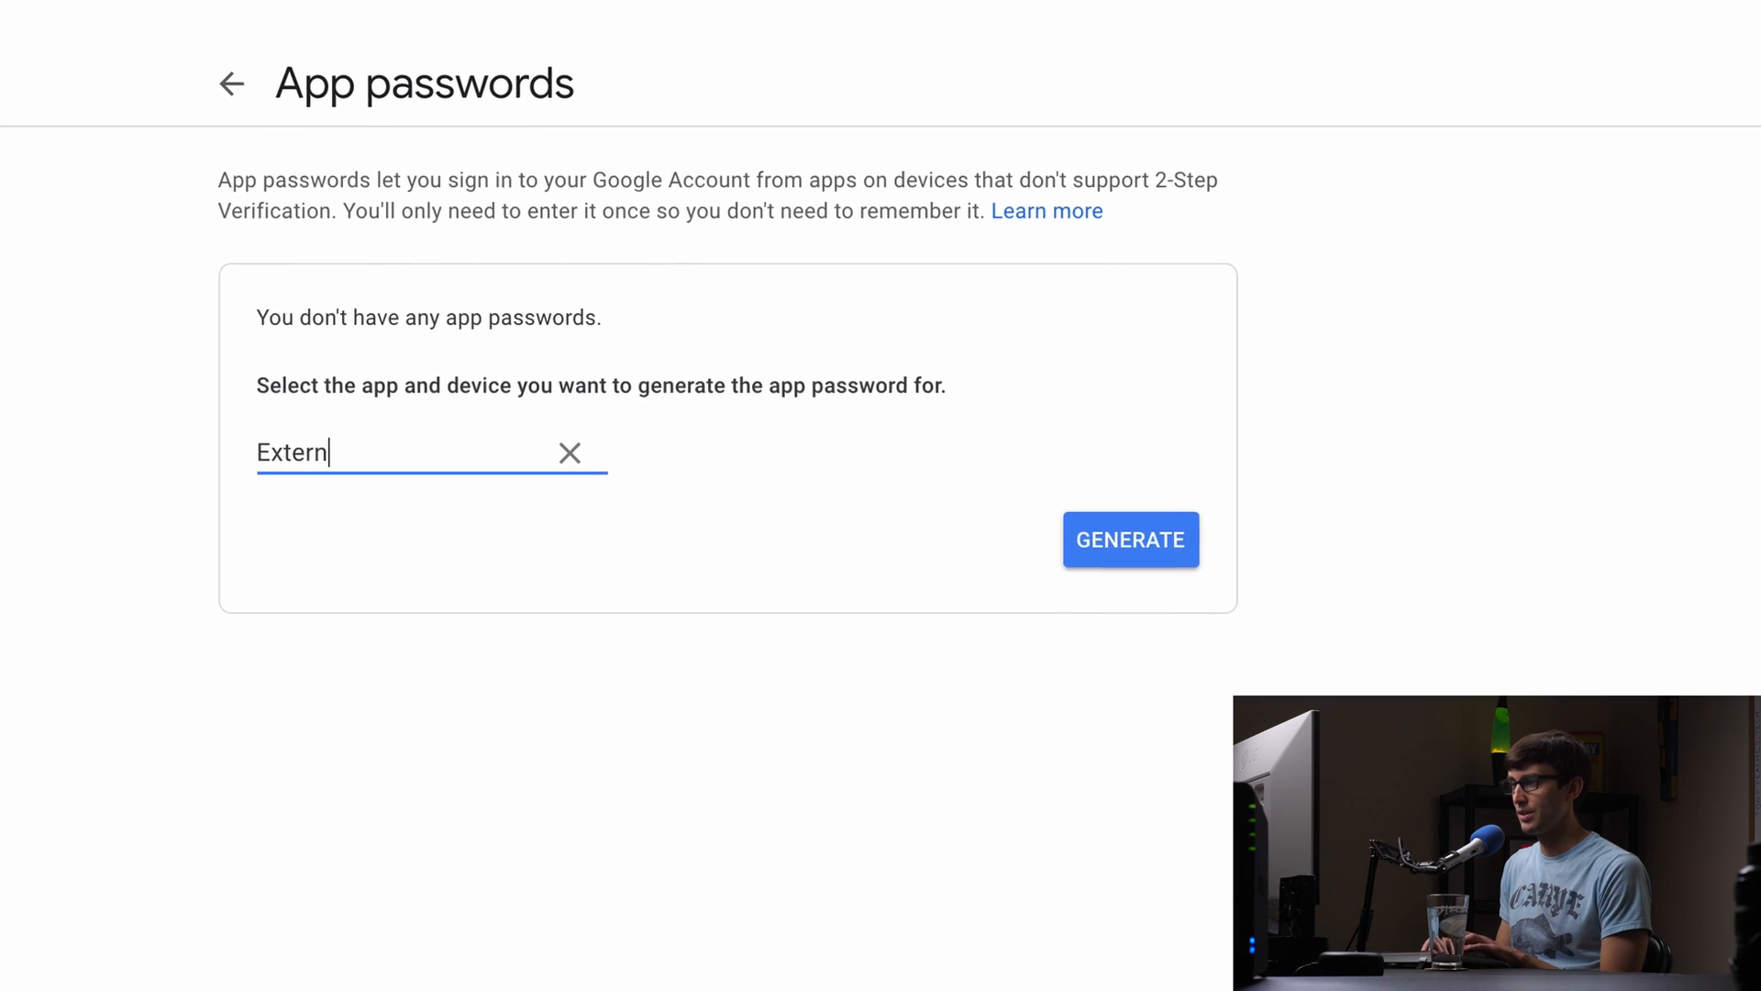
pyautogui.write('al email account')
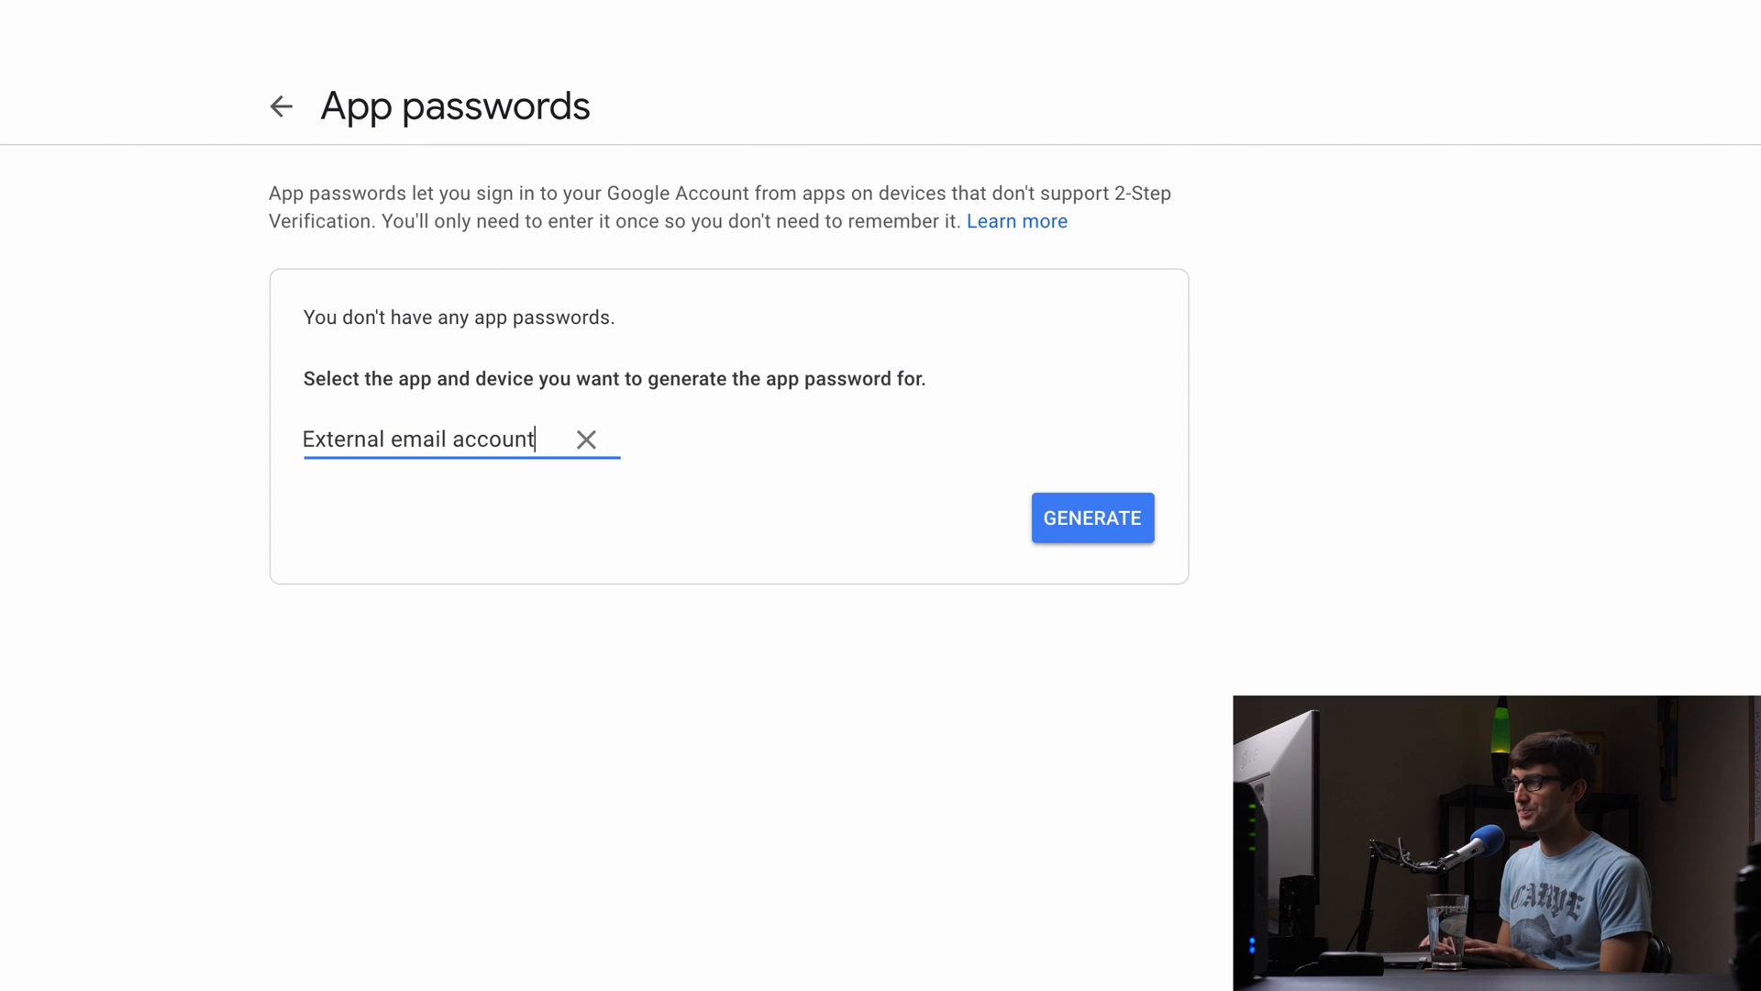
# Generate the 'External email account' app password and view its 16-character code
pyautogui.click(1091, 518)
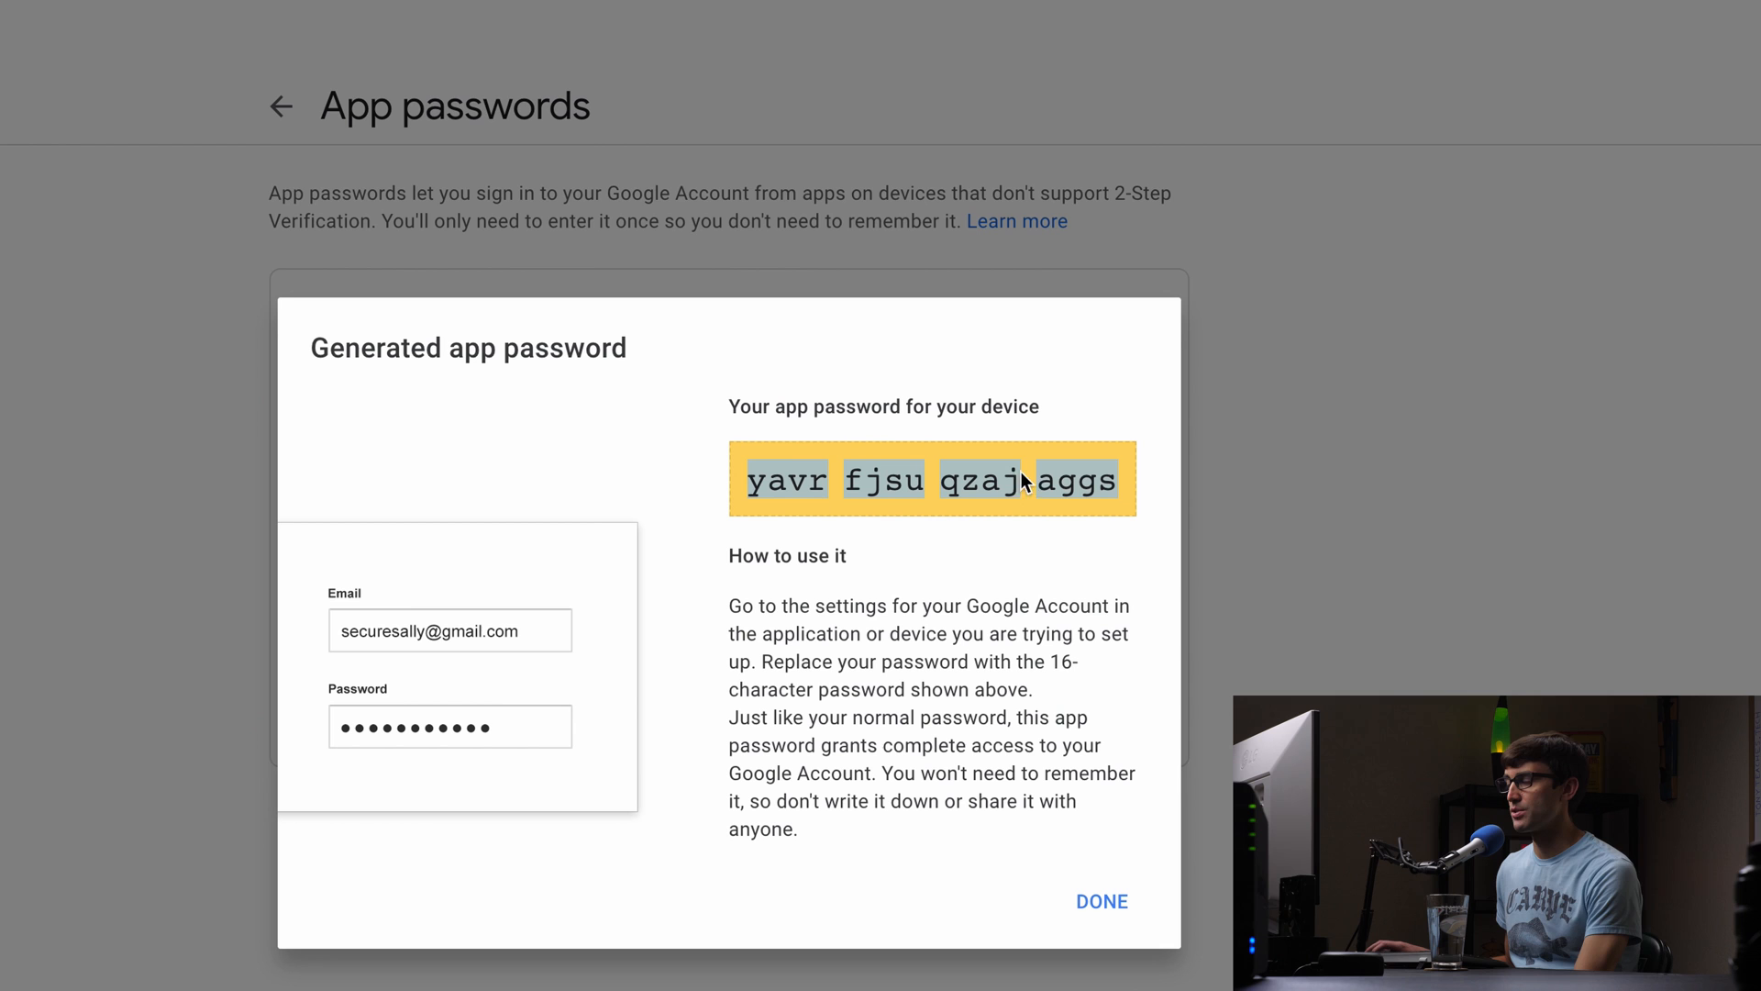
pyautogui.moveTo(874, 512)
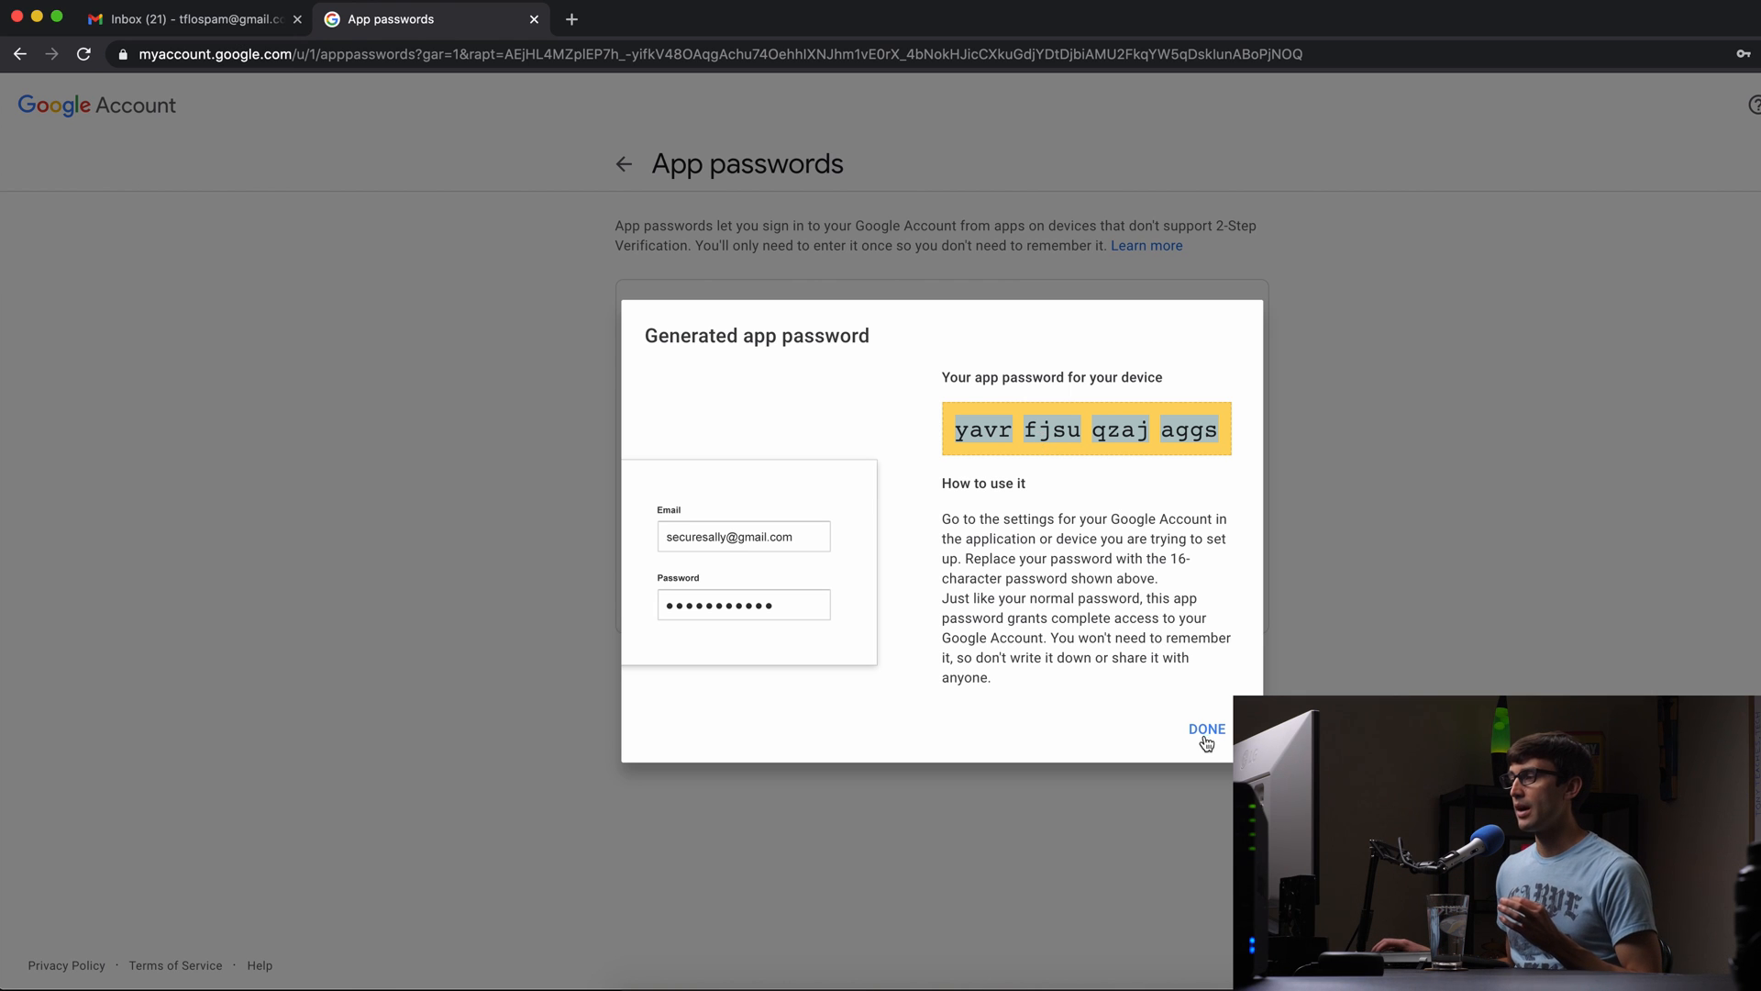
# Close the generated password dialog and delete the 'External email account' app password
pyautogui.click(1205, 727)
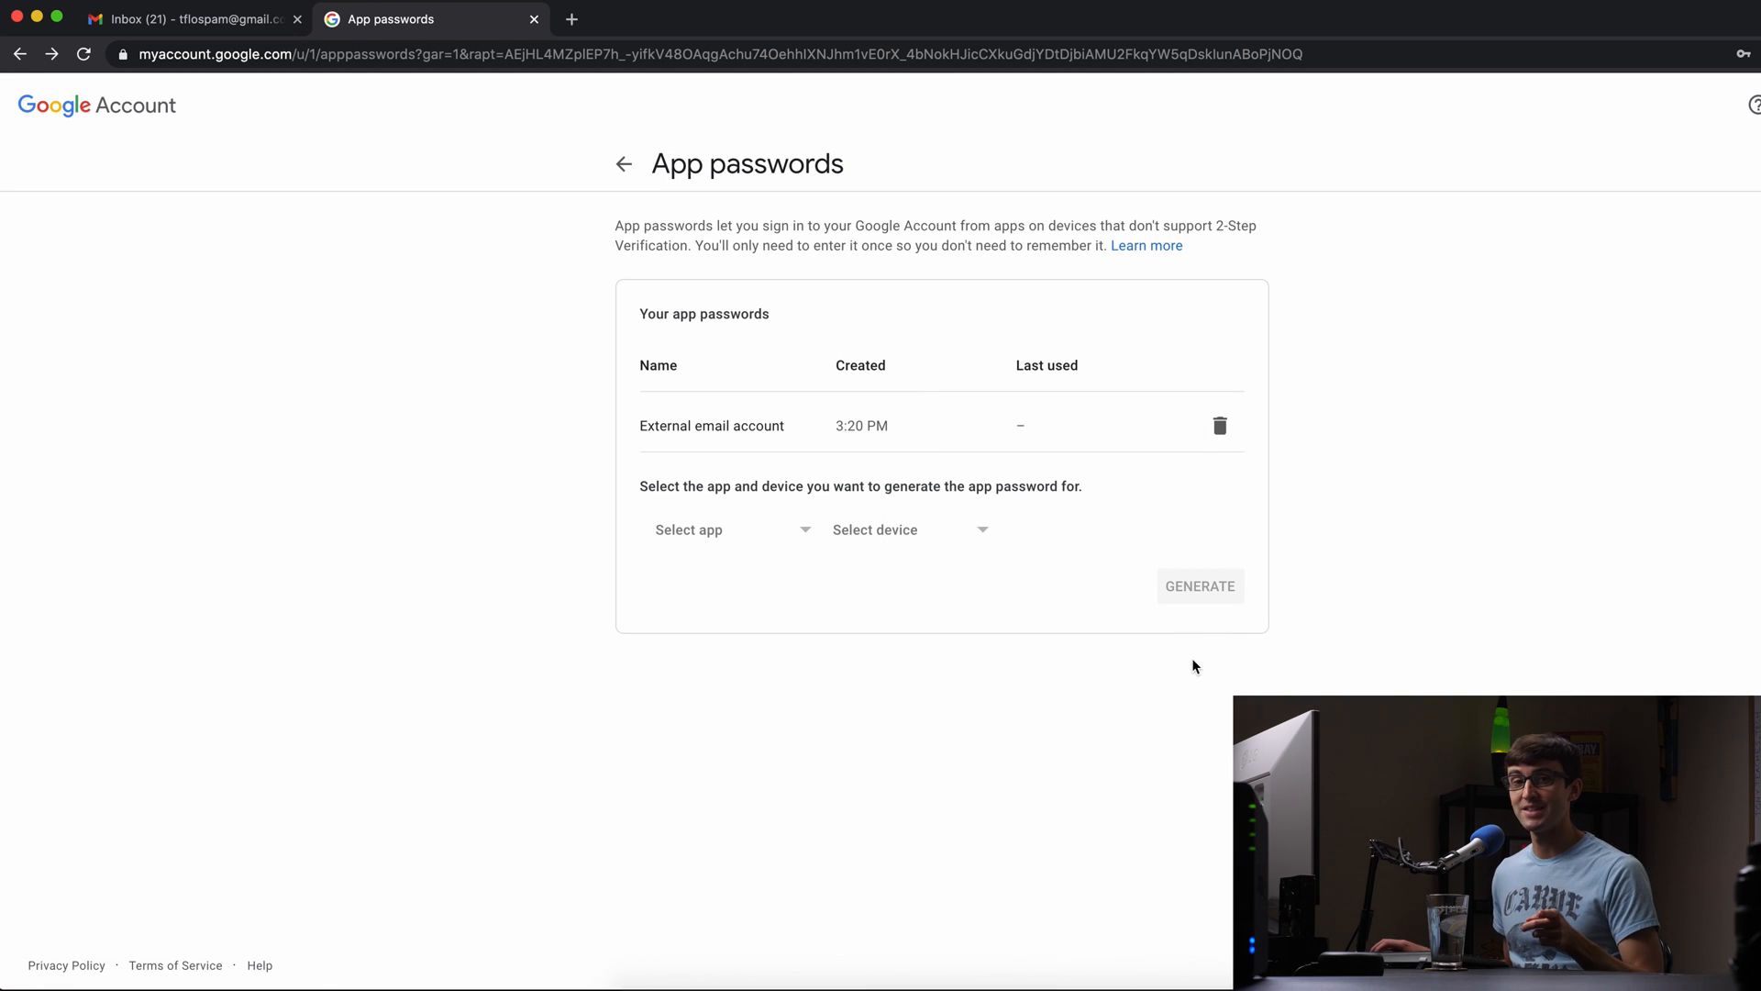
pyautogui.moveTo(1028, 480)
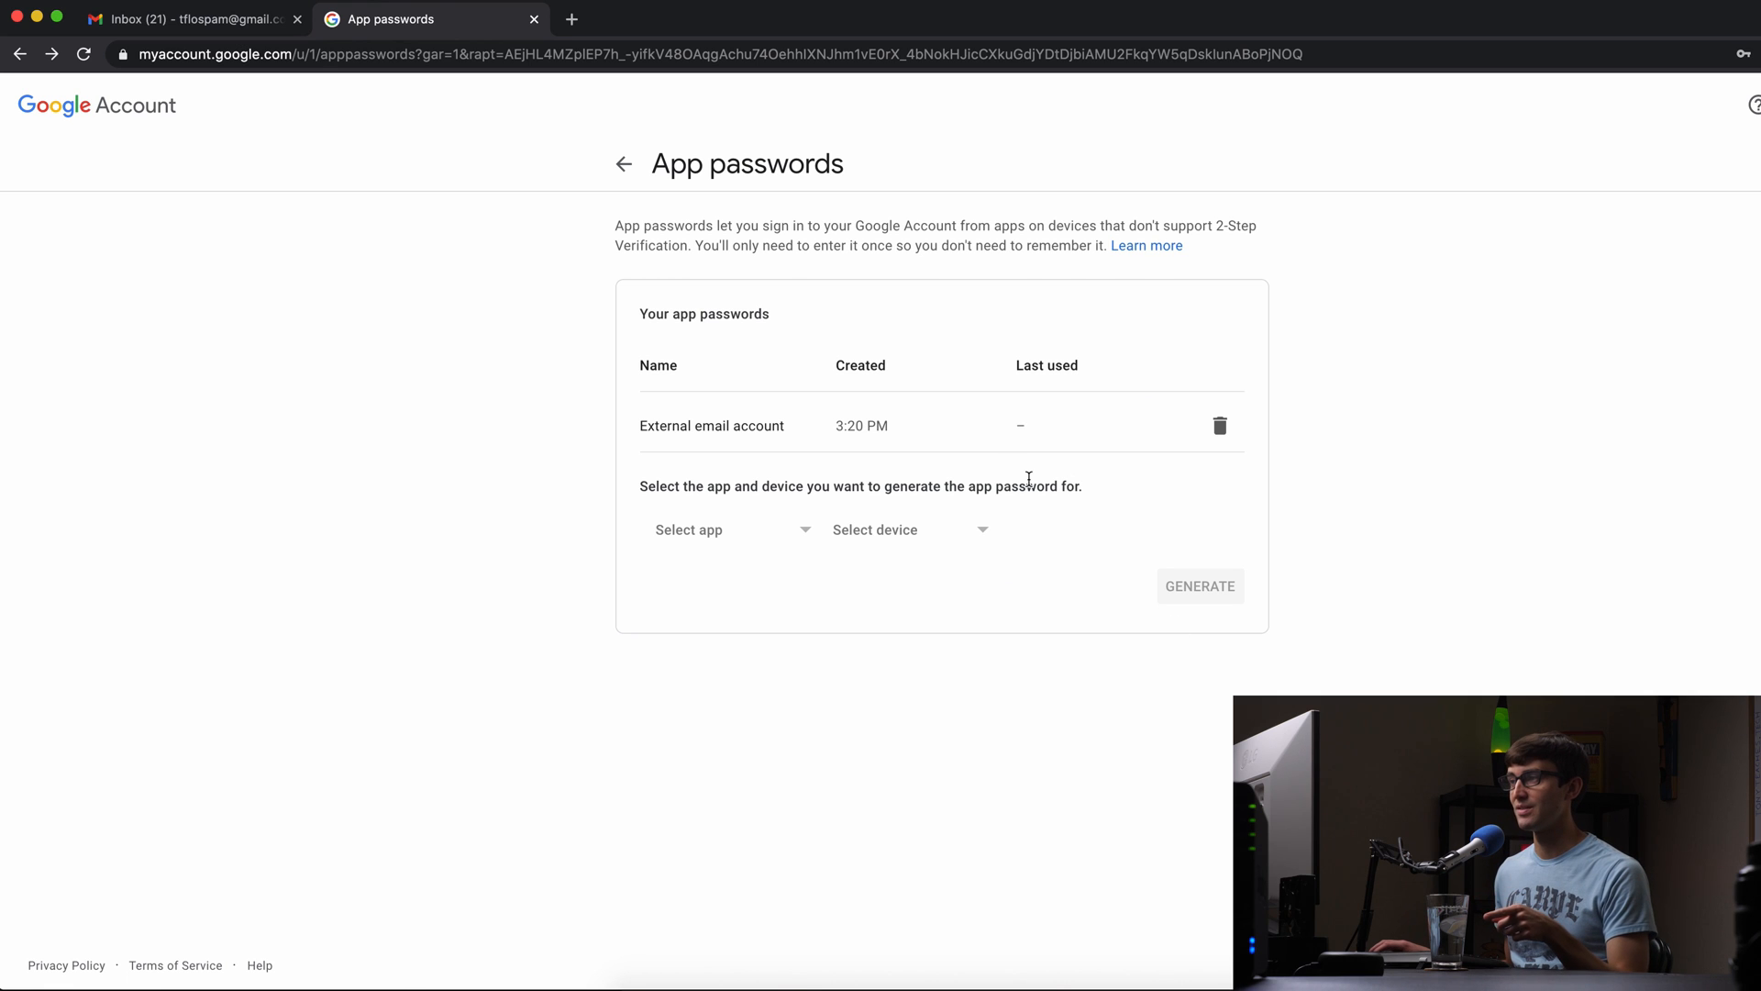
pyautogui.moveTo(941, 434)
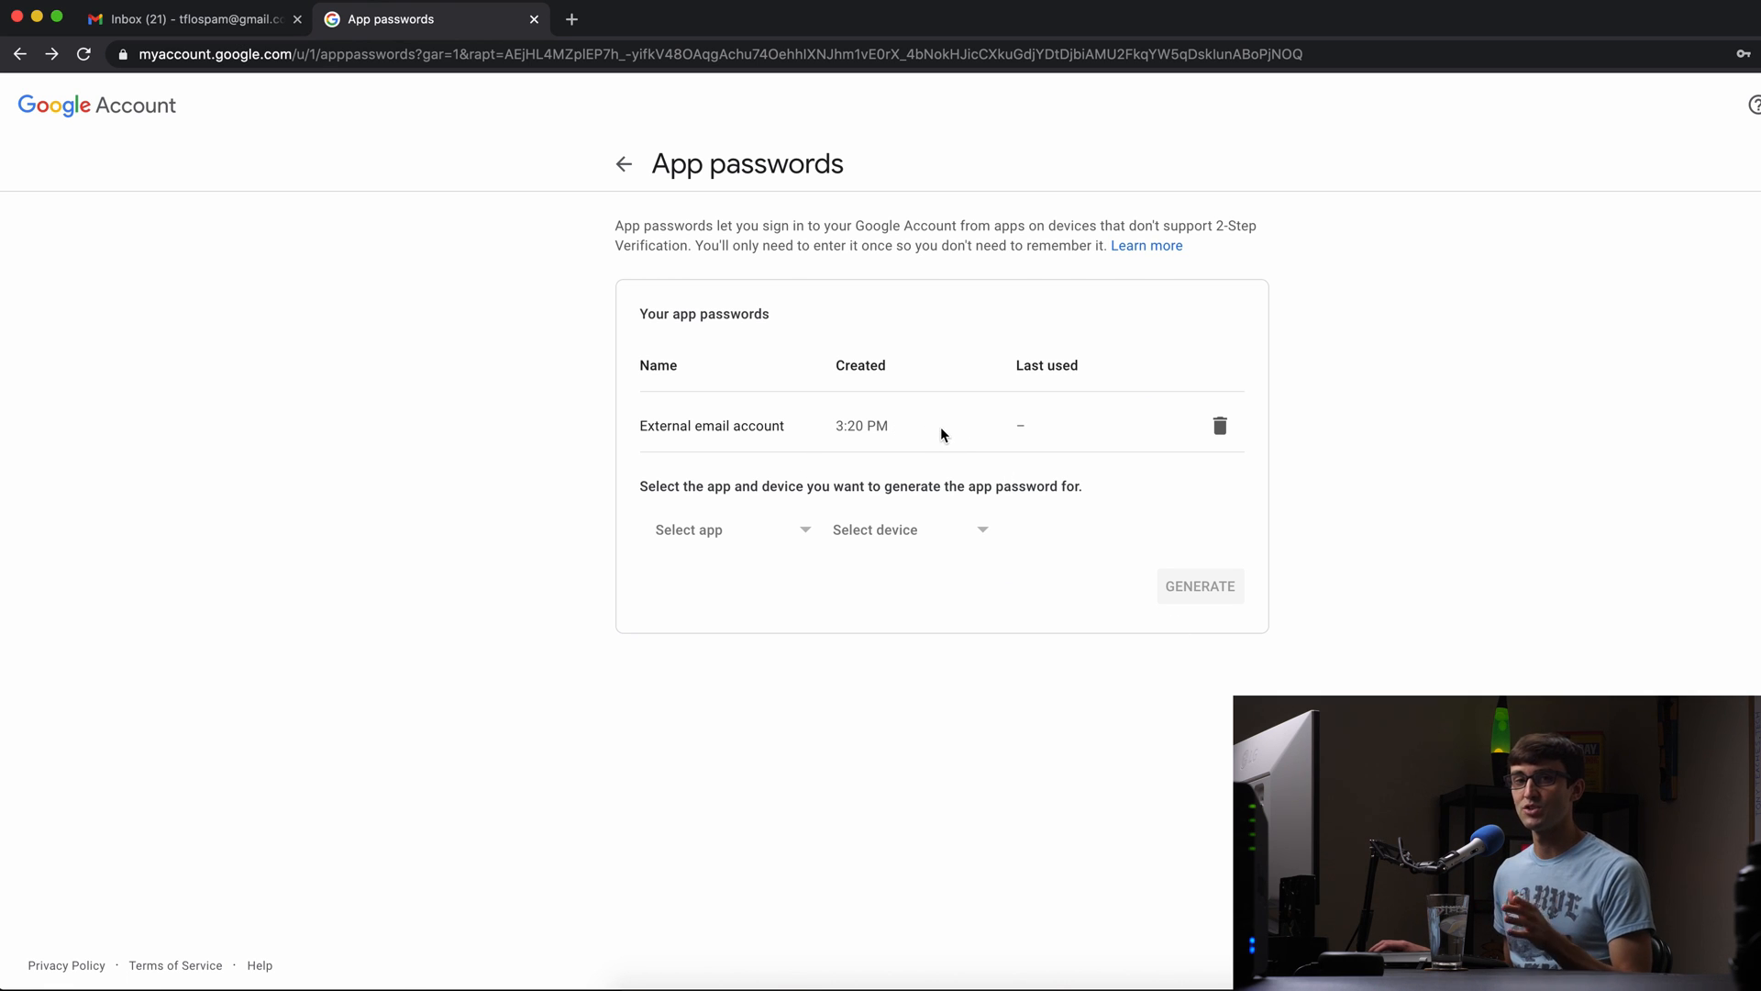
pyautogui.moveTo(1122, 430)
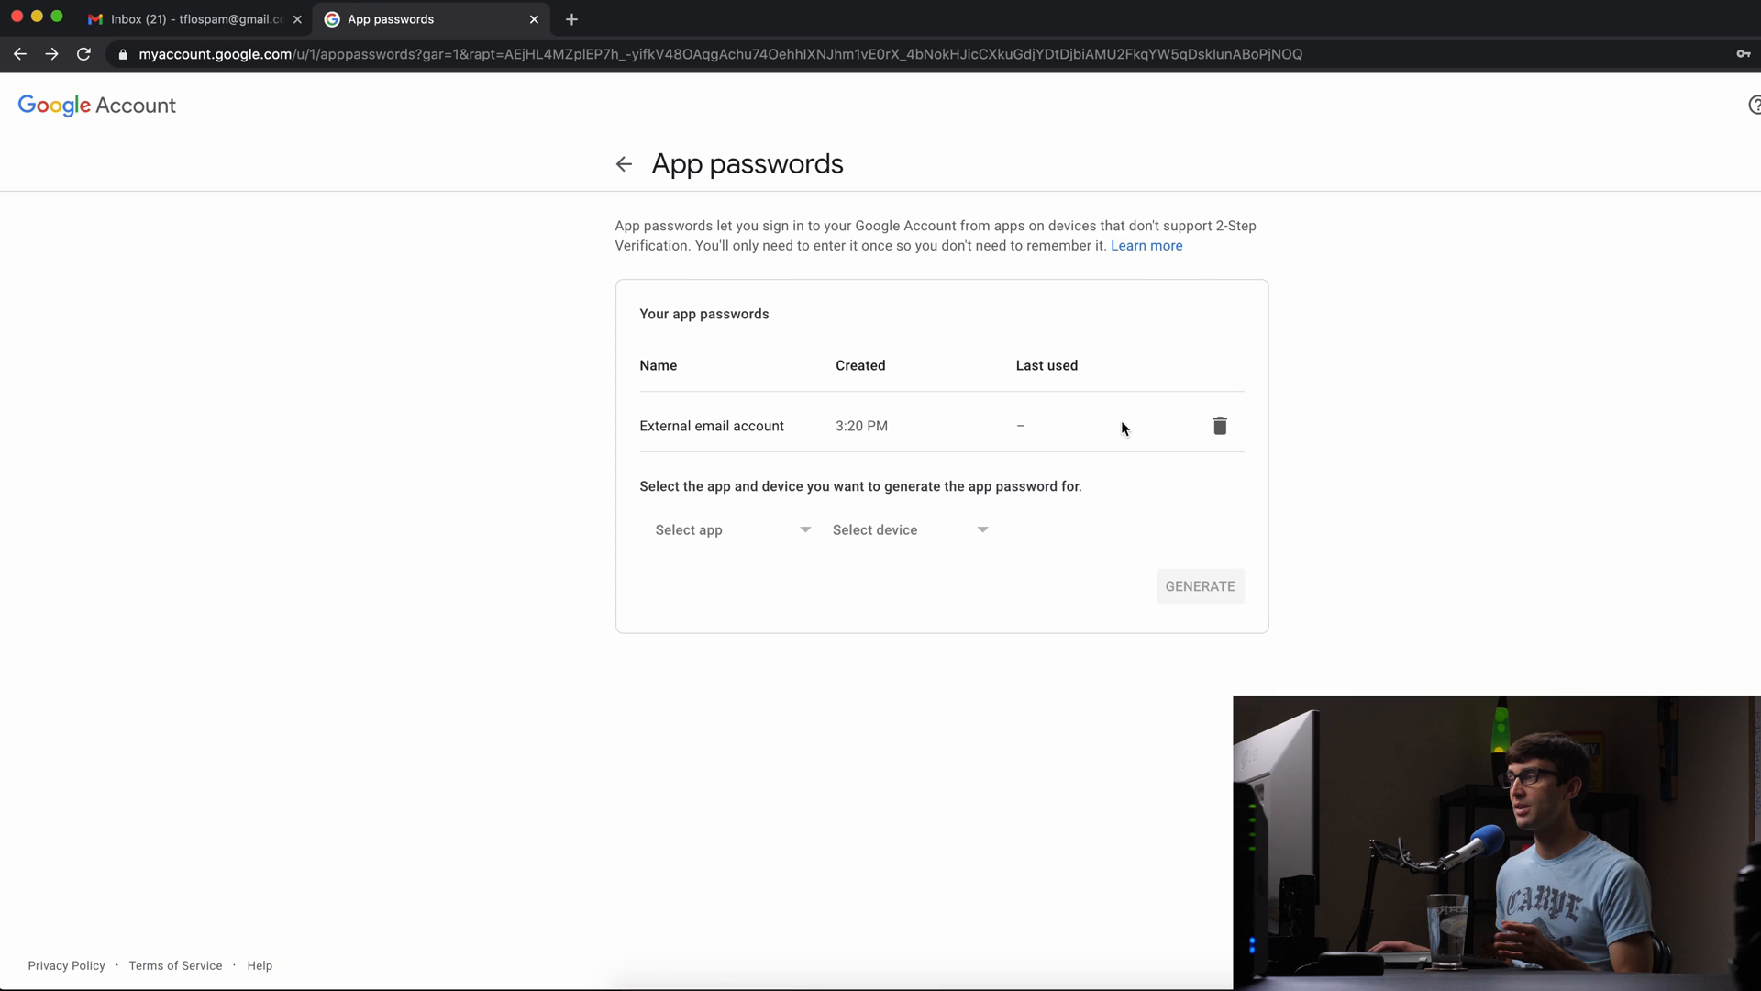
pyautogui.click(1220, 426)
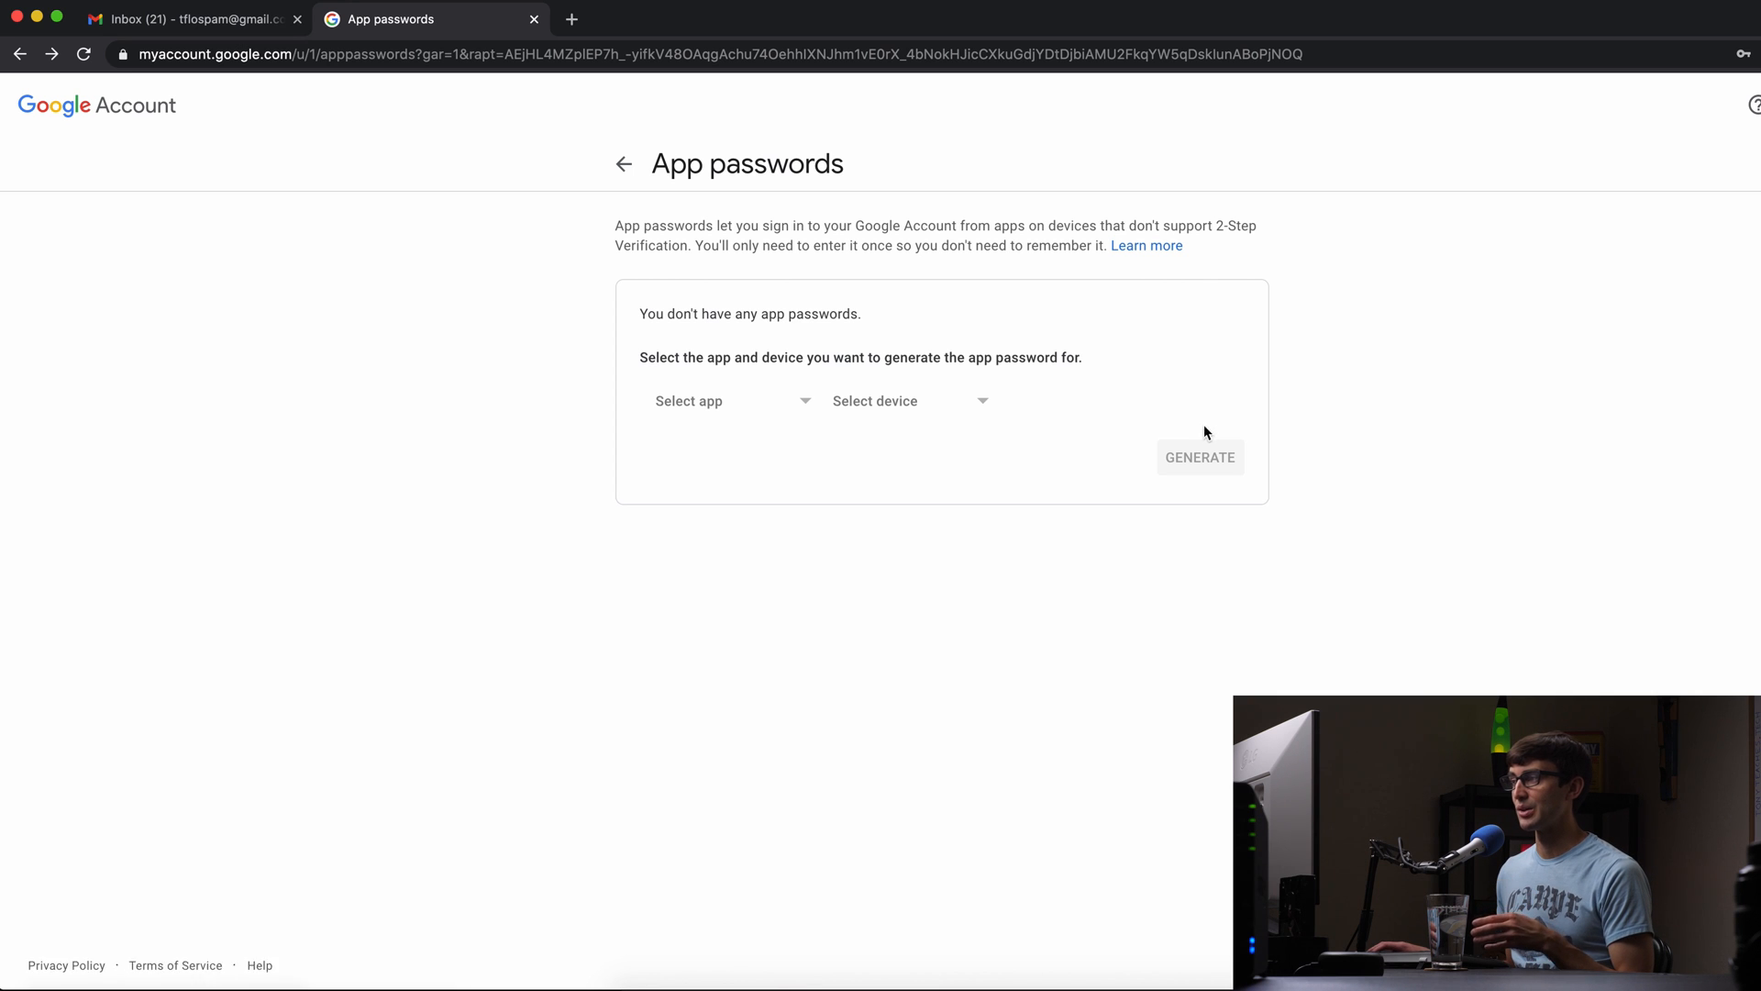